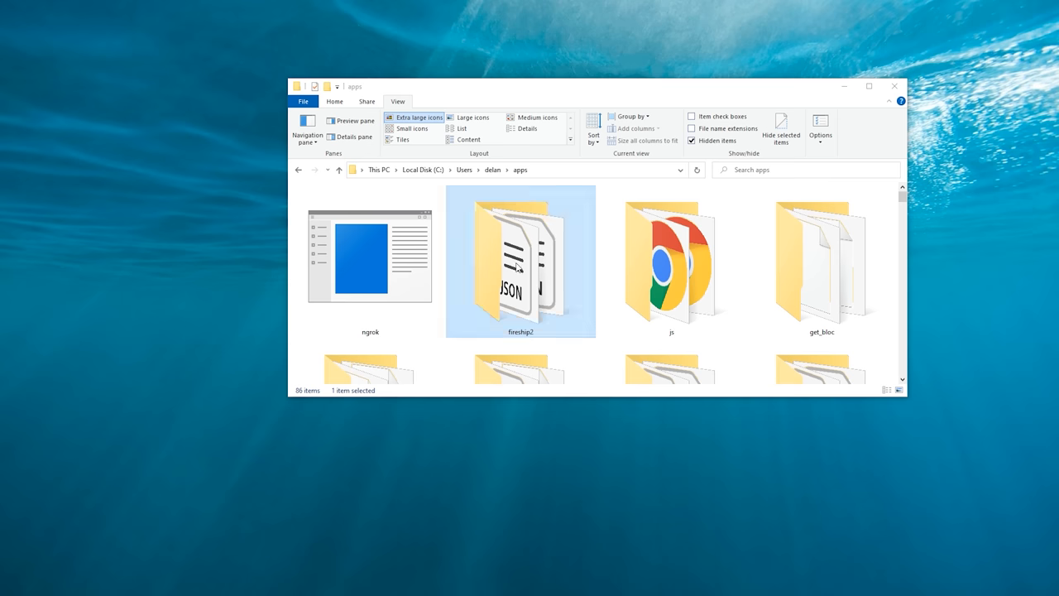
Bring up the context menu for the fireship2 folder in the apps directory.
right_click(520, 261)
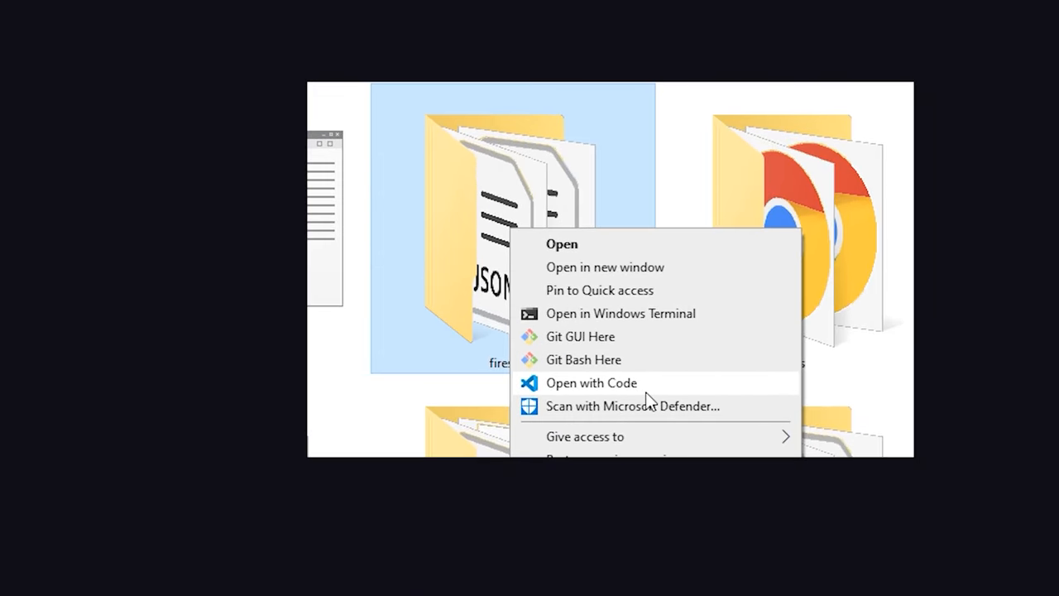
Open fireship2 with Code and hide the Explorer sidebar for an empty workspace.
click(590, 382)
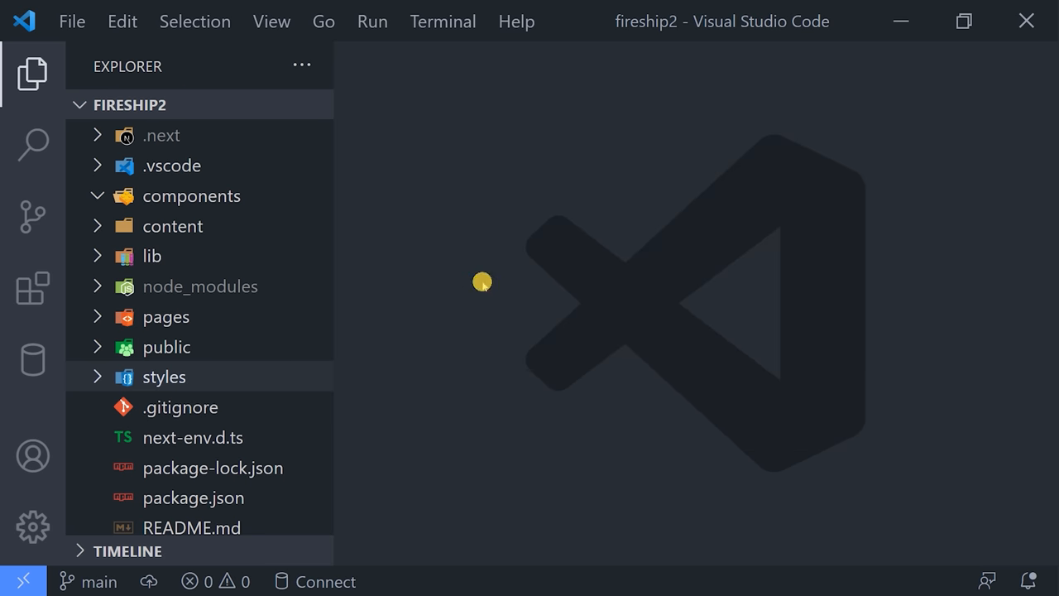
mouse_move(358, 351)
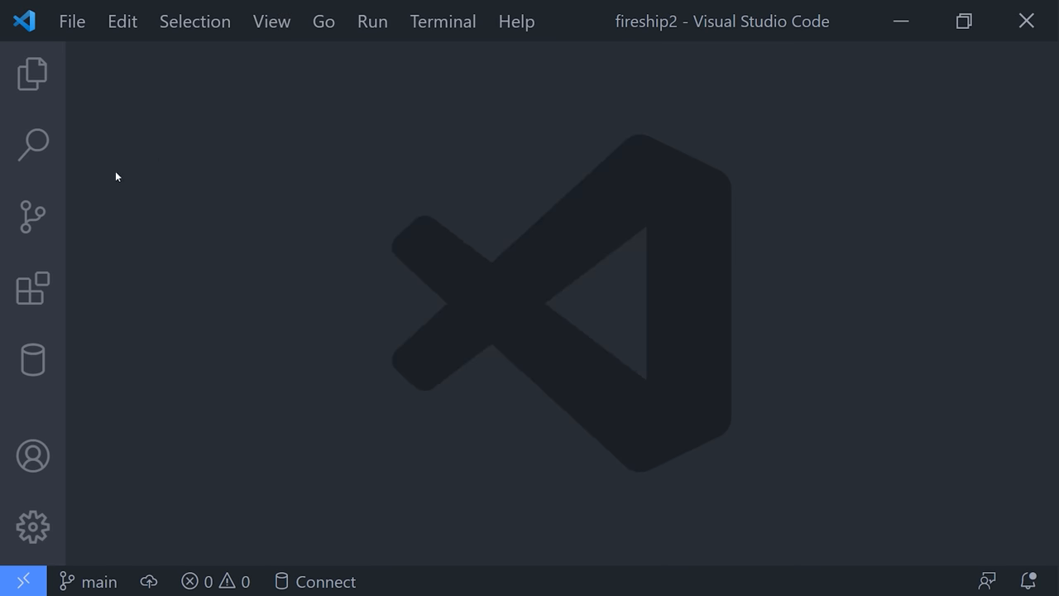
click(272, 21)
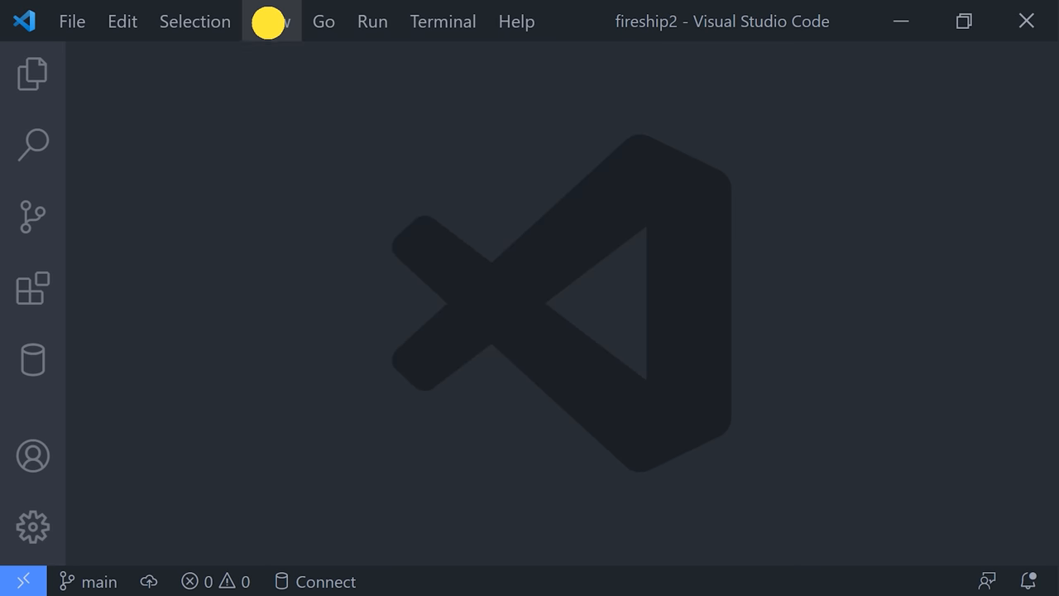
click(371, 21)
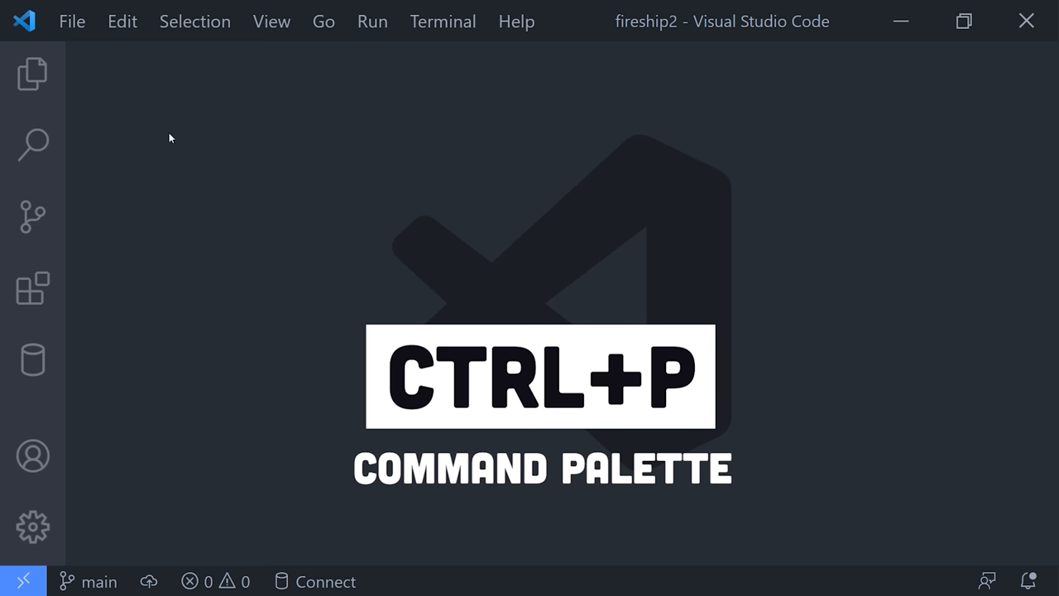
Find Home.module.scss via quick file search and expand the content/lessons folder.
key(Ctrl+p)
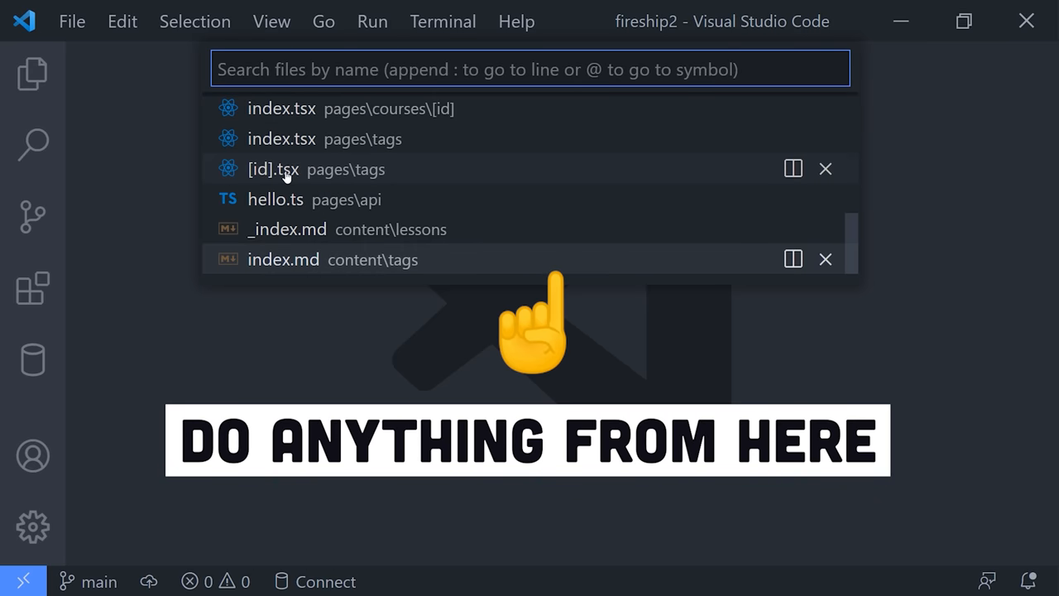
text(H)
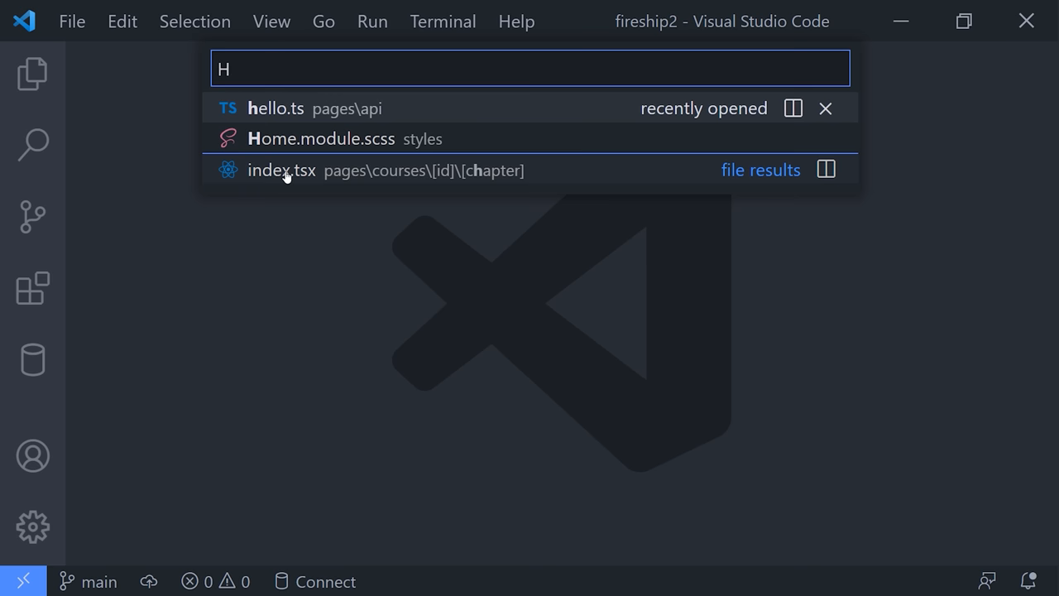
text(ome)
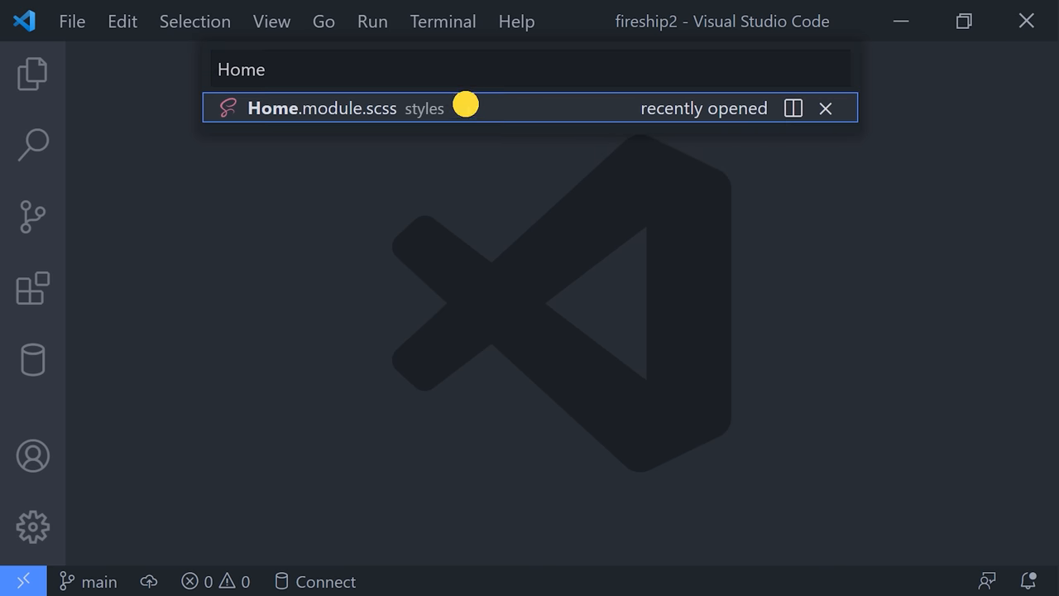
click(323, 108)
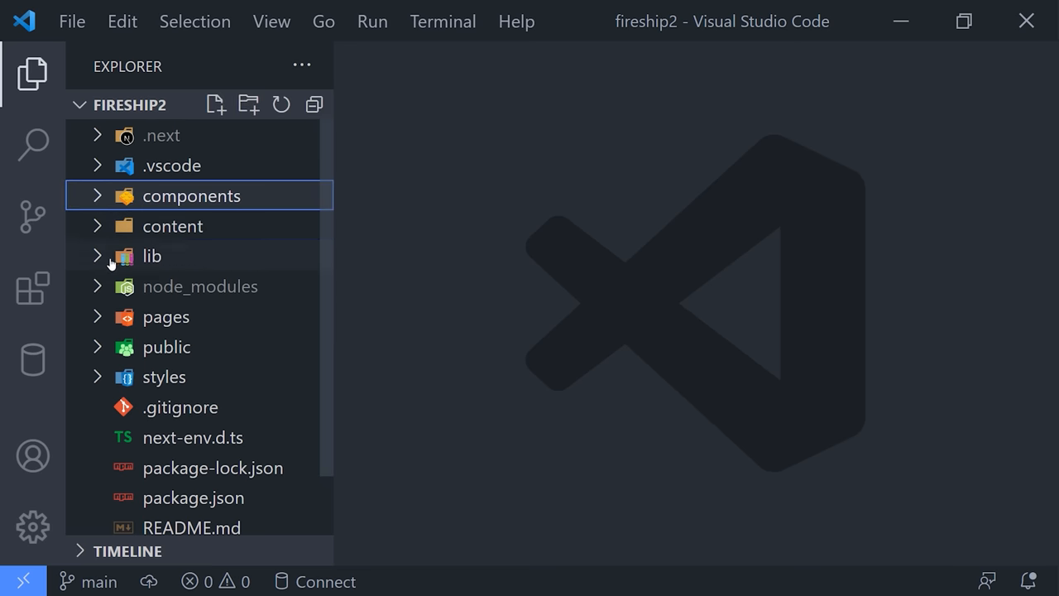
click(173, 226)
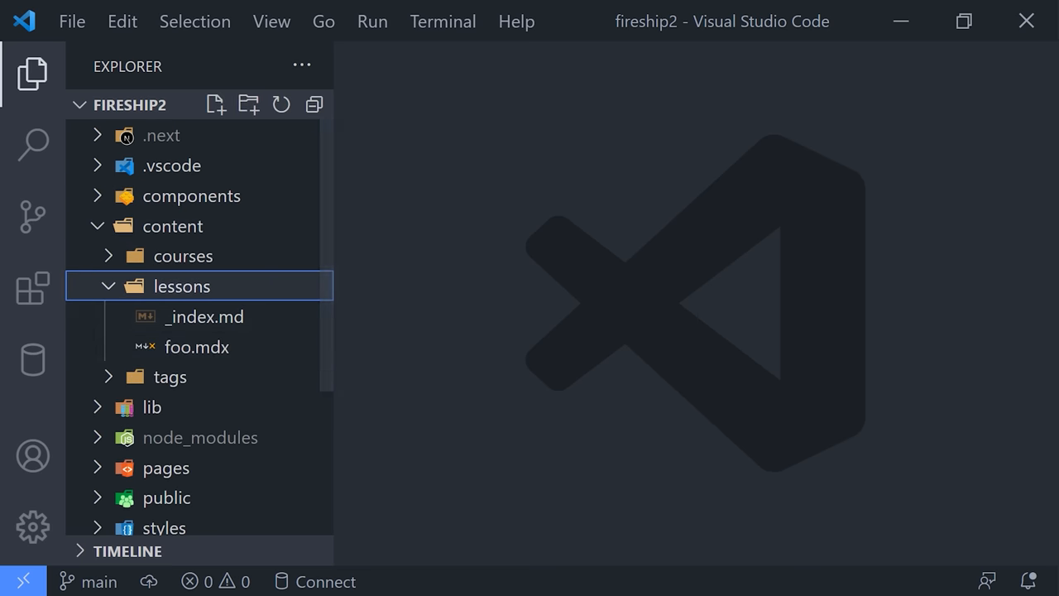
Switch quick search to command mode with '>' to start Quokka on test.js.
key(ctrl+p)
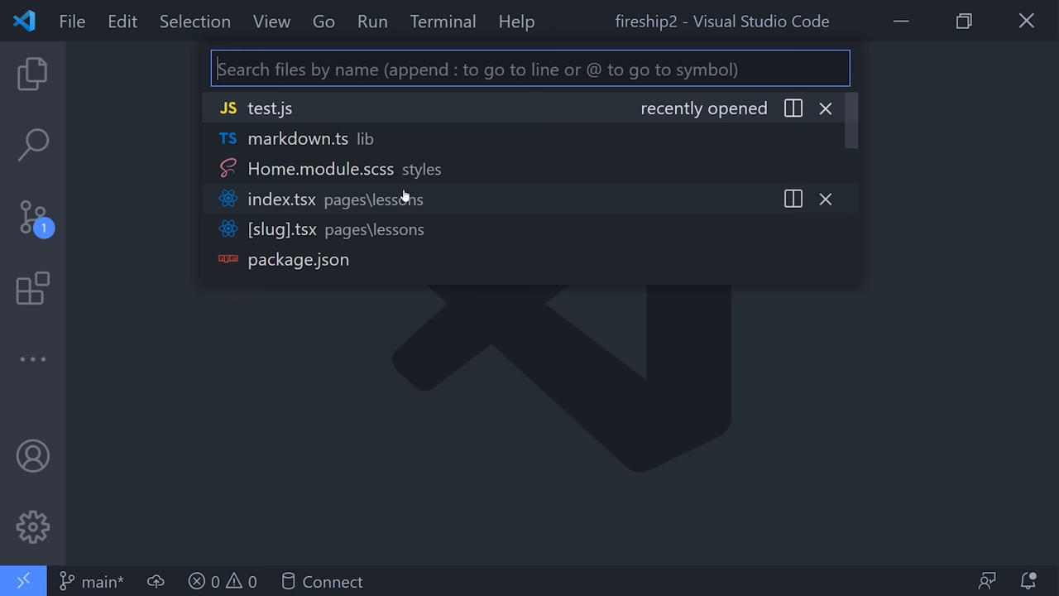
text(>)
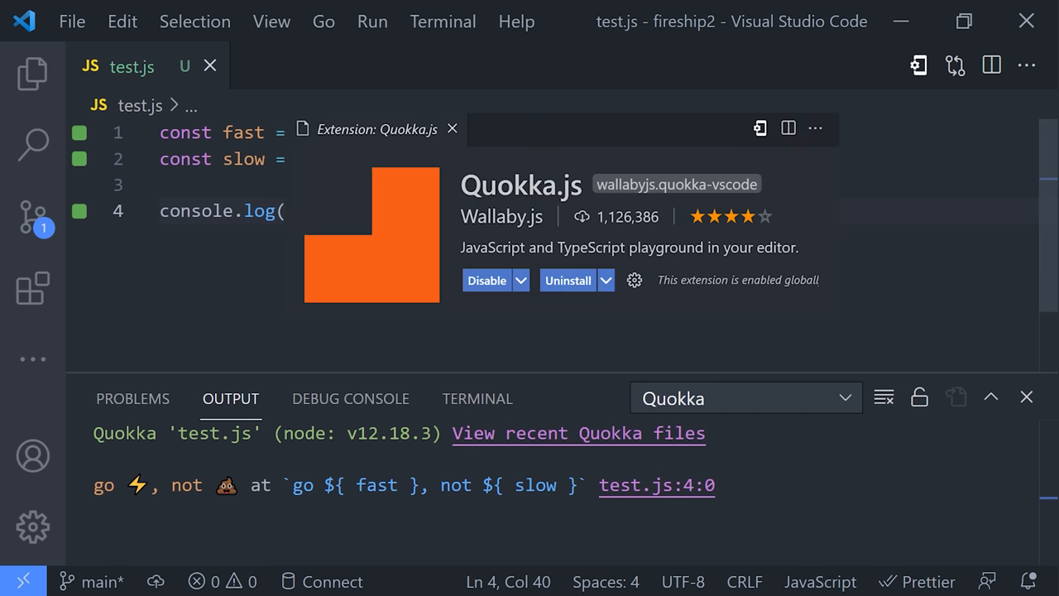
mouse_move(453, 368)
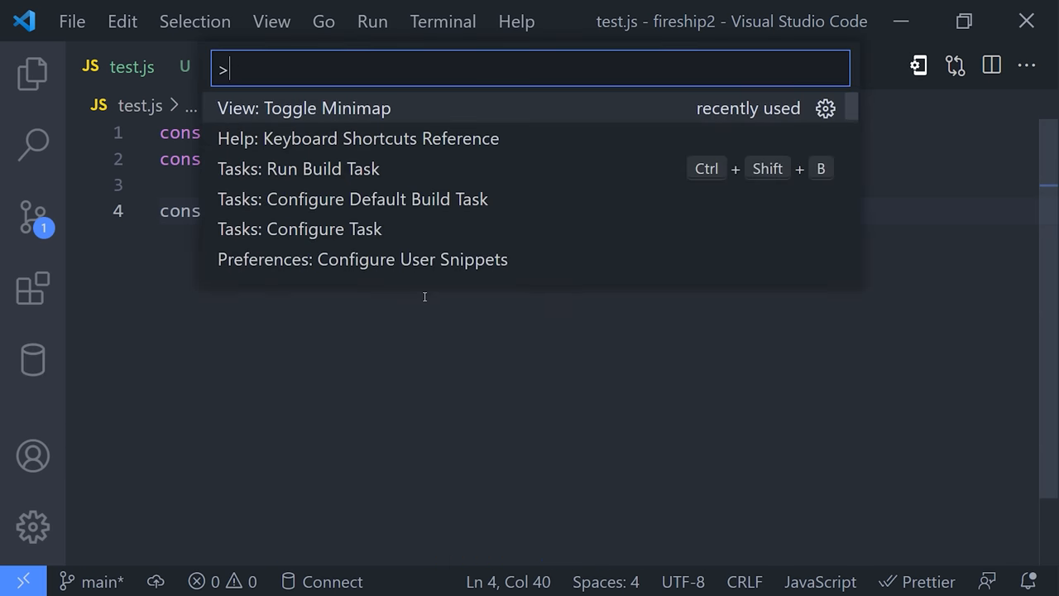
Dismiss the command palette and drag the Quokka output panel out of view.
key(Escape)
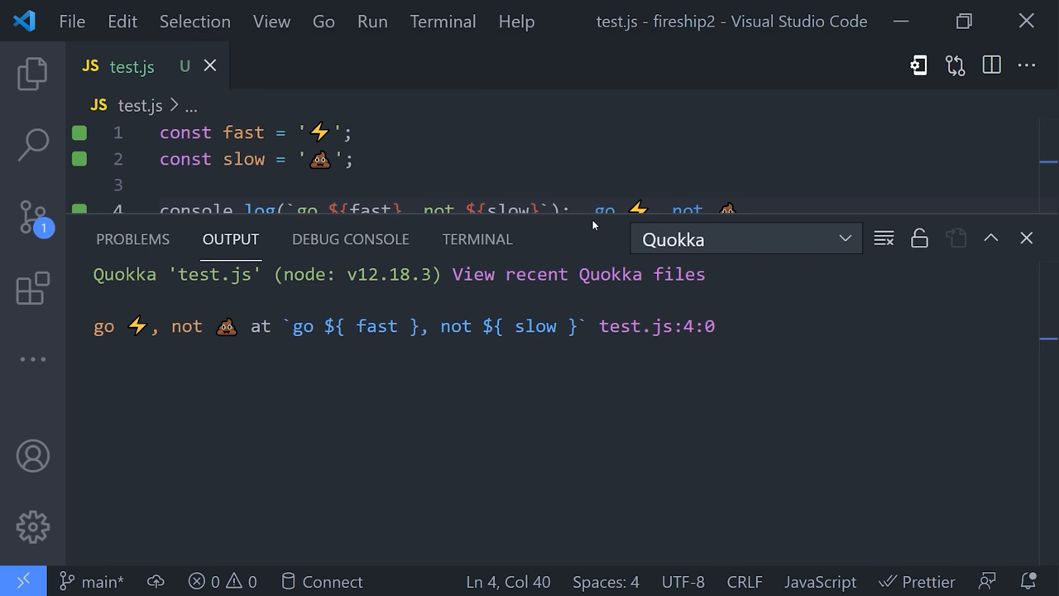
drag(594, 224, 593, 323)
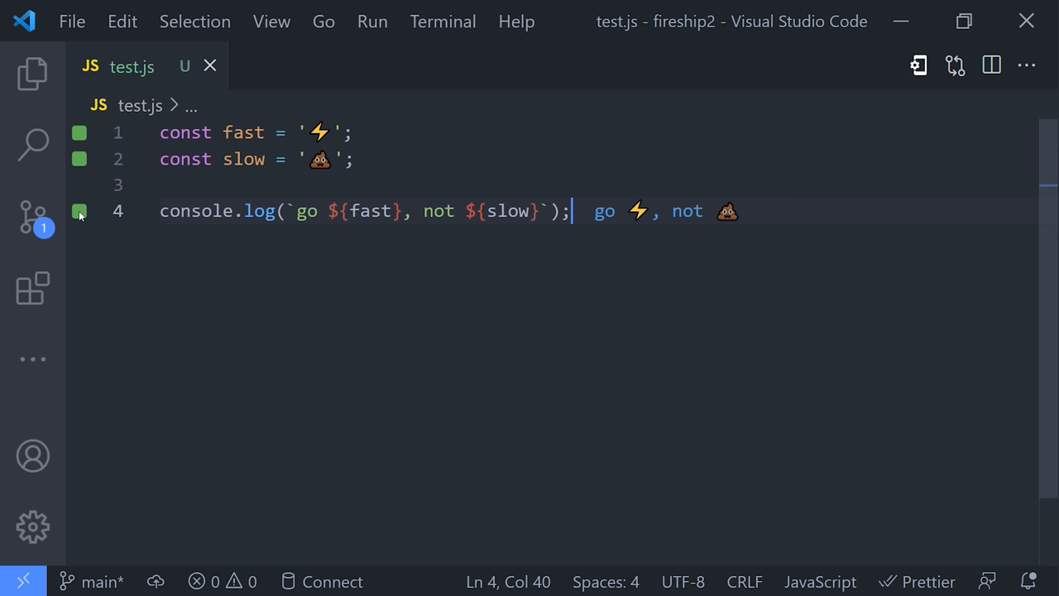
mouse_move(490, 487)
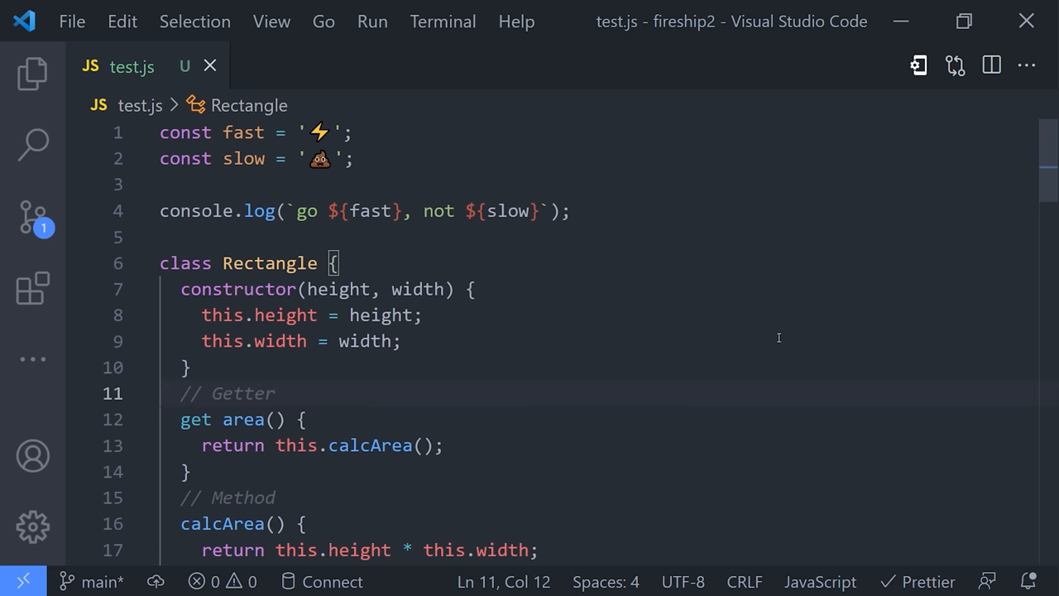
Search test.js for 'Rect' and jump to a symbol with '@' in quick search.
scroll(down, 3)
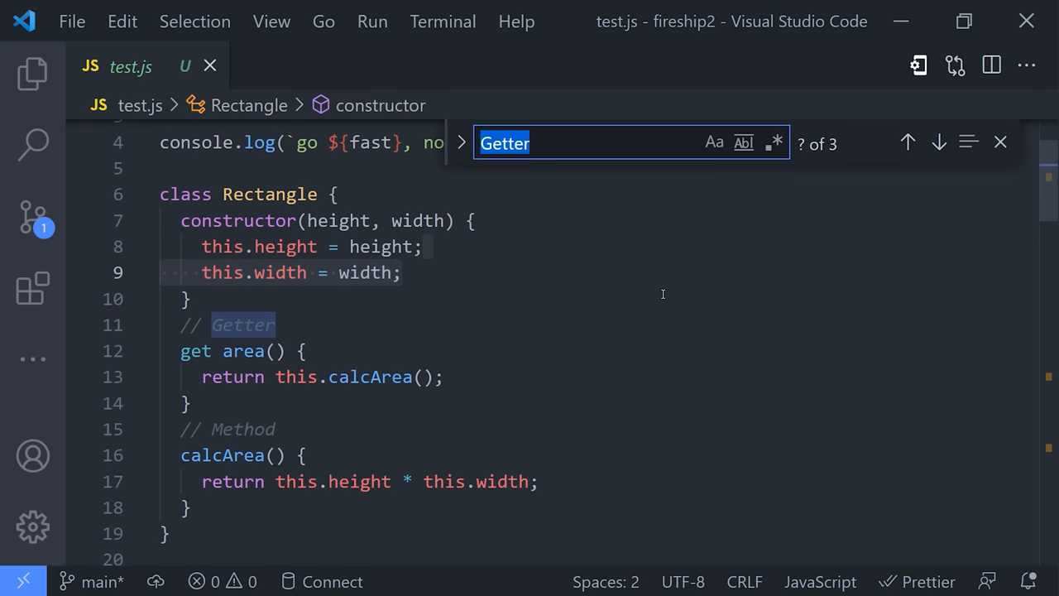
text(Rect)
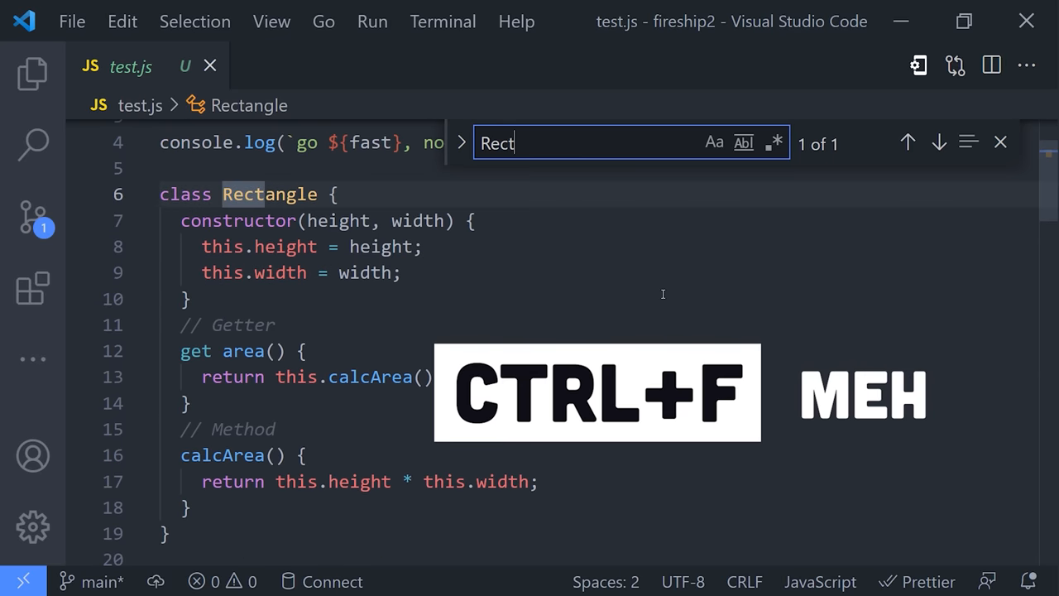
key(ctrl+p)
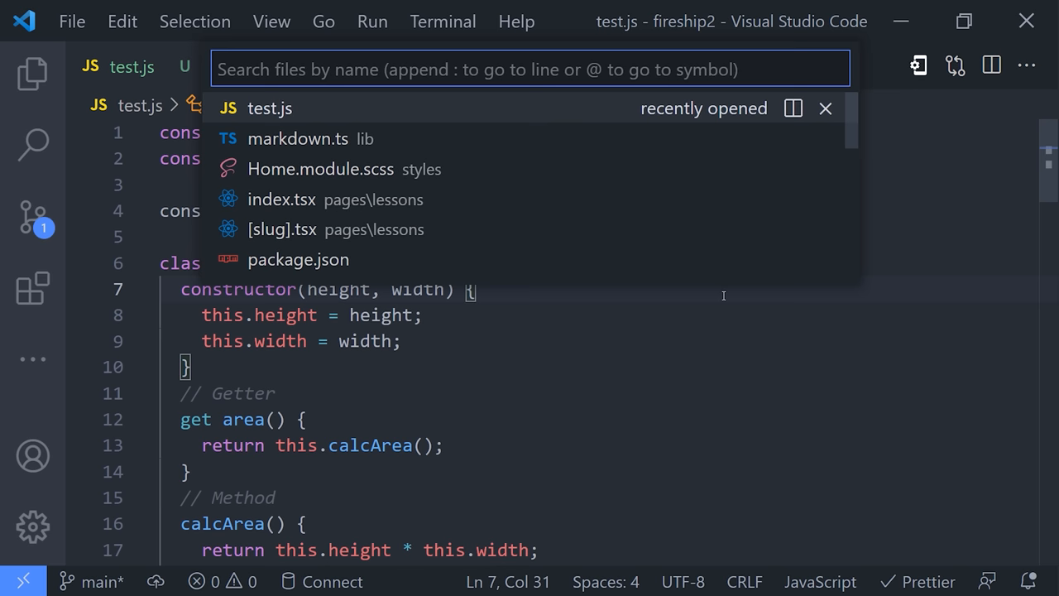
text(@)
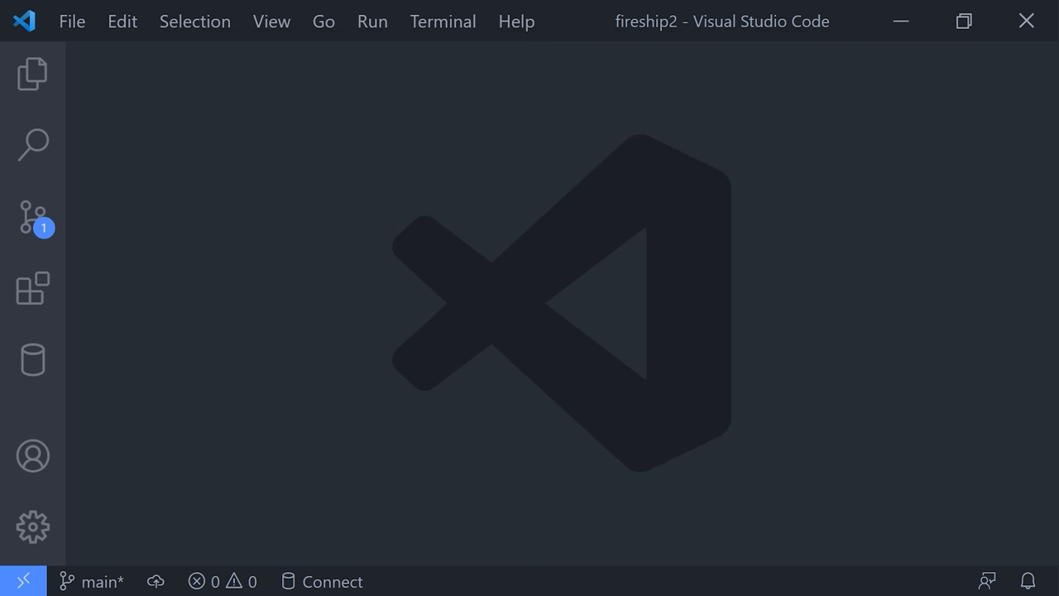
Run workspace-wide symbol searches for '#Next' and 'NAR' listing Next.js API request types.
key(ctrl+p)
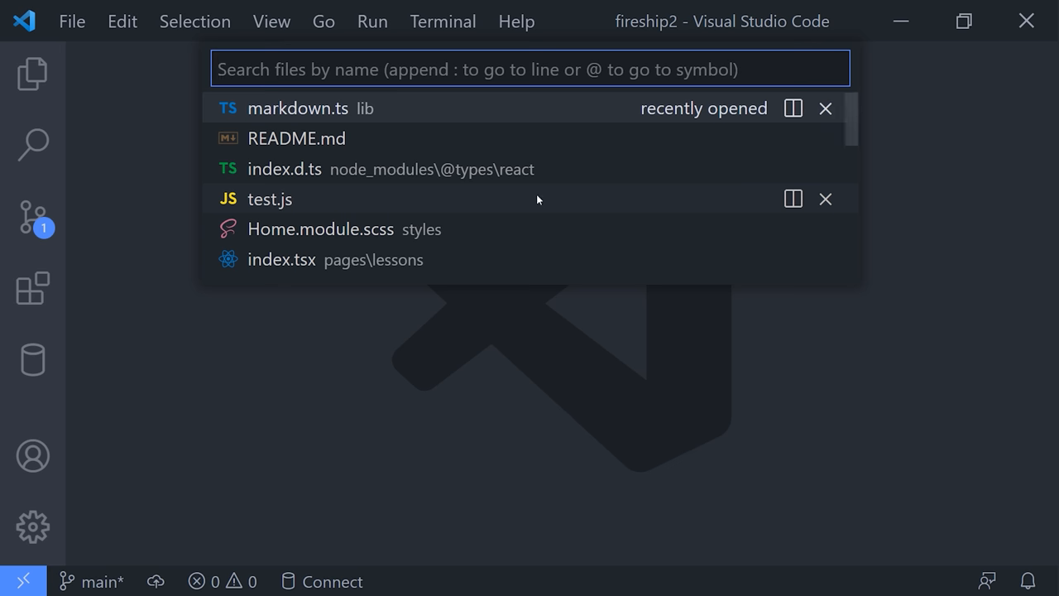
text(#Nex)
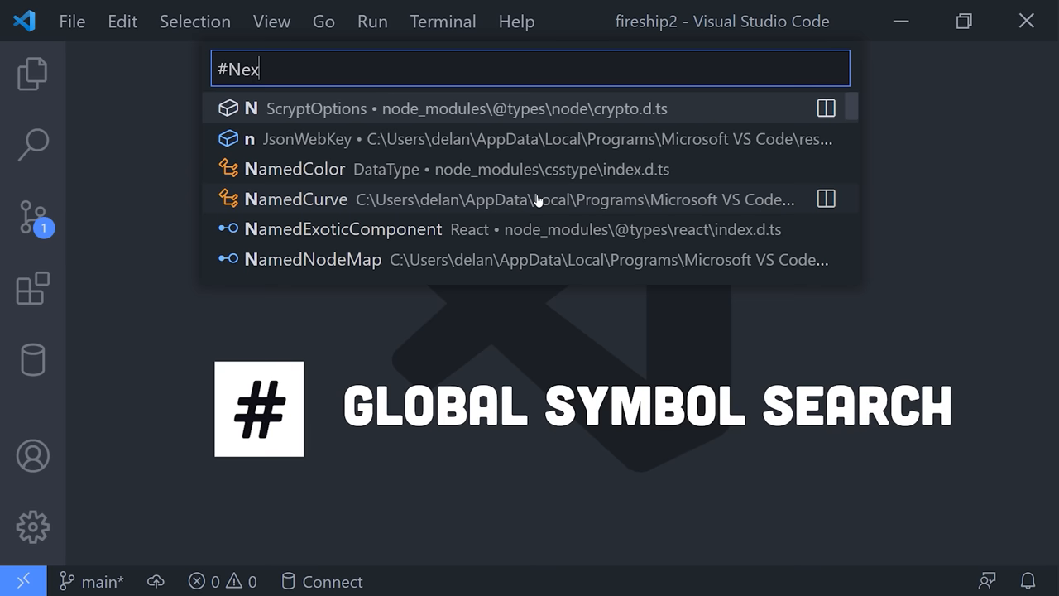
text(t)
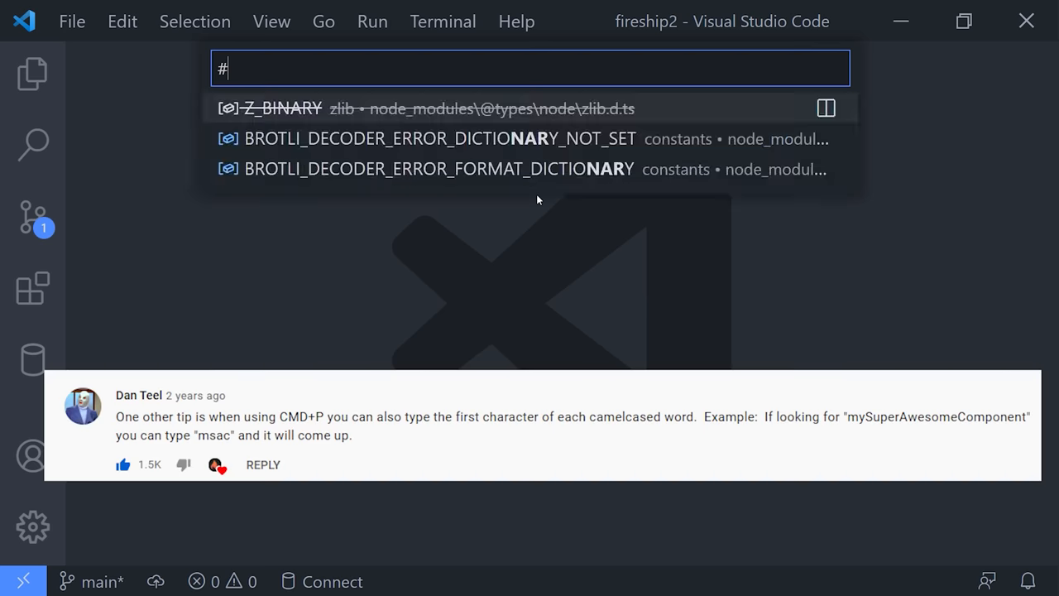
text(NAR)
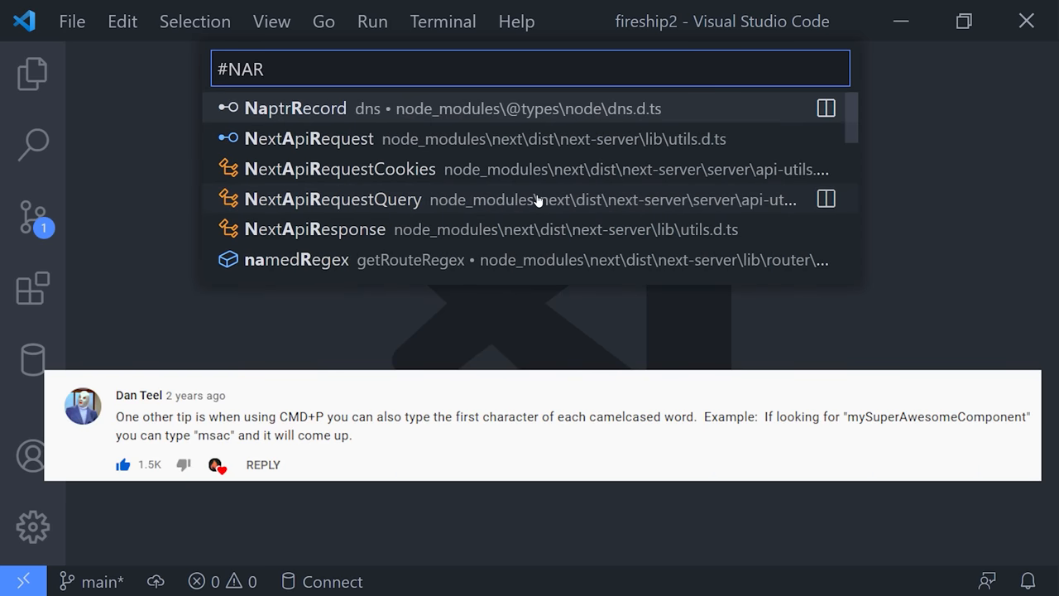
mouse_move(347, 220)
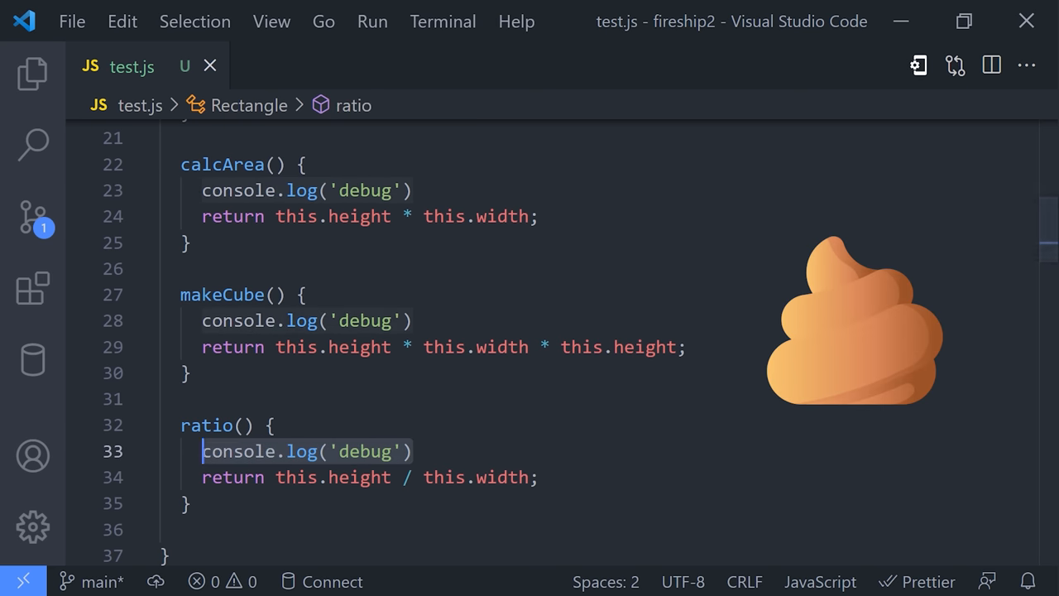
Jump to line 23 and select the word 'debug' inside the calcArea console.log call.
click(198, 190)
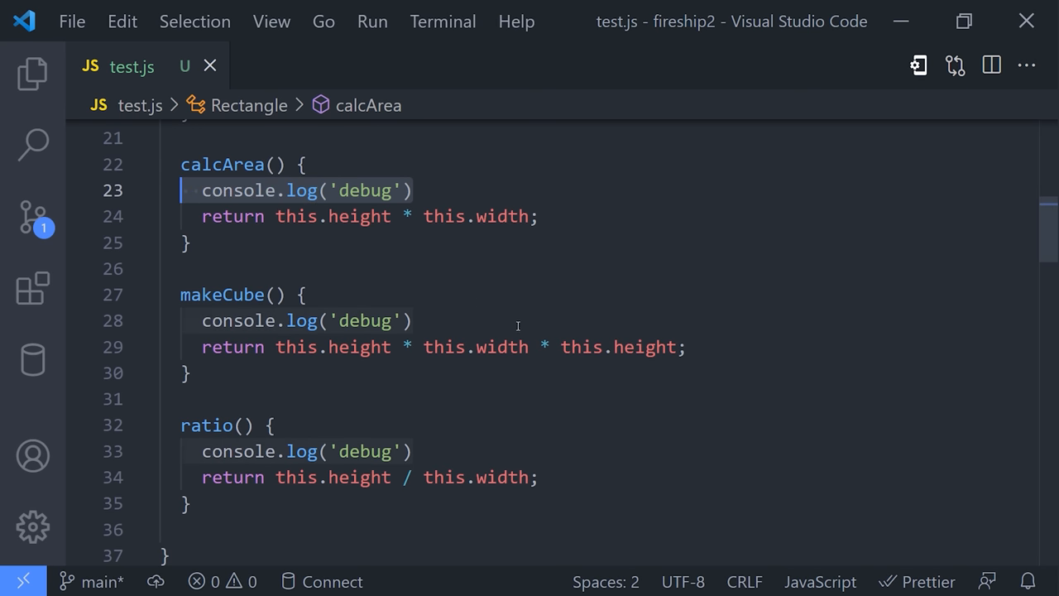
key(ctrl+g)
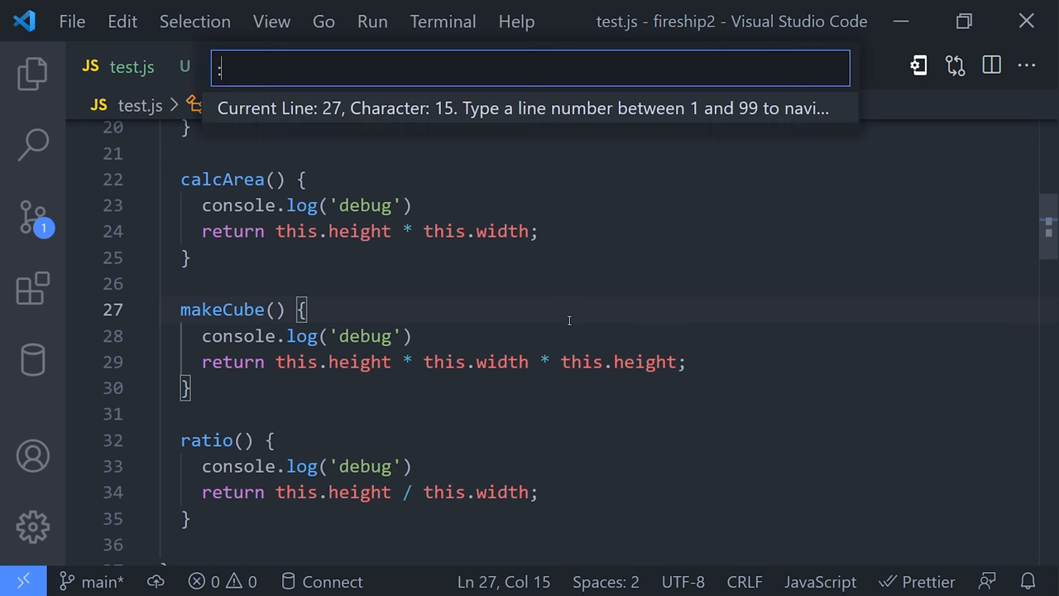
text(23)
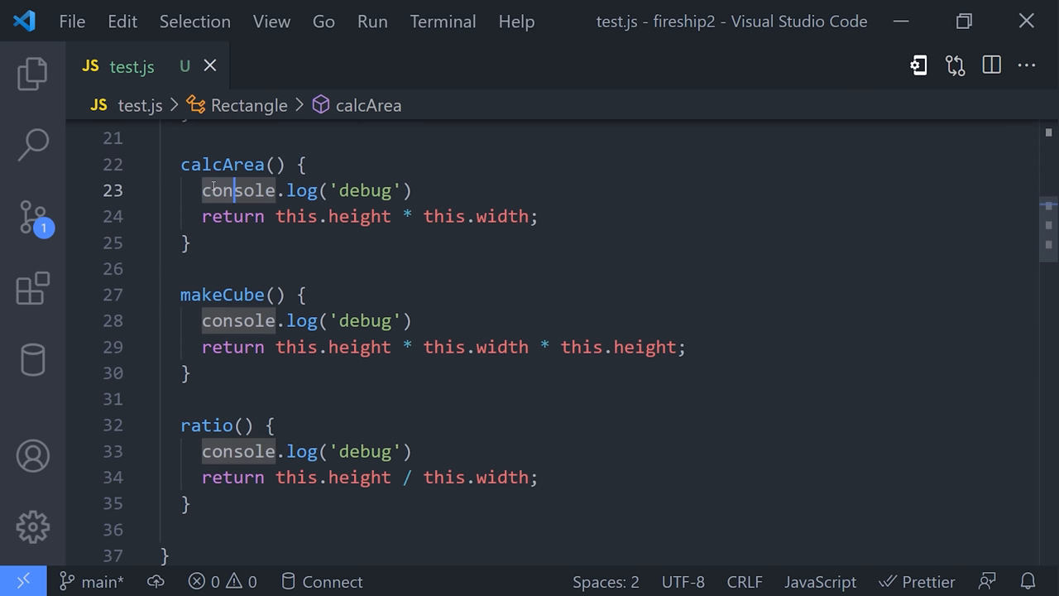
key(shift+right)
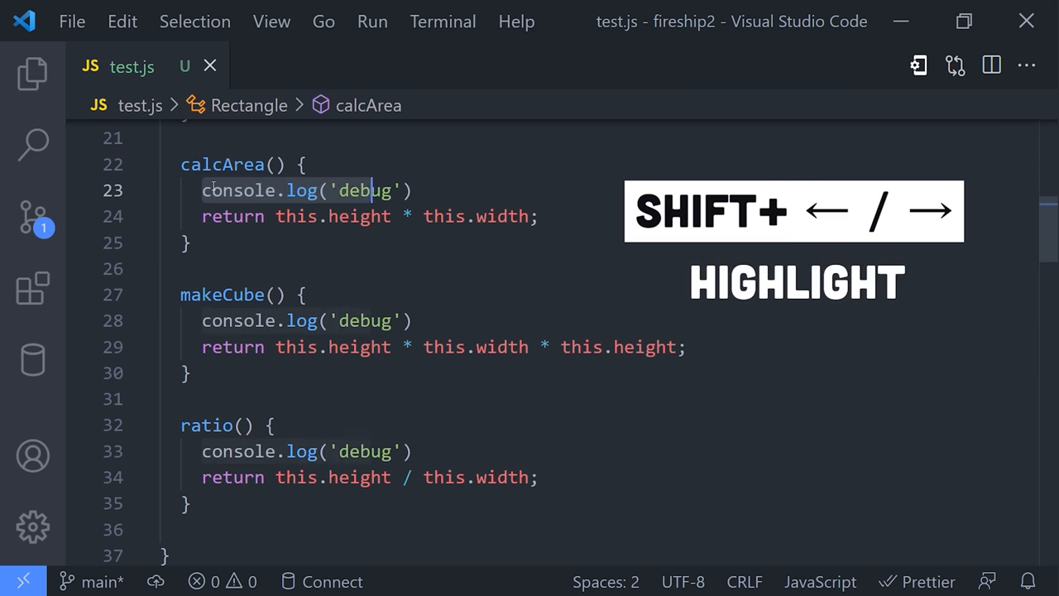
key(ctrl+Right)
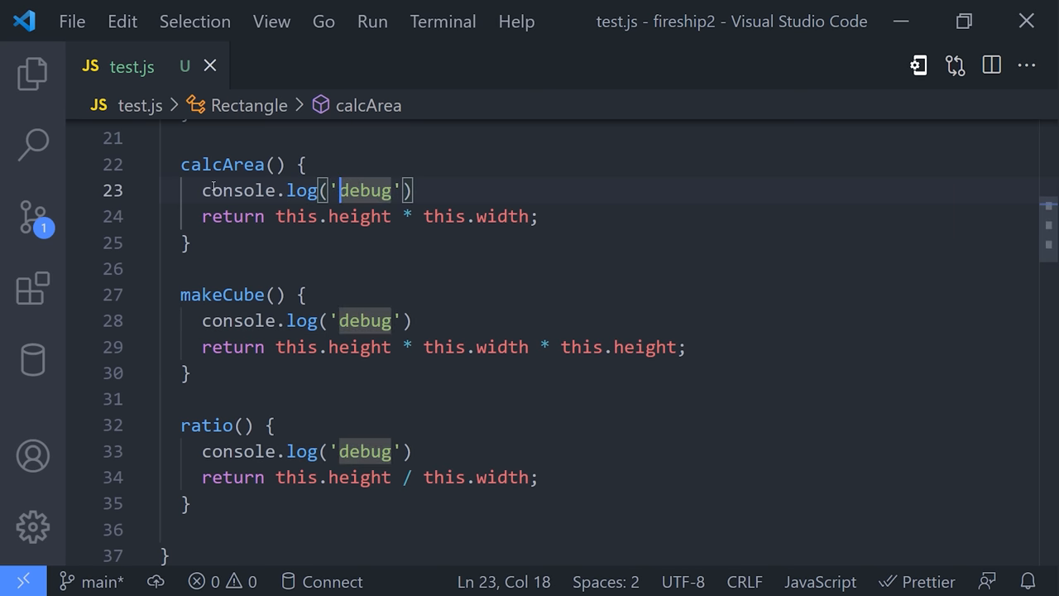
key(Ctrl+d)
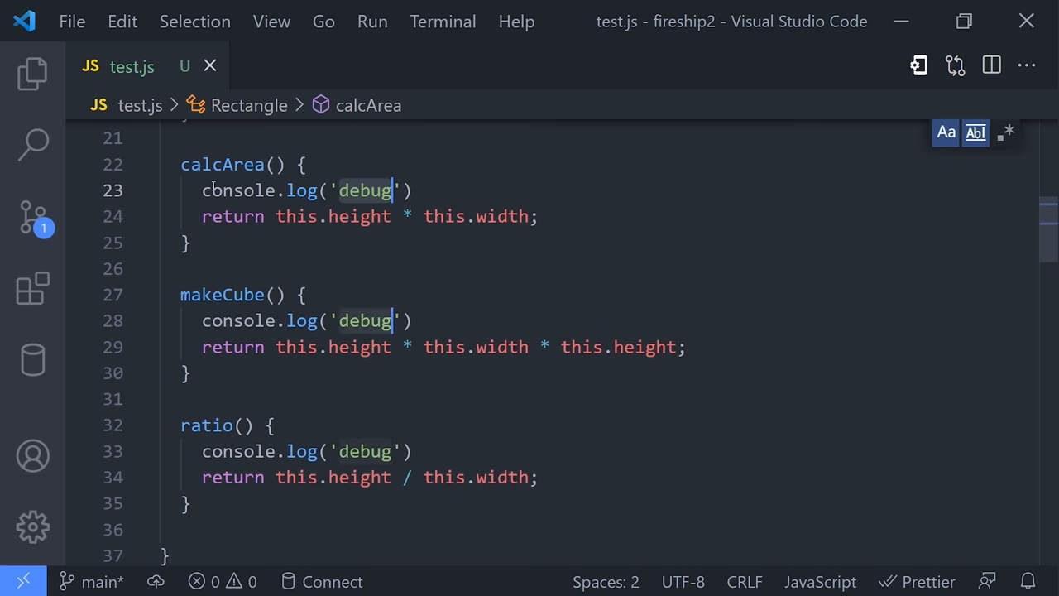
Replace all three debug messages with 'I have super powers!' at once.
text(I have)
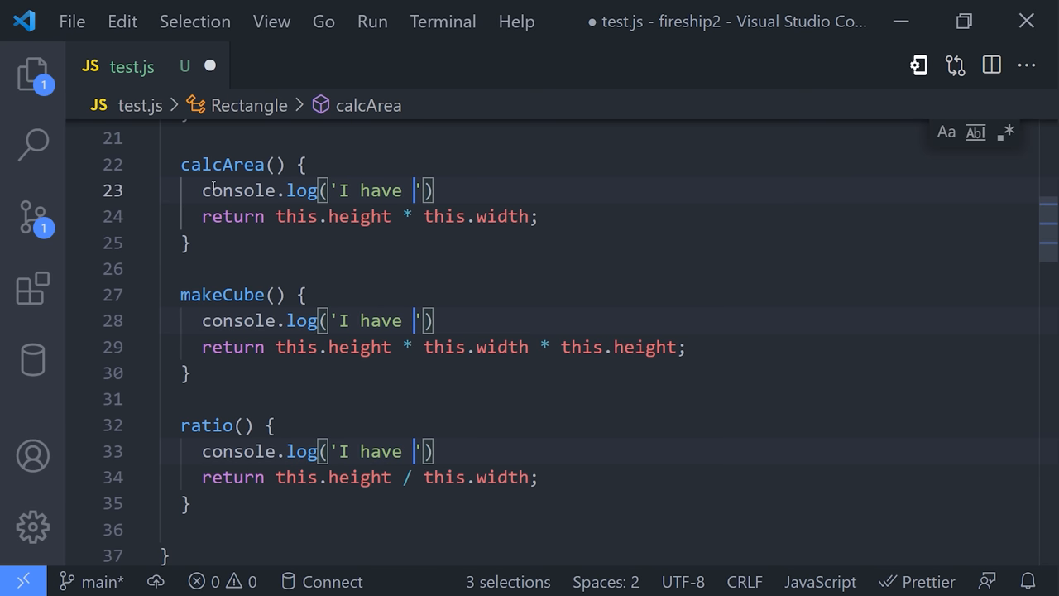
text(super)
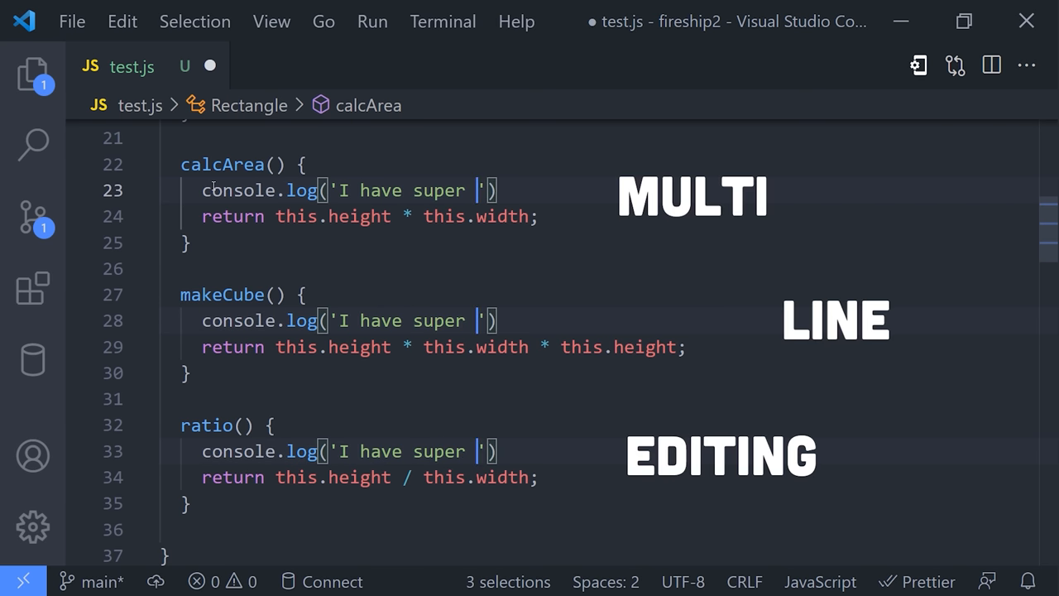
text(powers!)
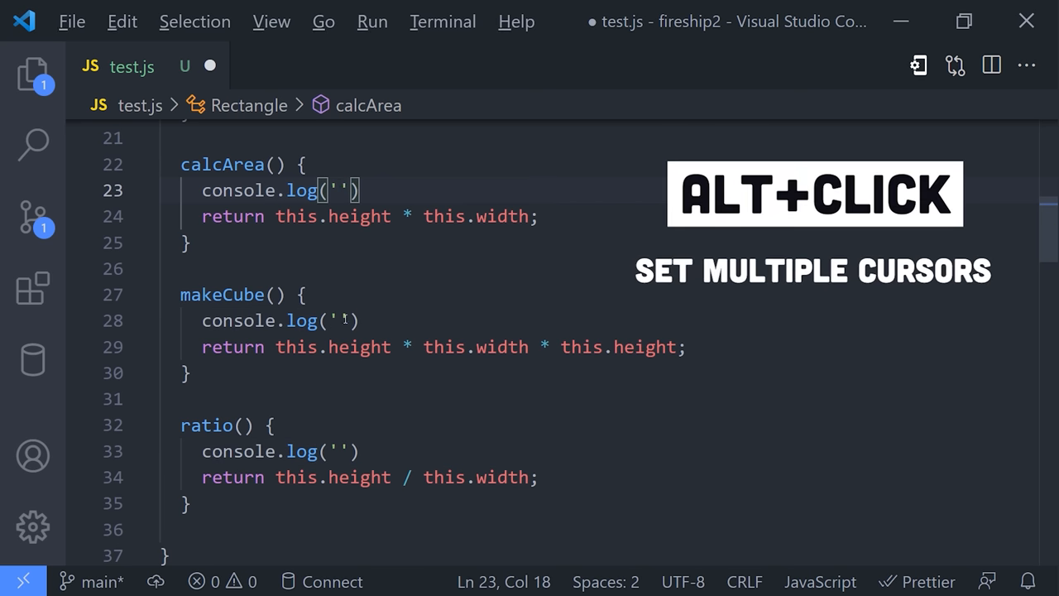
Add a second cursor in another log line and write 'this is cool' at both.
click(347, 321)
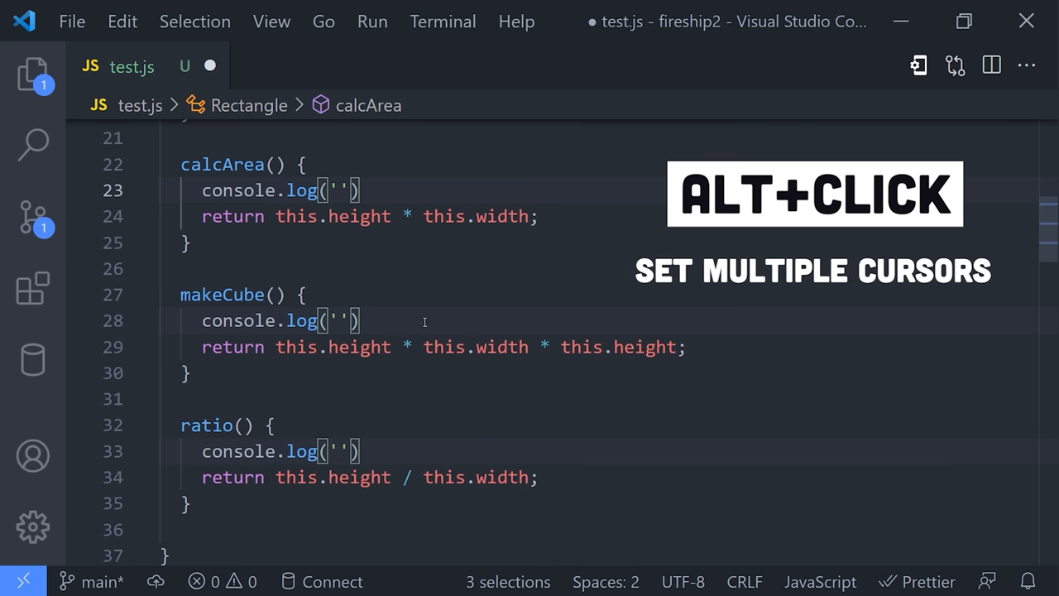
text(this is cool)
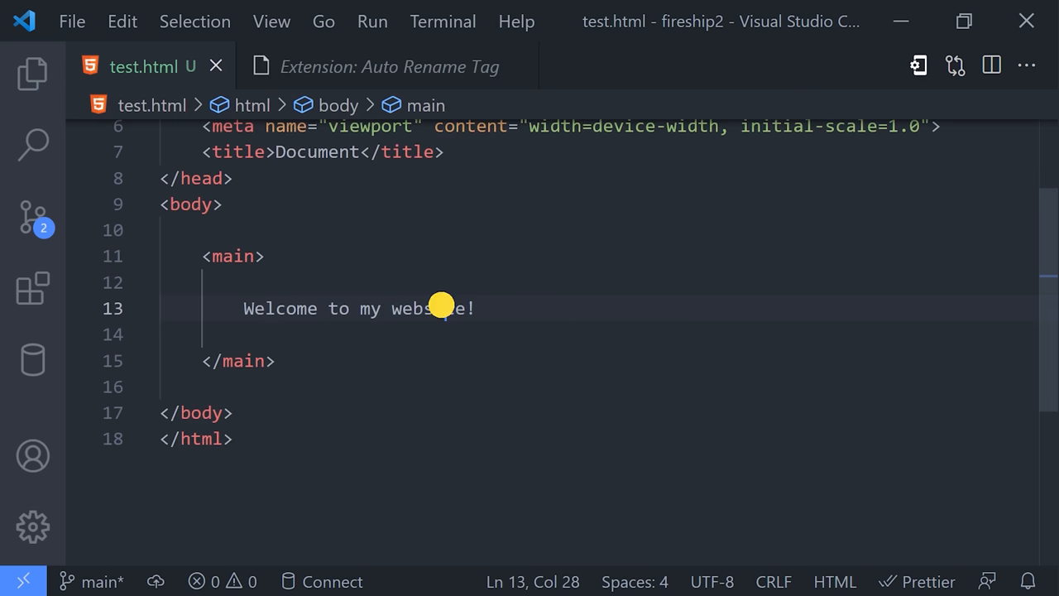
Rename the main tag to 'it-just-au…orks', its closing tag updating via Auto Rename Tag.
double_click(231, 256)
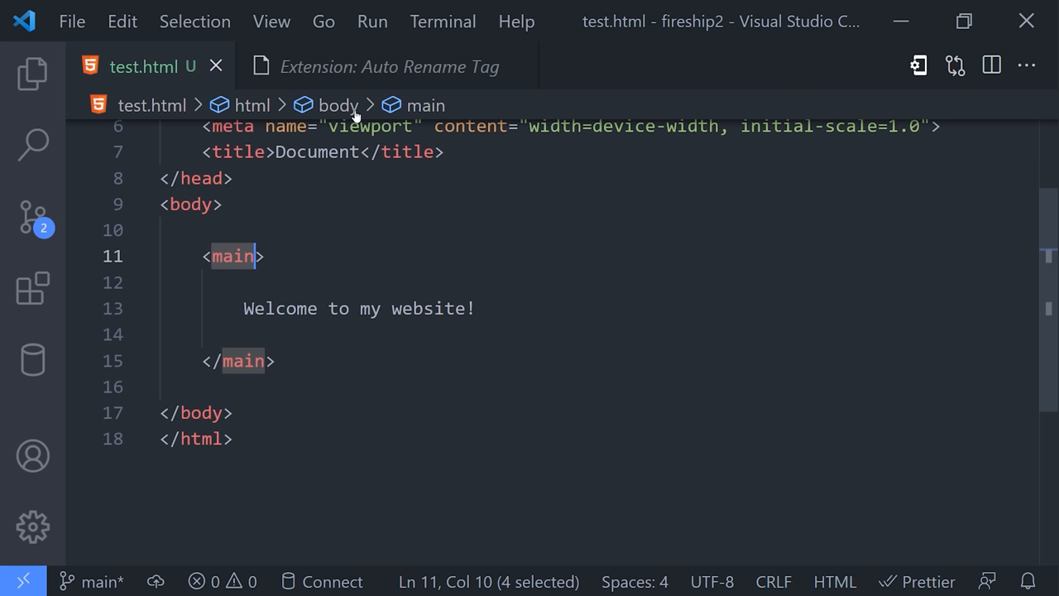
click(387, 66)
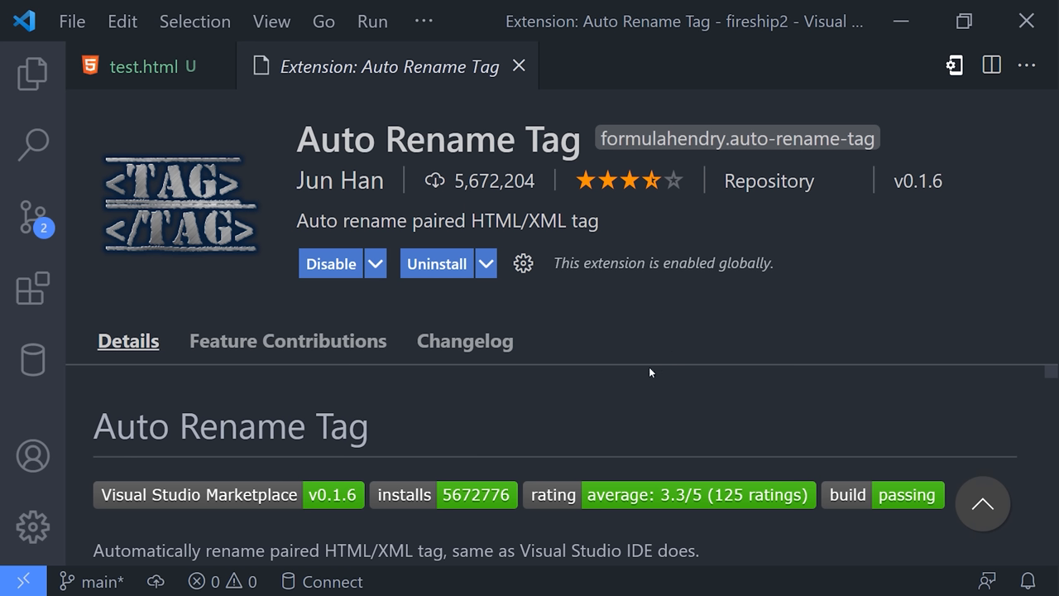
mouse_move(665, 404)
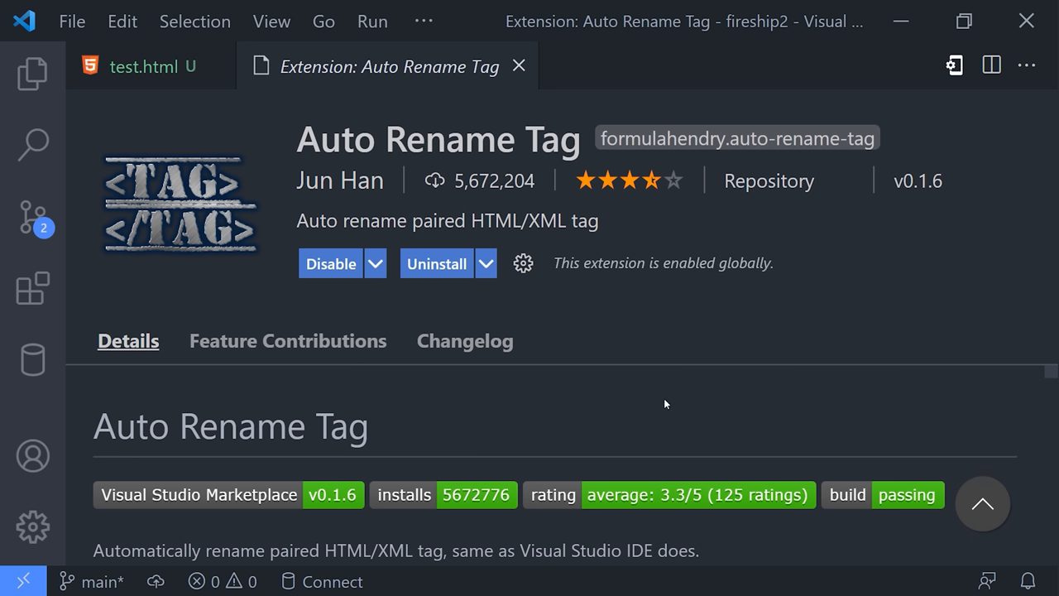
click(146, 66)
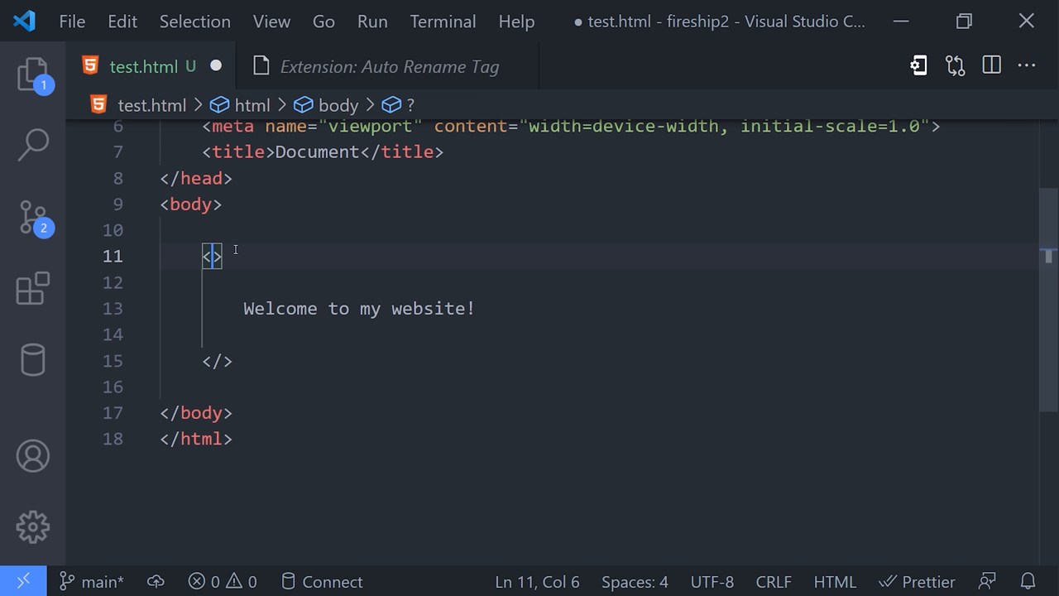
text(it-just-automatically-w)
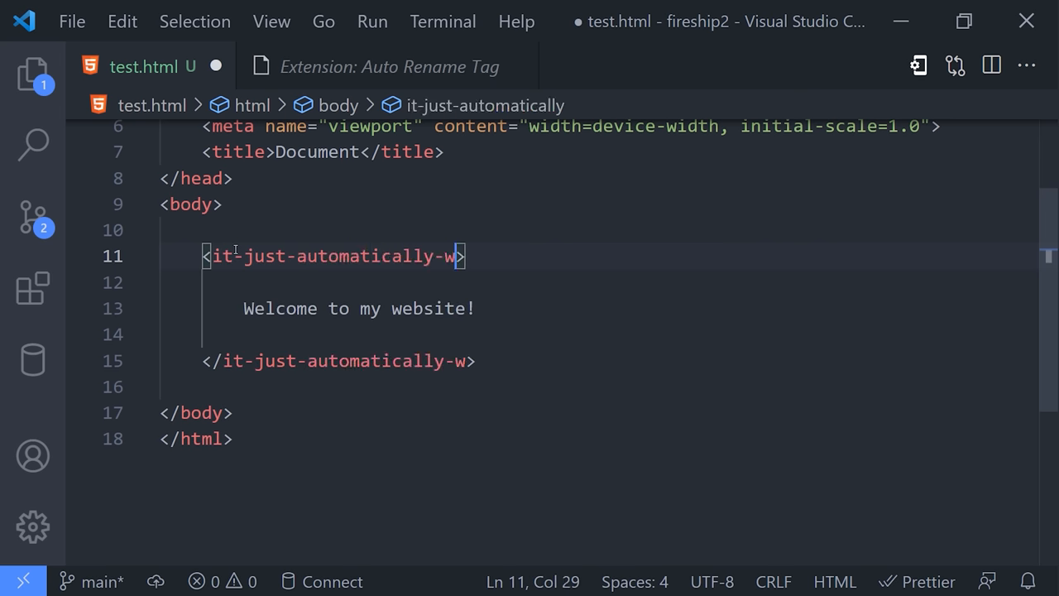
text(orks)
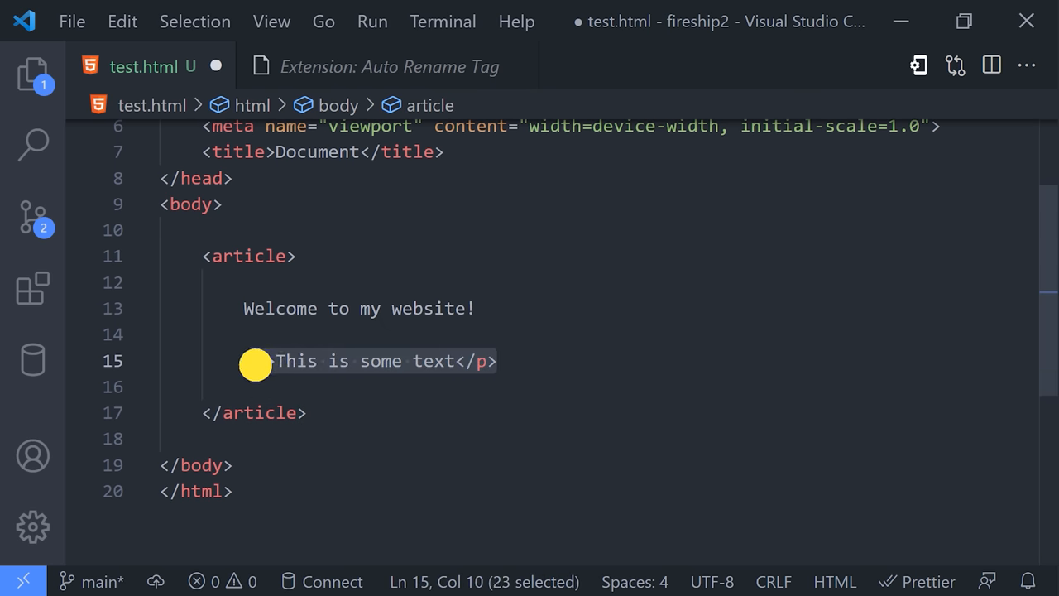
Format the HTML document, cut the paragraph line and retype '<p>This is some text</p>'.
right_click(256, 364)
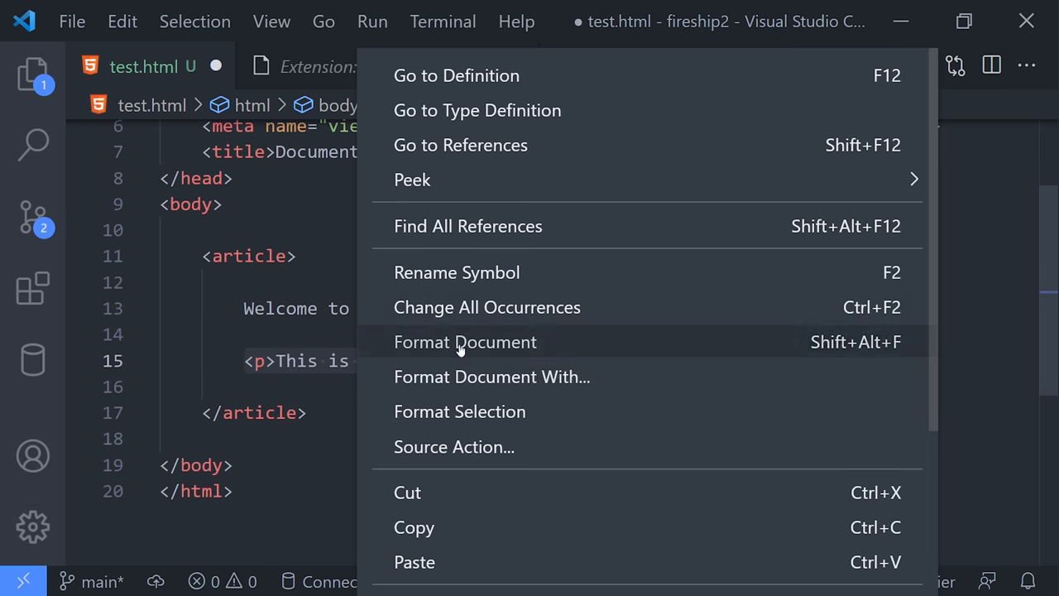
click(465, 342)
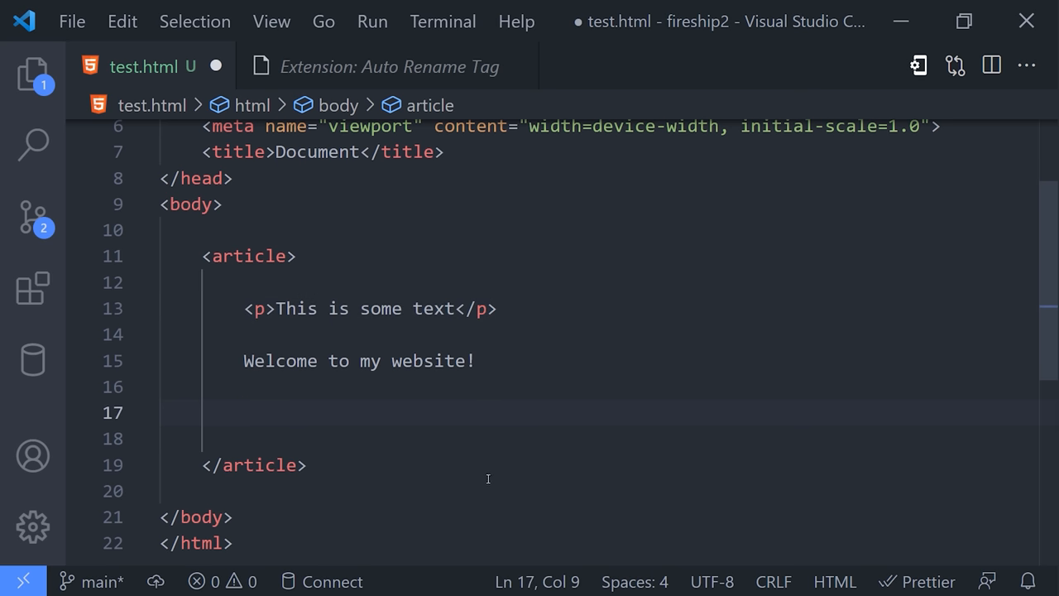
key(ctrl+x)
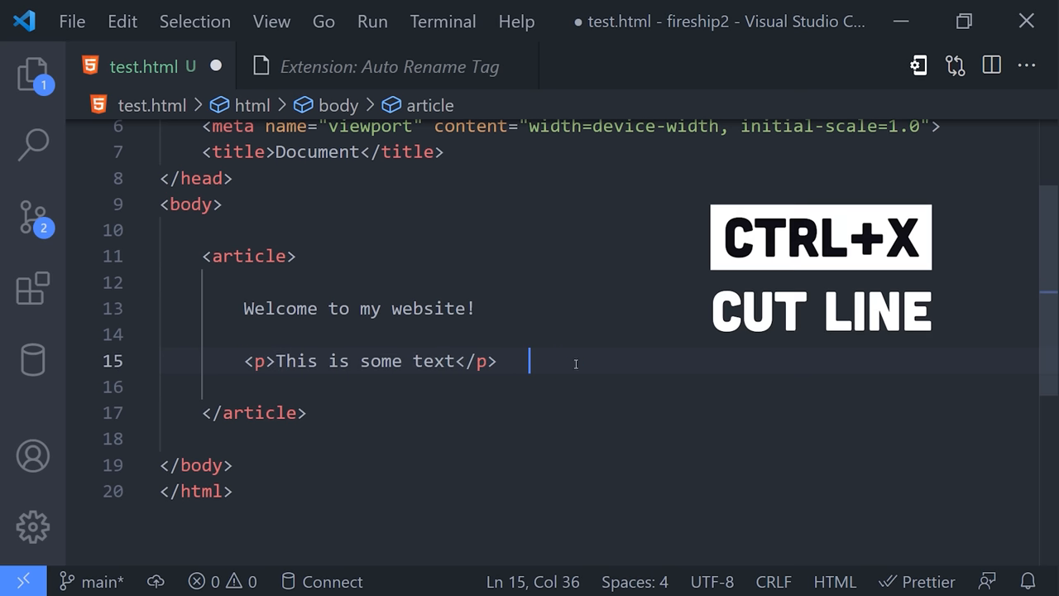
key(ctrl+x)
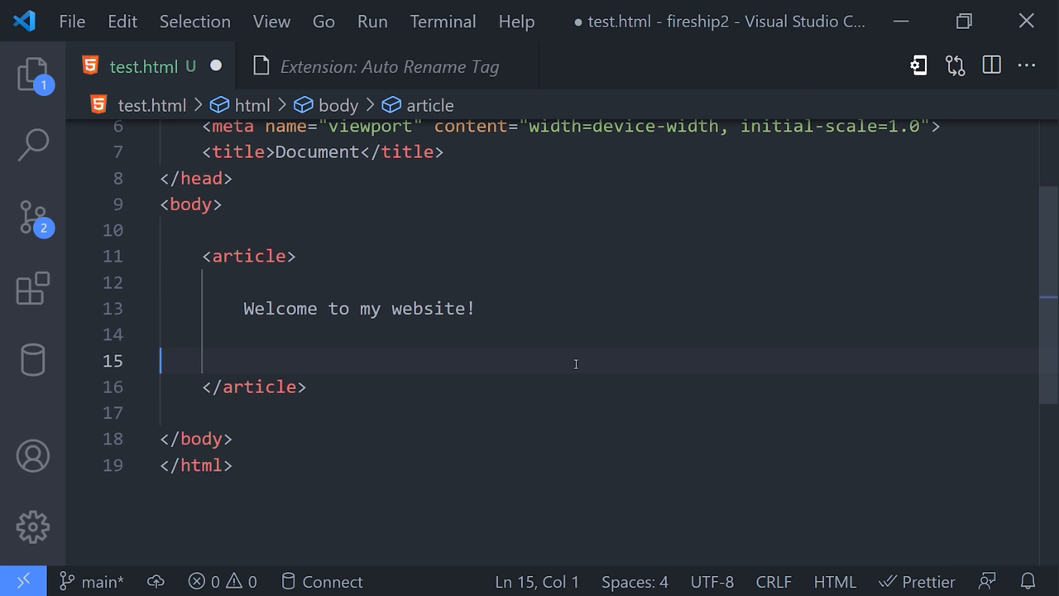
text(<p>This is some text</p>)
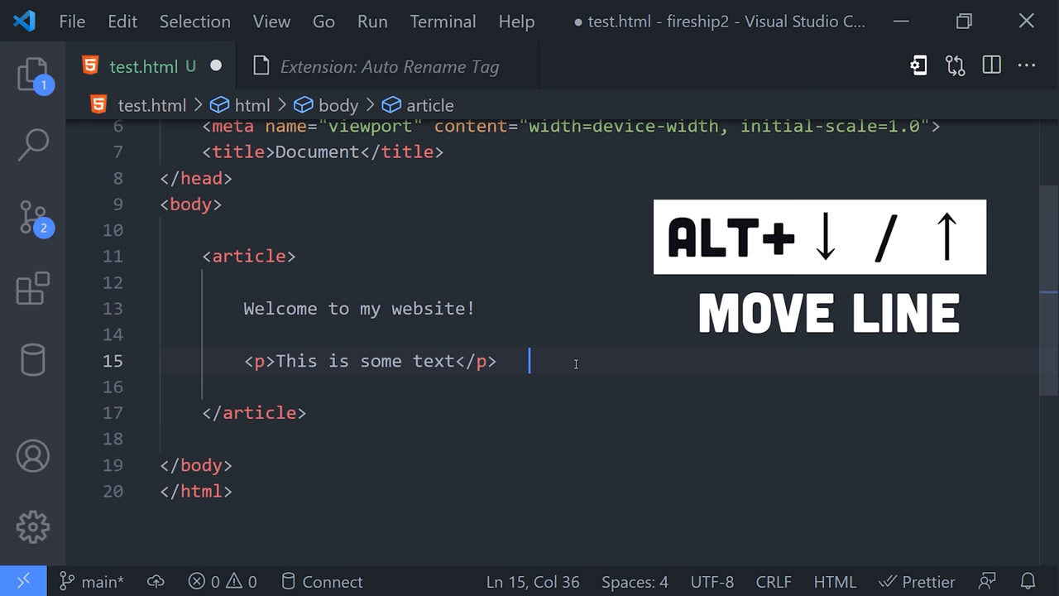
Move the paragraph up two rows and duplicate it twice below itself.
key(alt+up)
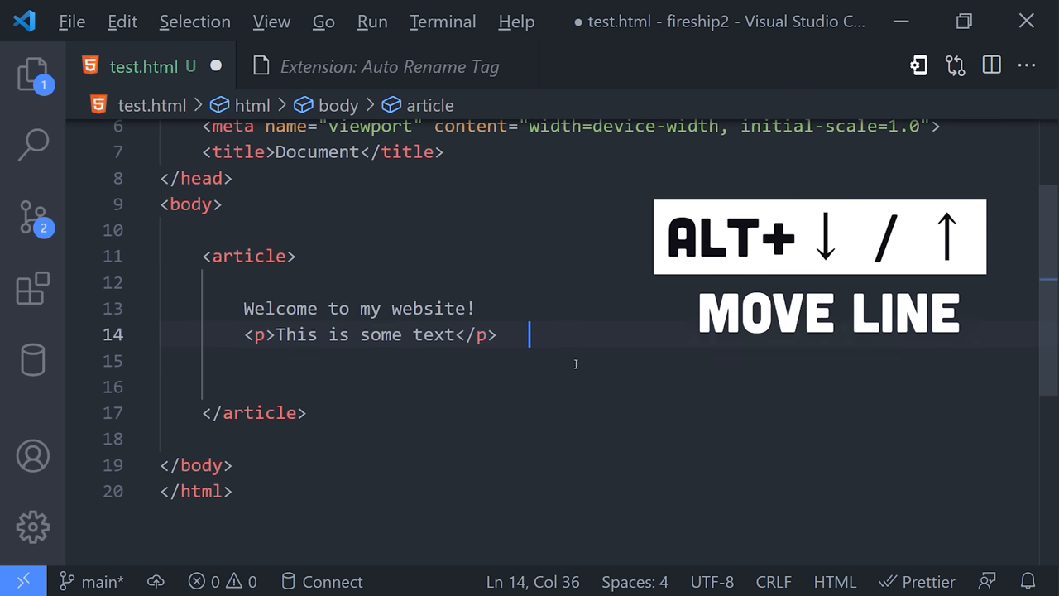
key(alt+up)
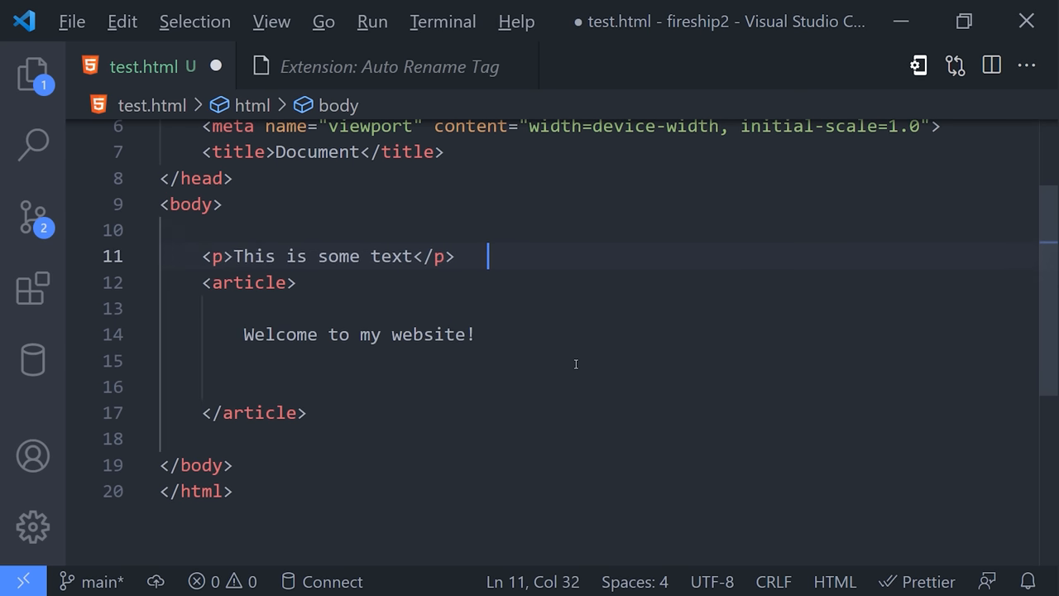
key(alt+shift+down)
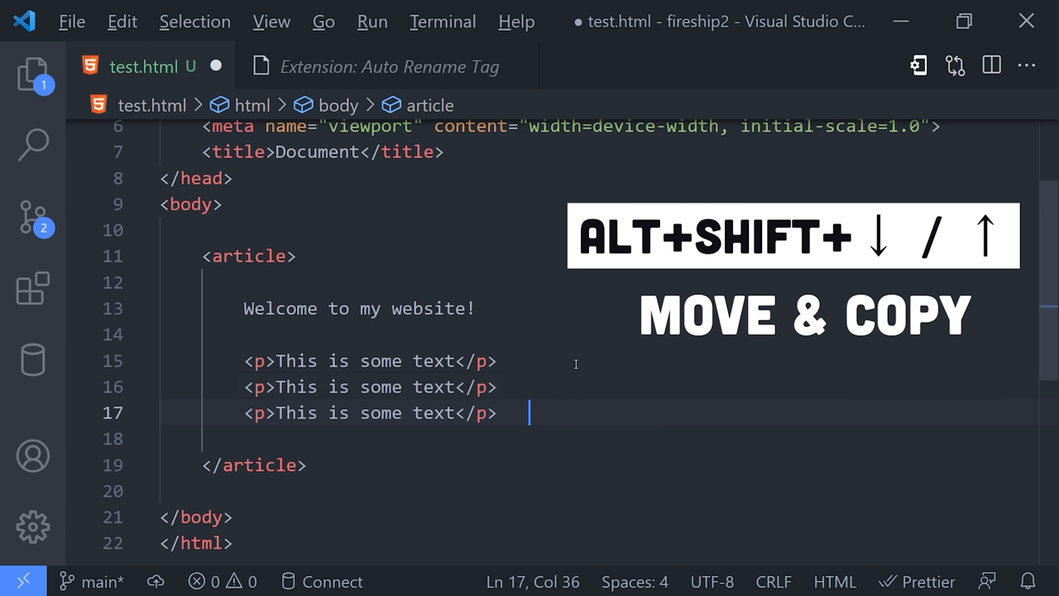
key(Alt+Shift+Down)
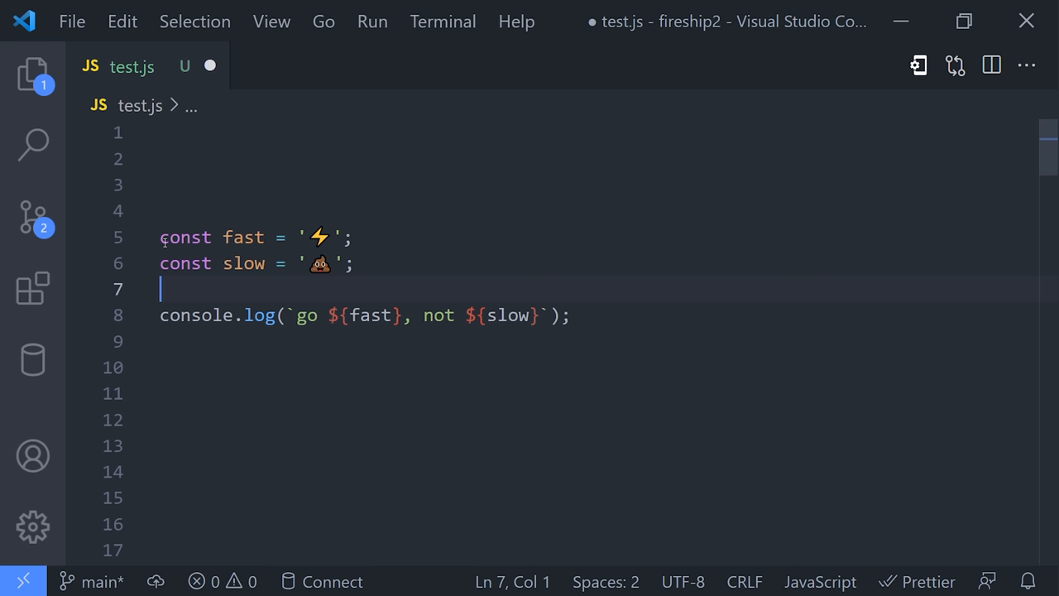
Toggle a comment on the fast constant line, then comment out the whole fast/slow console.log snippet.
key(ctrl+/)
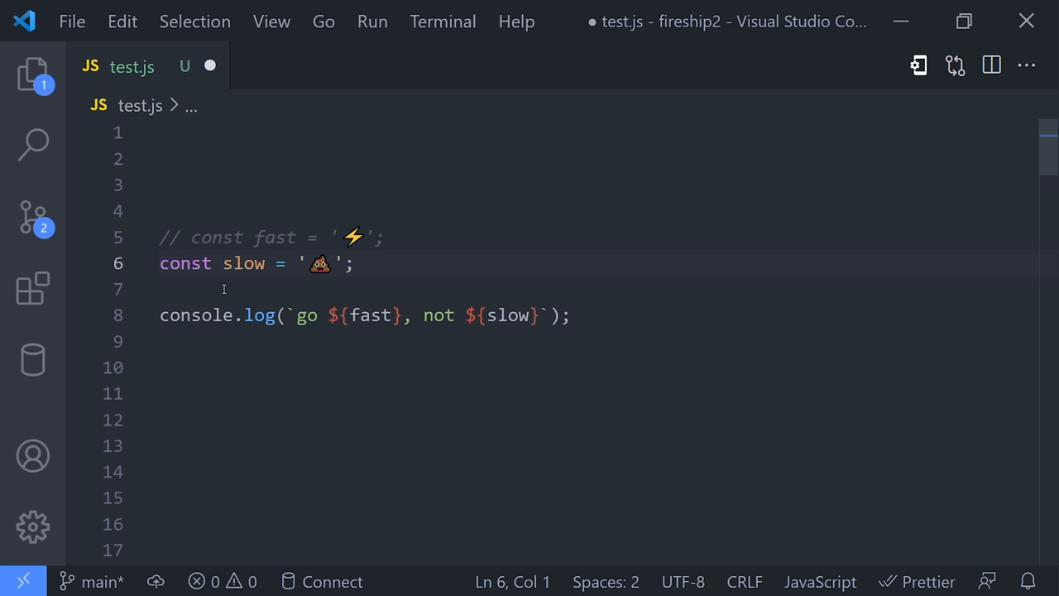
key(ctrl+/)
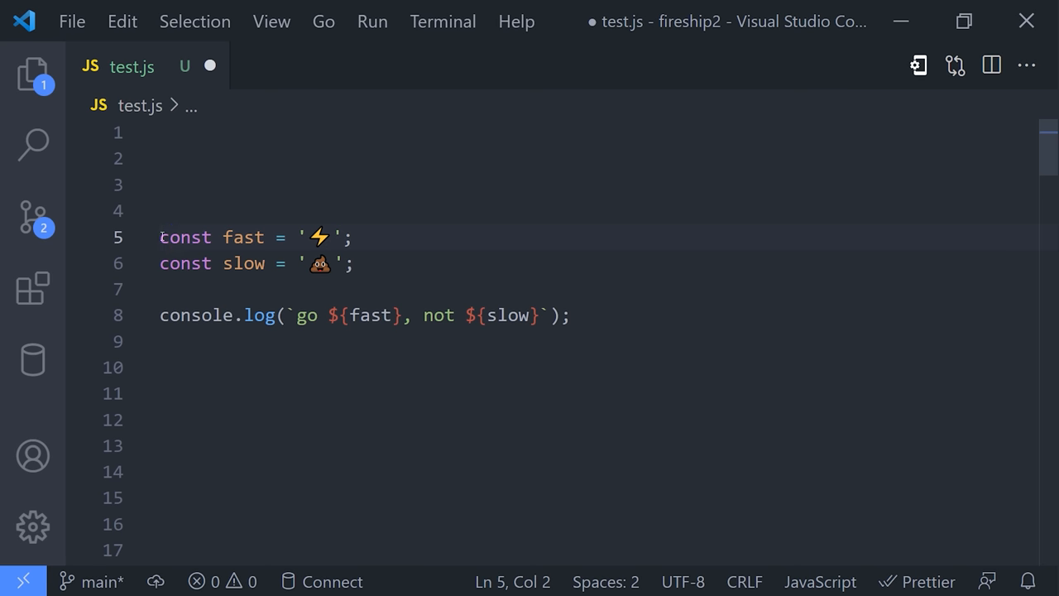
key(ctrl+l)
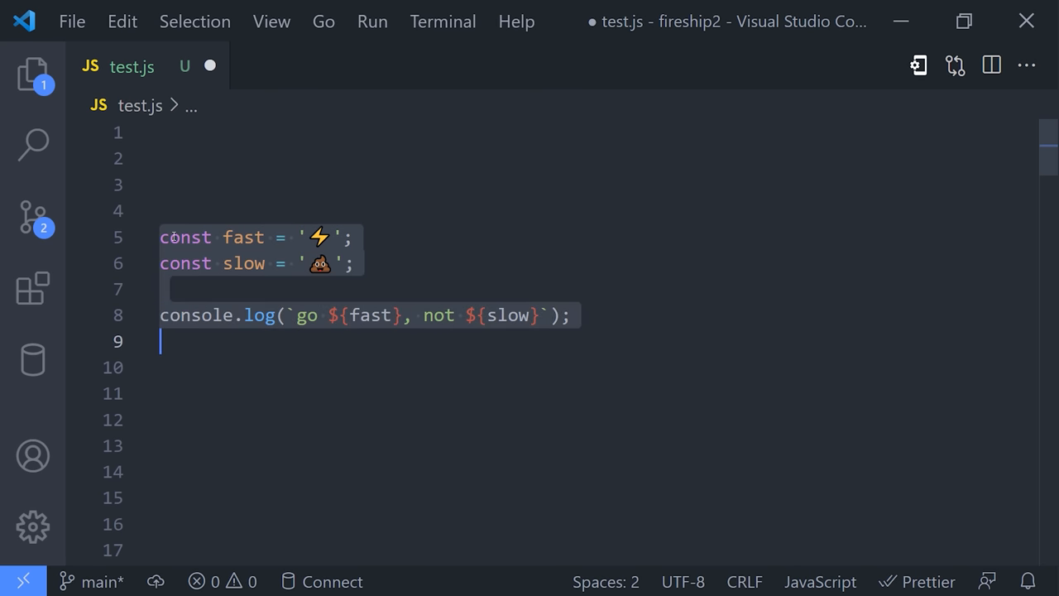
key(ctrl+/)
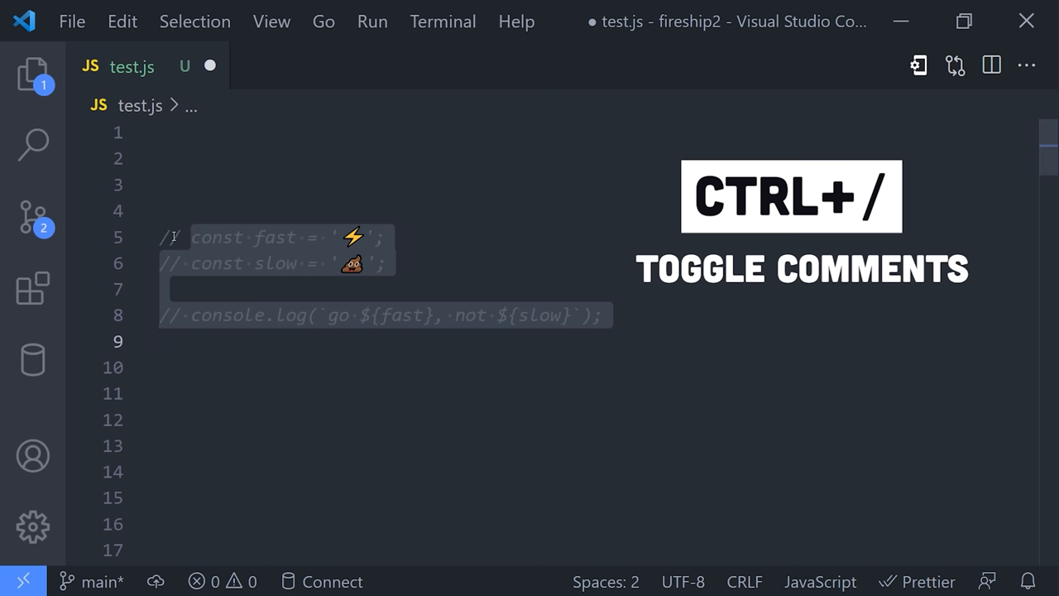
key(ctrl+/)
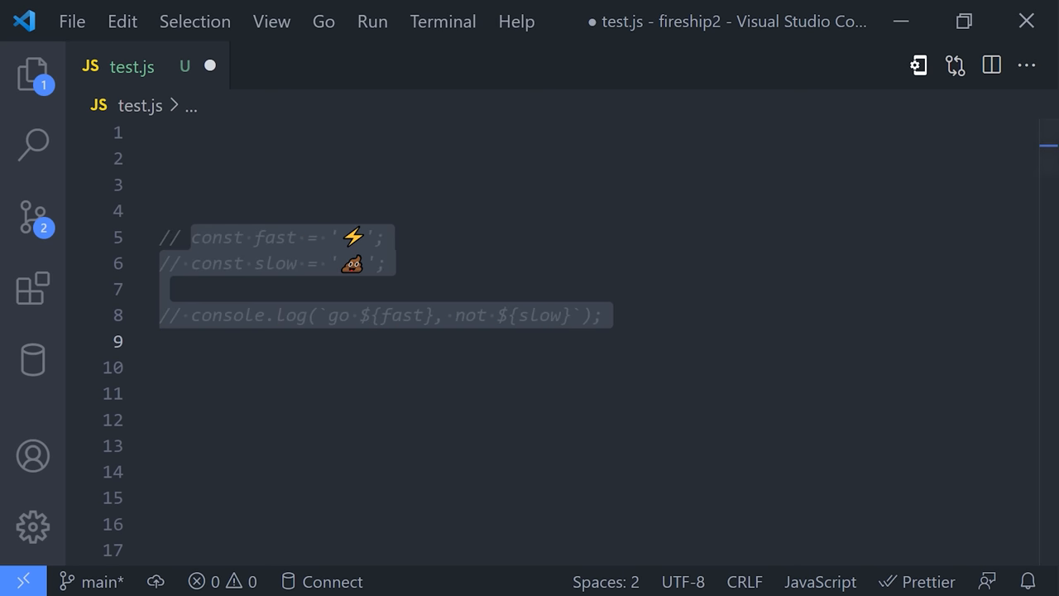
mouse_move(143, 248)
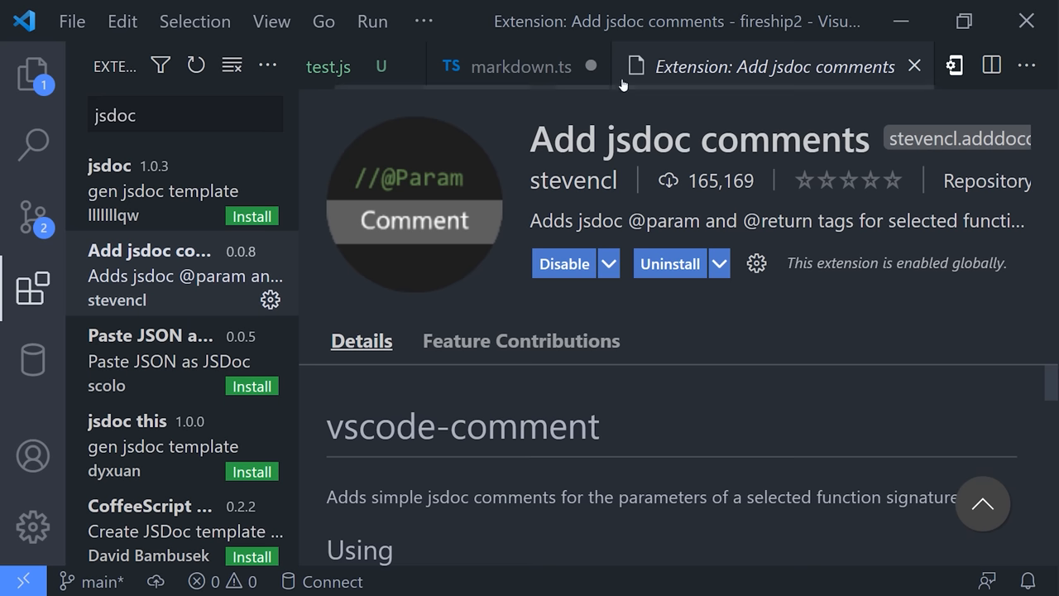
mouse_move(678, 334)
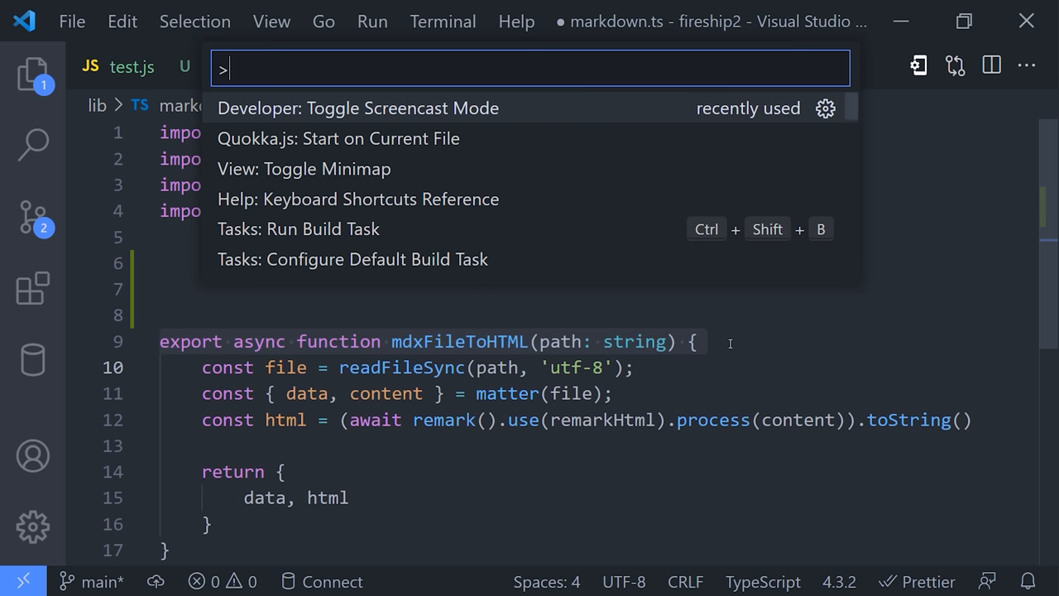
text(add)
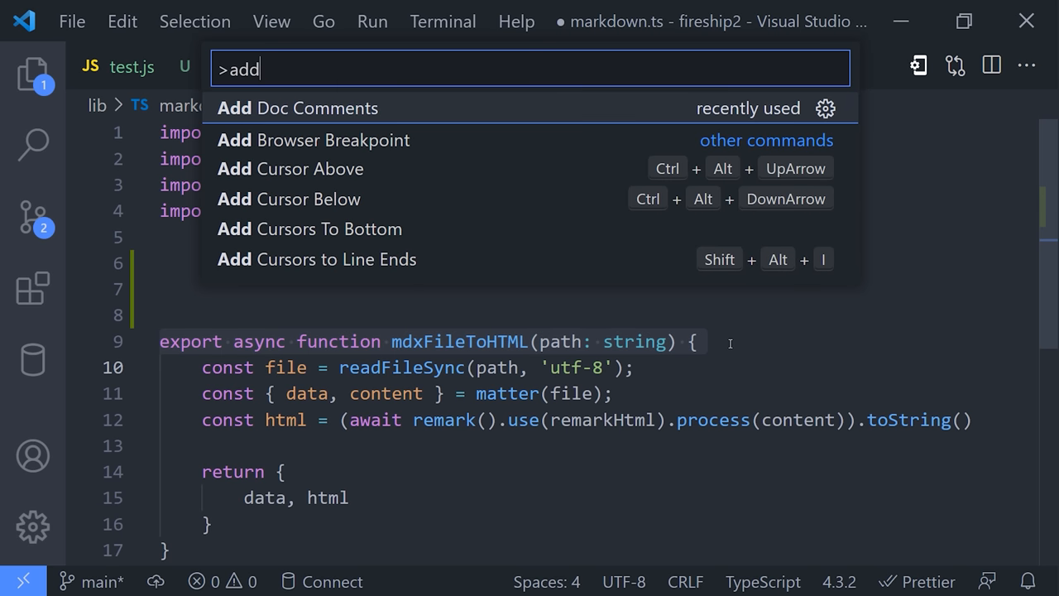
click(297, 108)
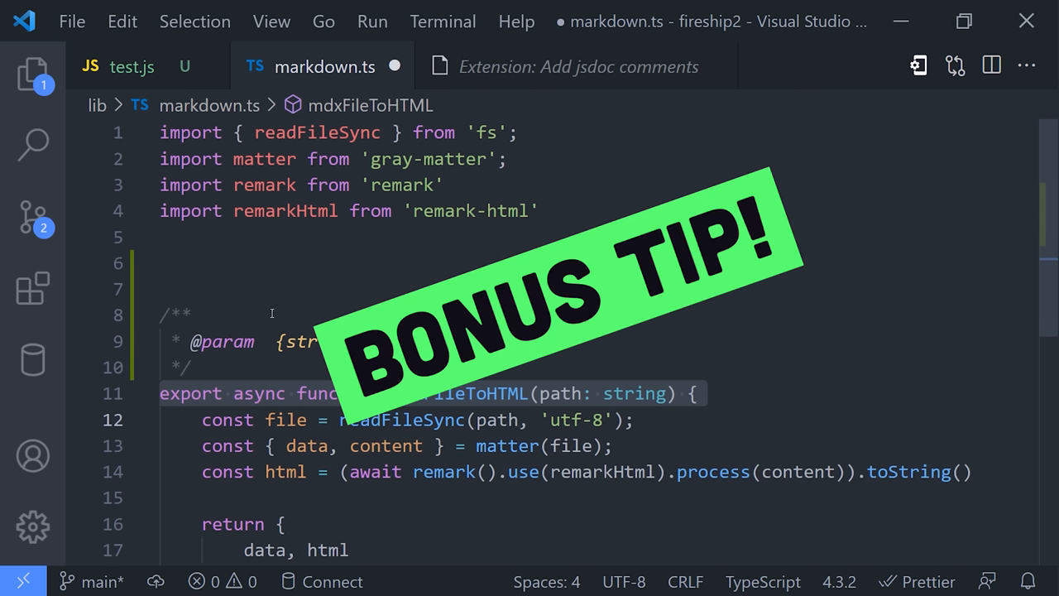
text(This is a function that does something)
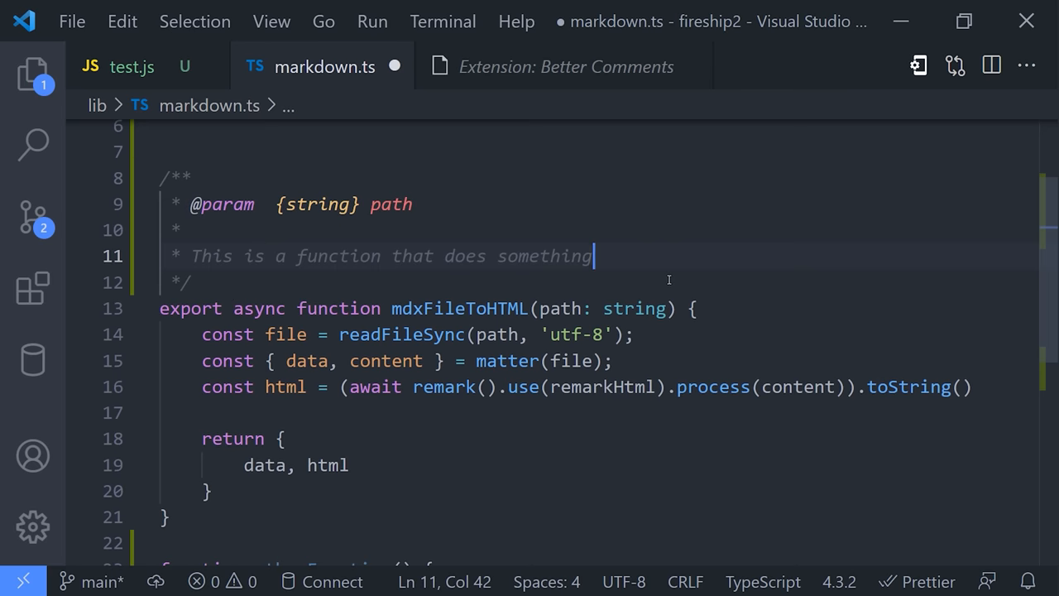
text({@link otherFunction})
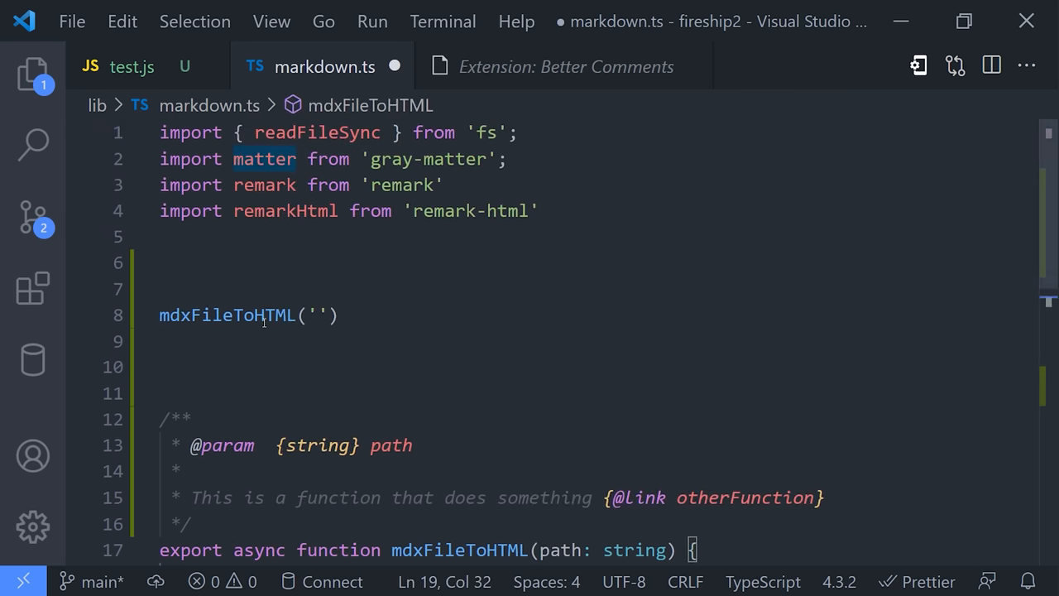
mouse_move(227, 314)
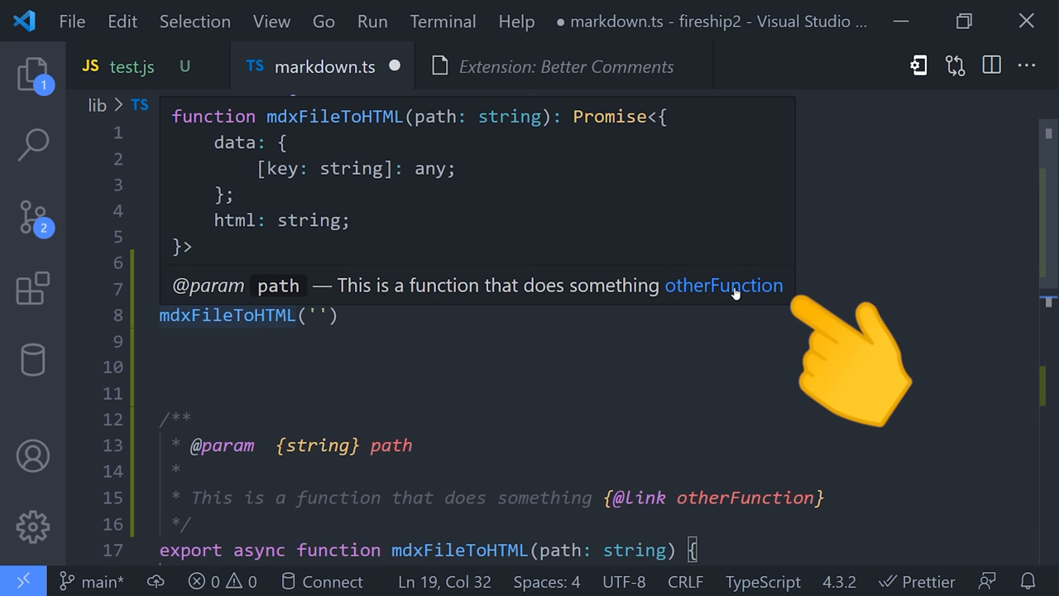
click(722, 284)
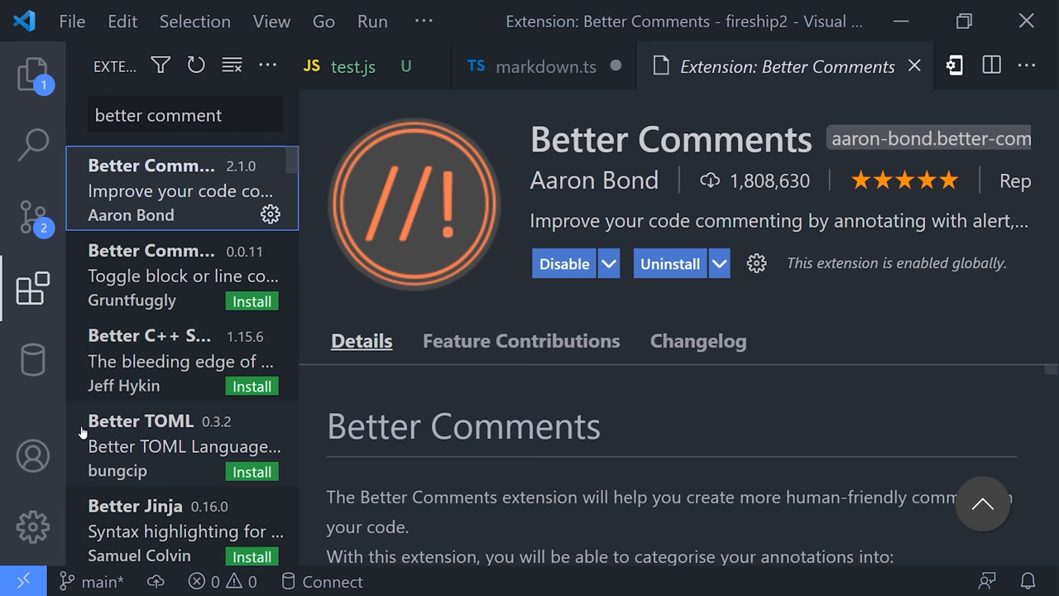
mouse_move(147, 446)
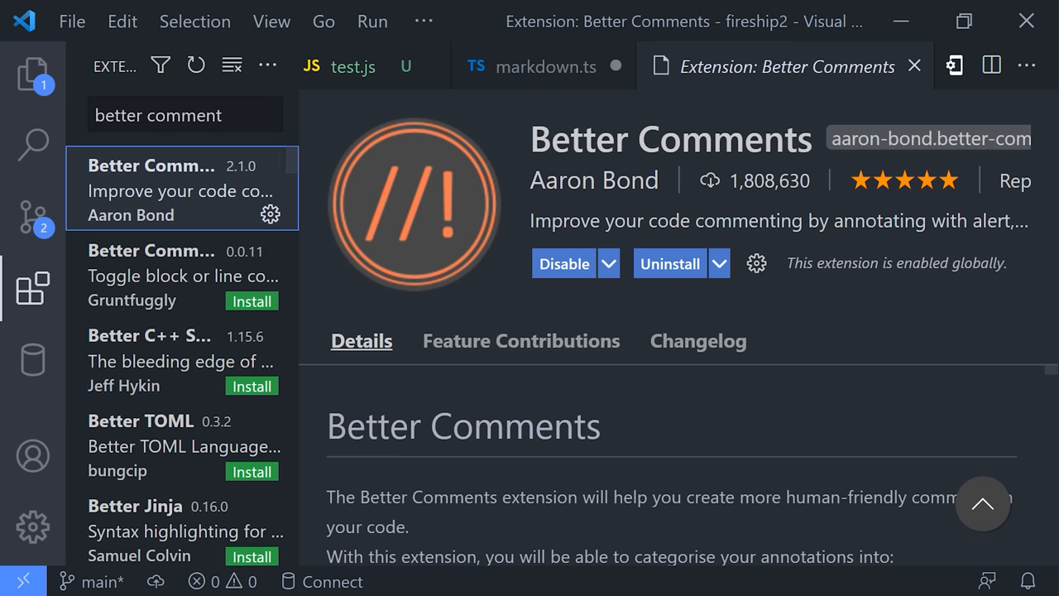
Add '! danger, does not work' and 'TODO make it work better' notes to the mdxFileToHTML comment.
click(543, 66)
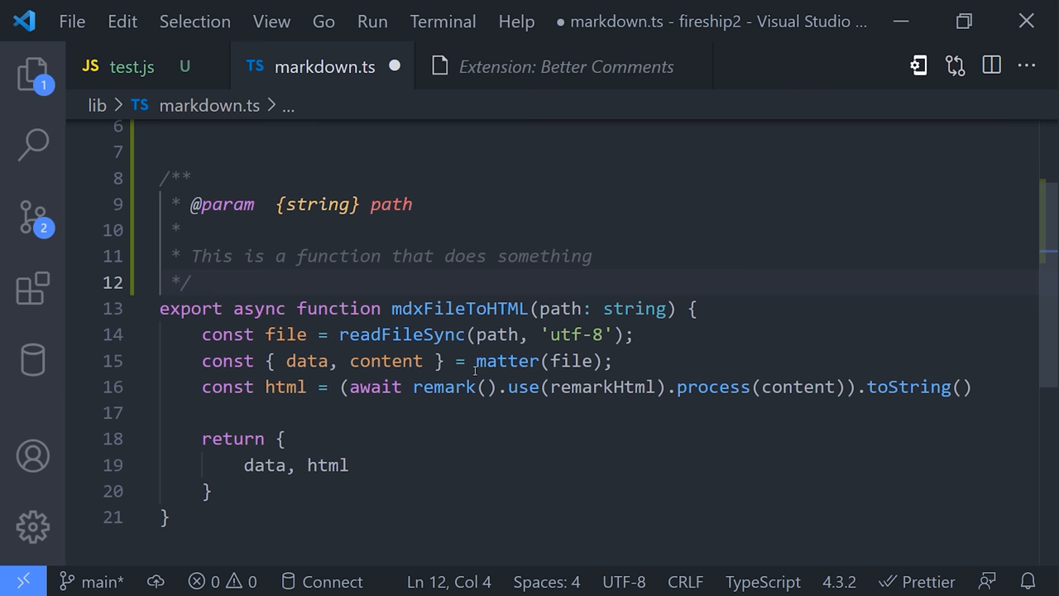
text(! danger, does not work)
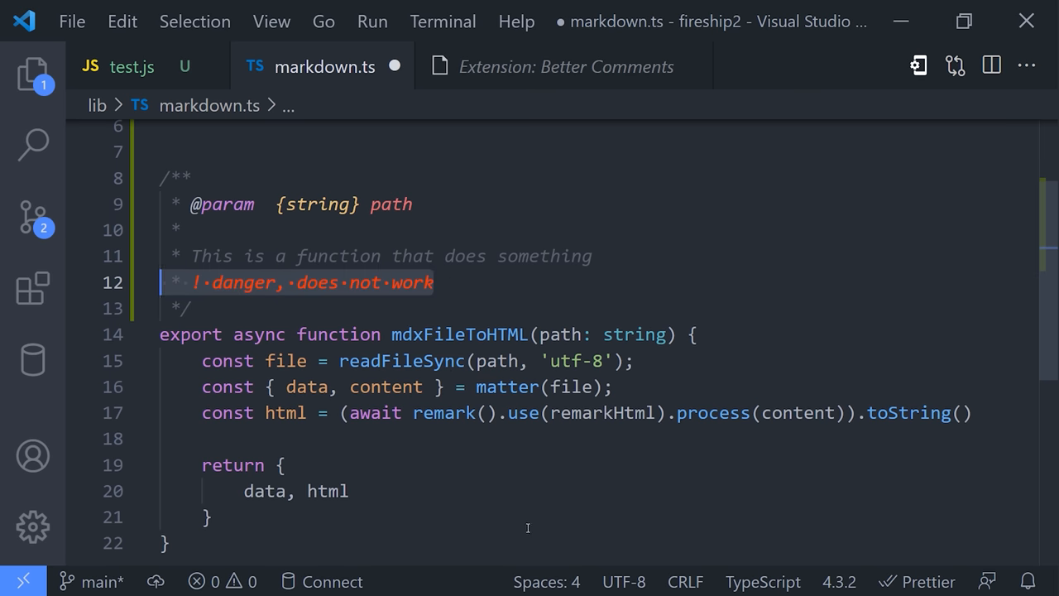
text(TODO make it work better)
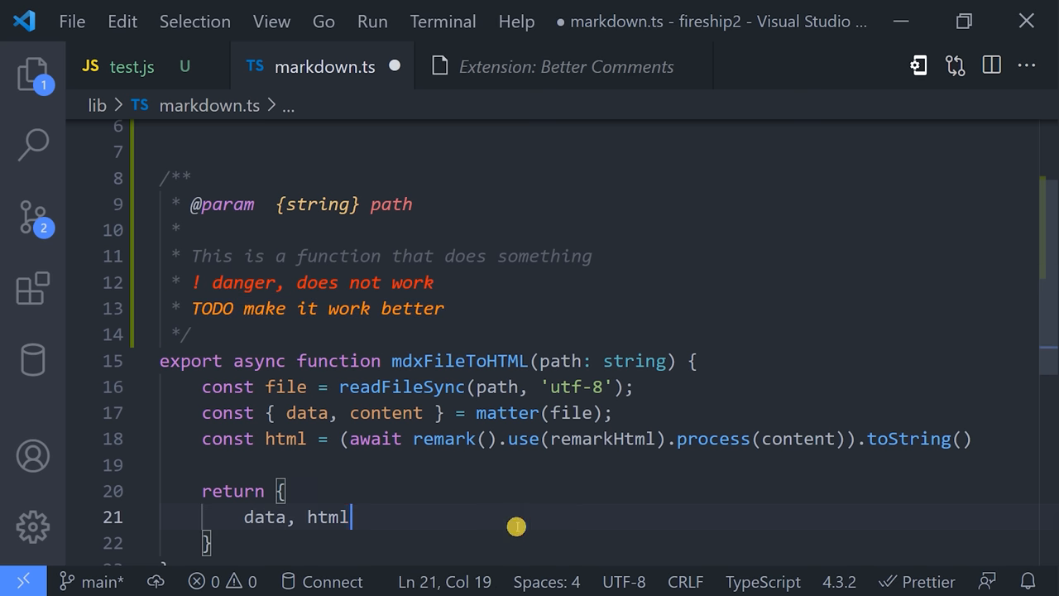
double_click(327, 517)
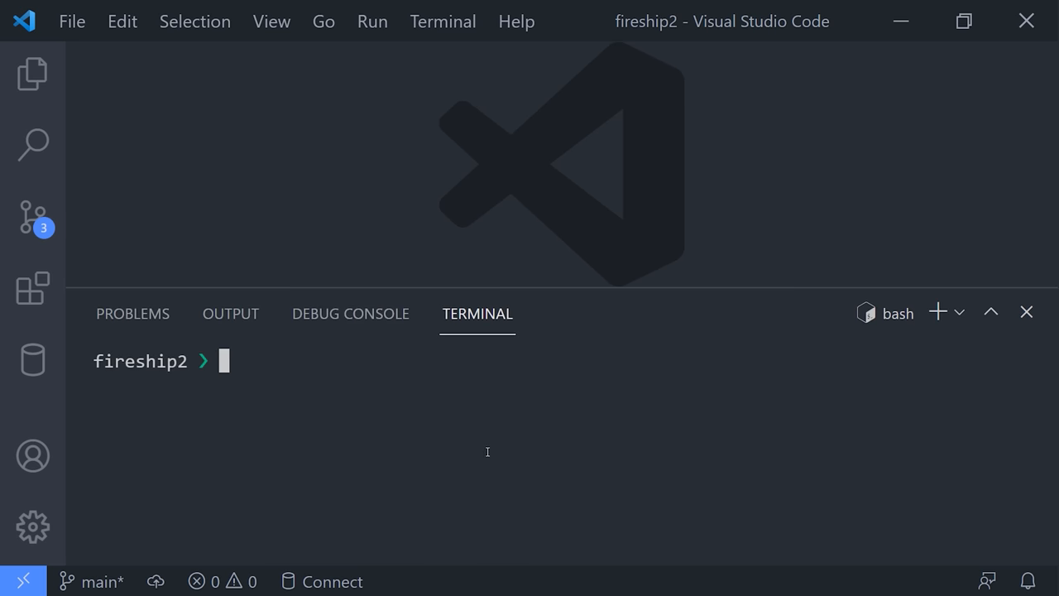
Toggle the terminal panel with Ctrl+` and add a second bash terminal.
key(ctrl+`)
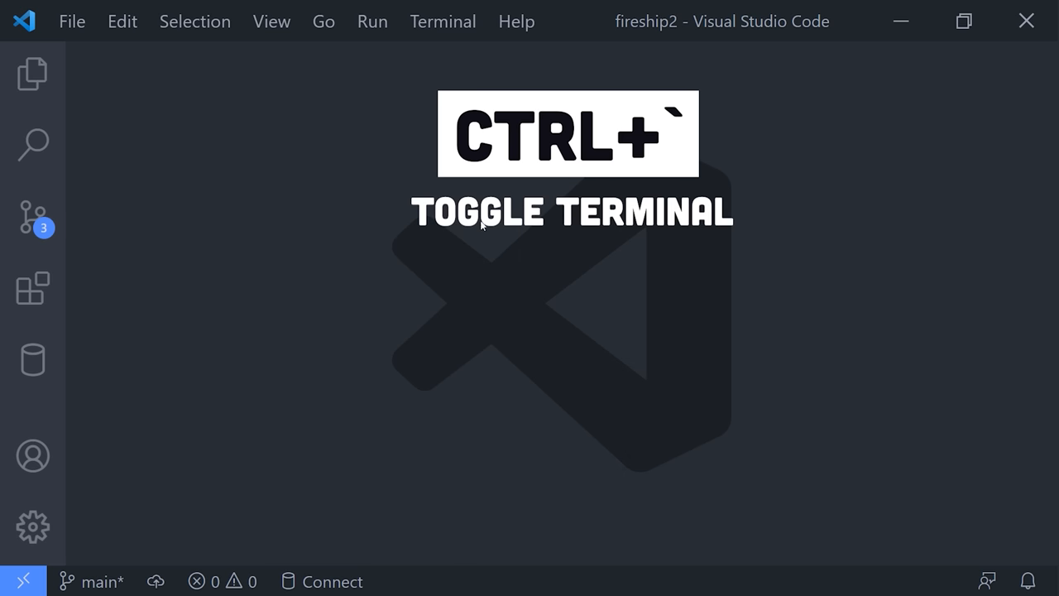
key(ctrl+`)
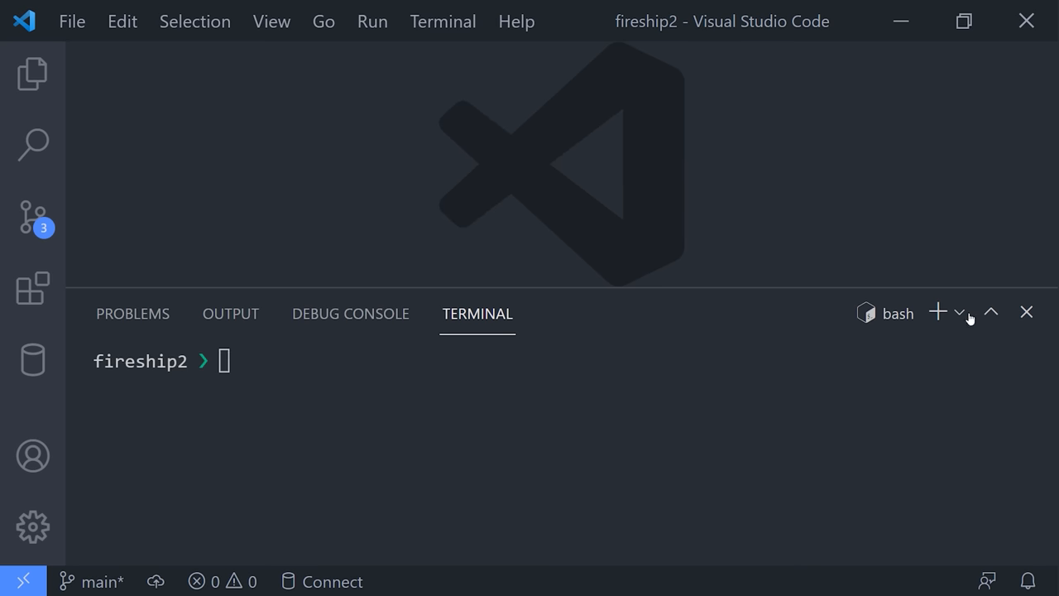
click(960, 312)
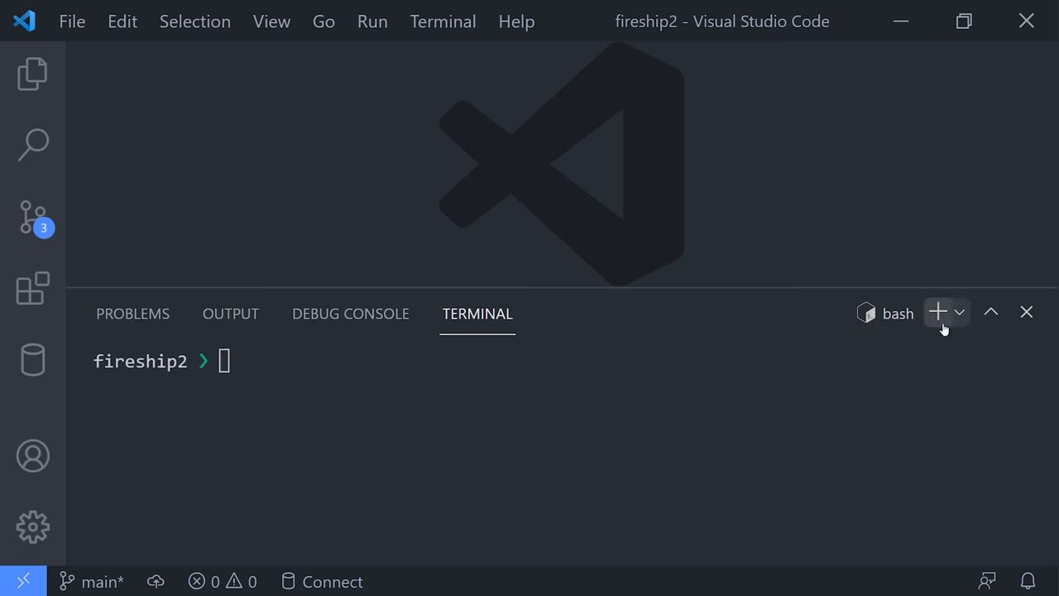
click(937, 311)
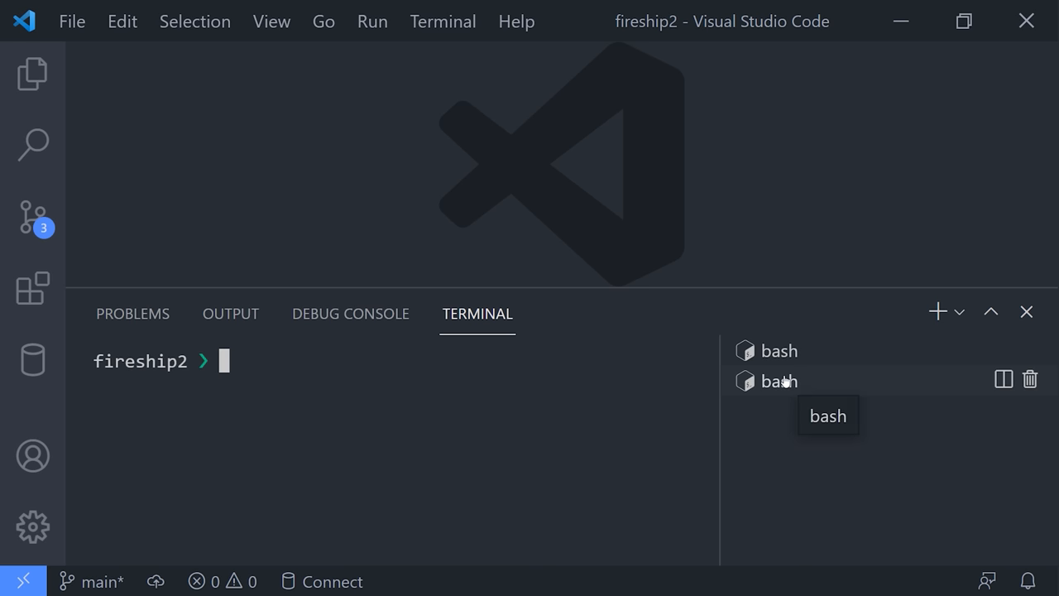
Give the second terminal's icon a green colour and start renaming it 'dev s'.
right_click(777, 380)
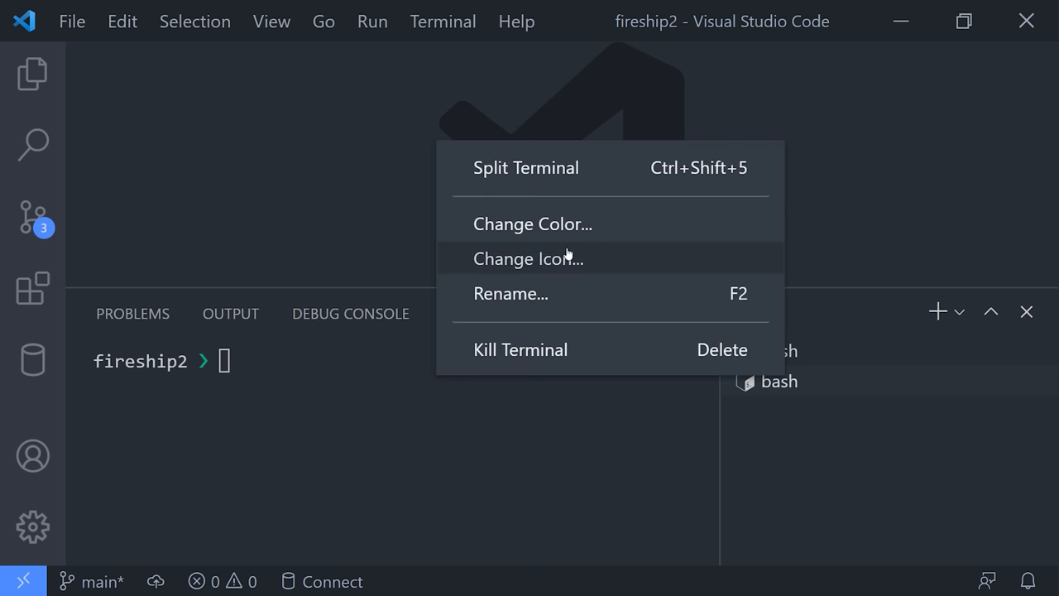
click(510, 293)
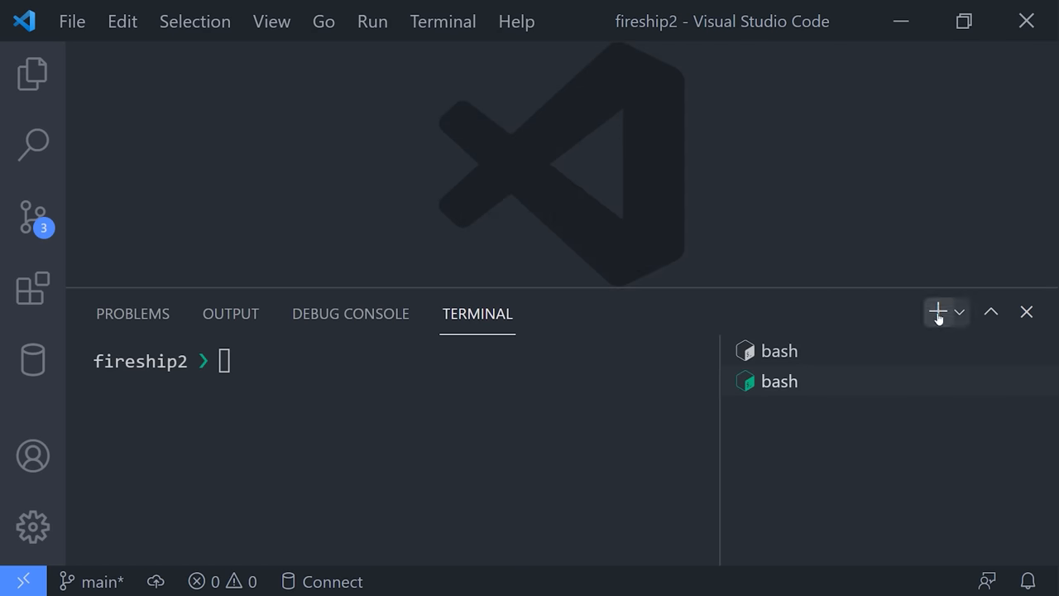
text(dev s)
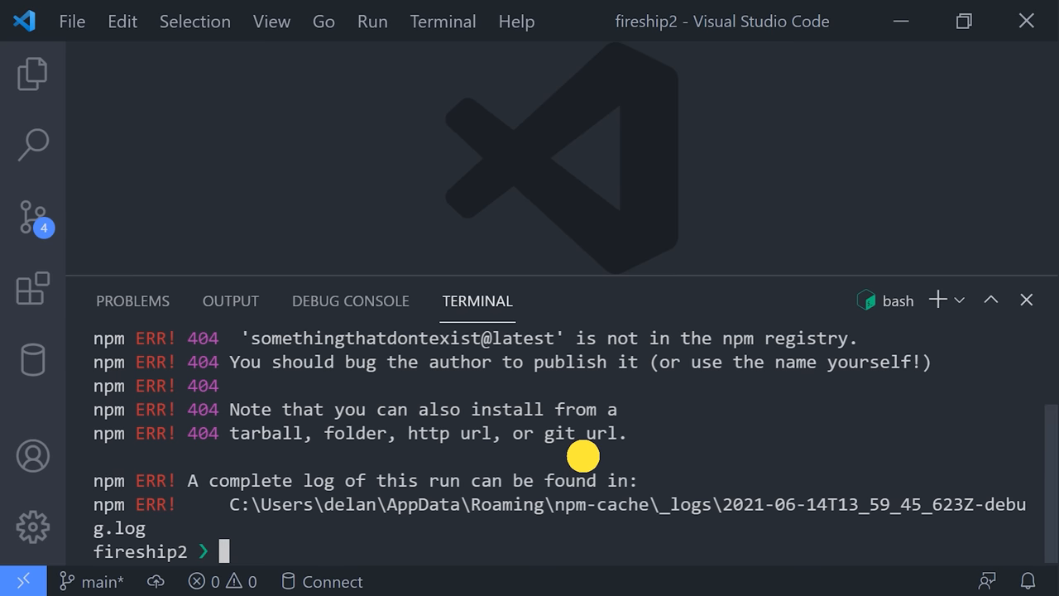
Clear the npm error output, enter 'cd apps', and recall an earlier command from history.
key(ctrl+k)
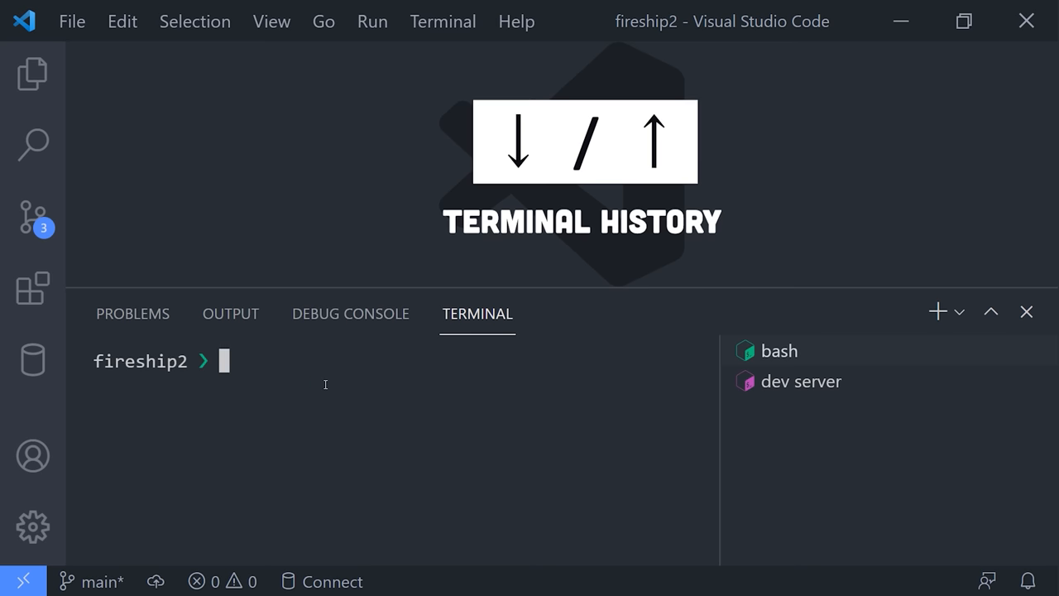
text(cd apps)
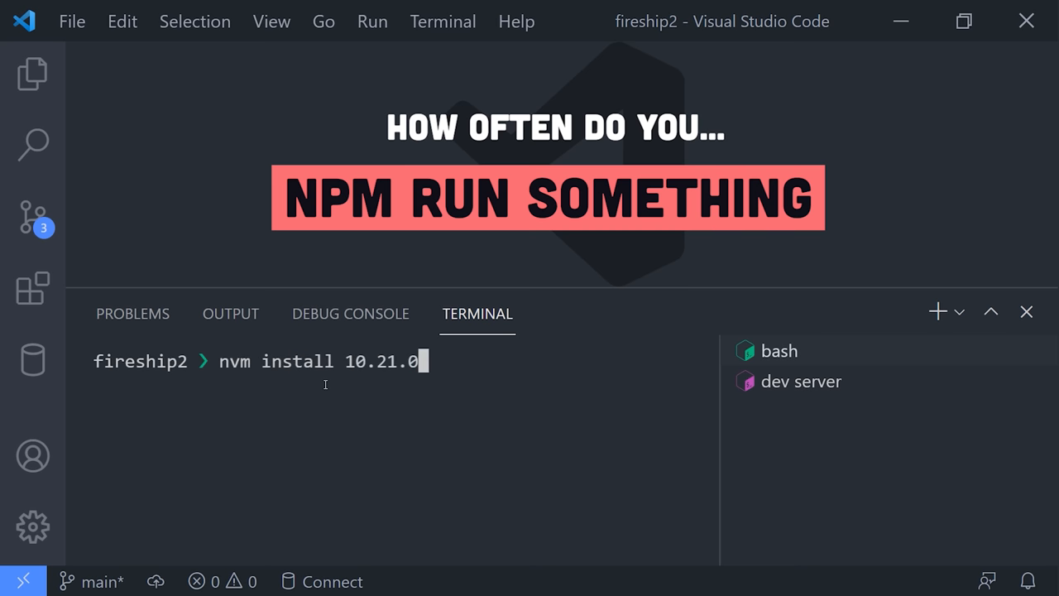
key(BackSpace)
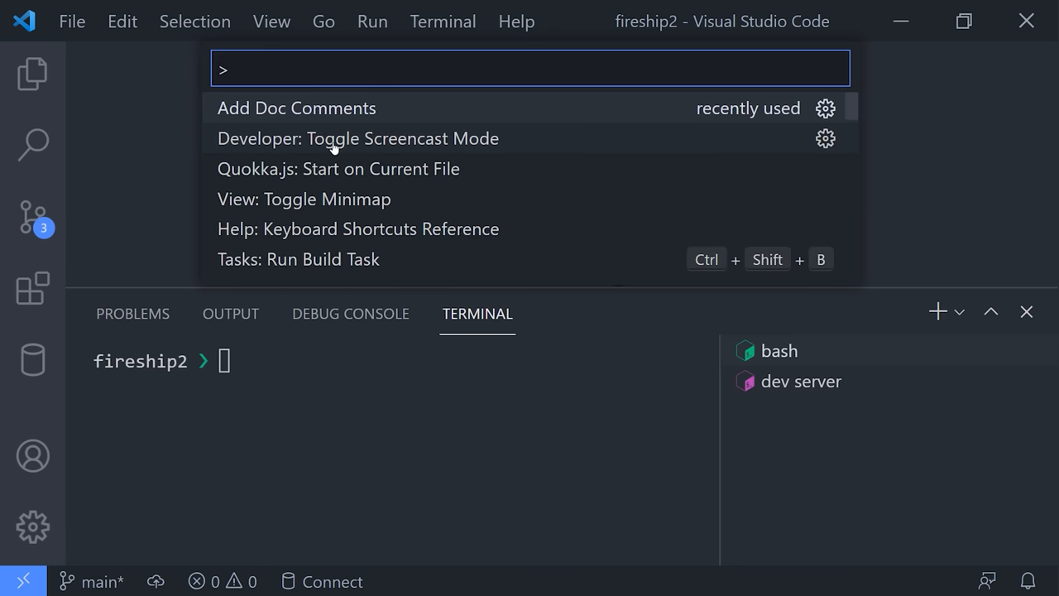
Configure a default build task from the Command Palette, then run the build task via '>run'.
text(task)
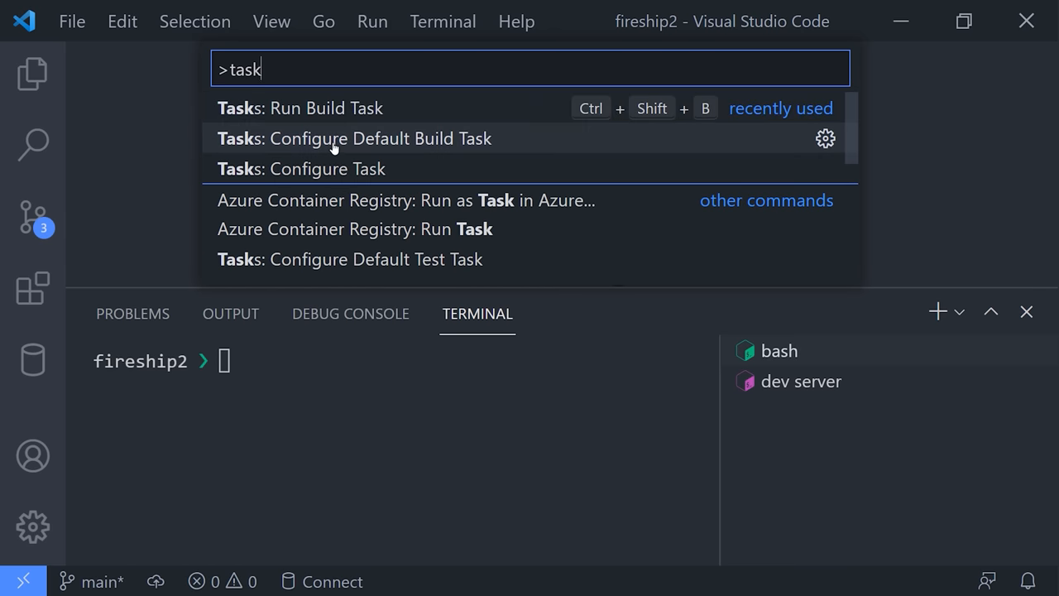
click(354, 138)
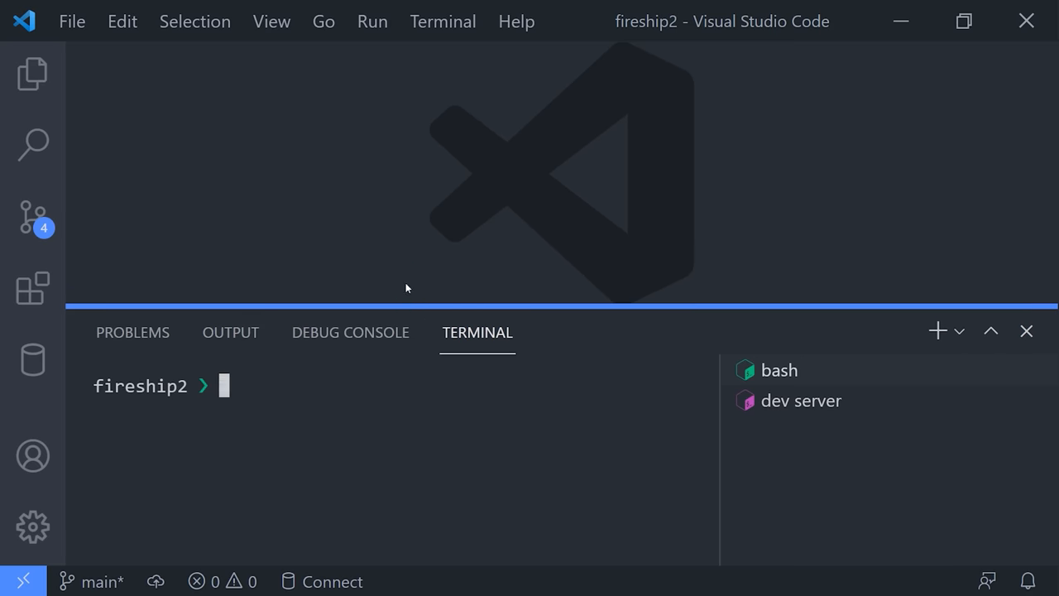
key(Ctrl+p)
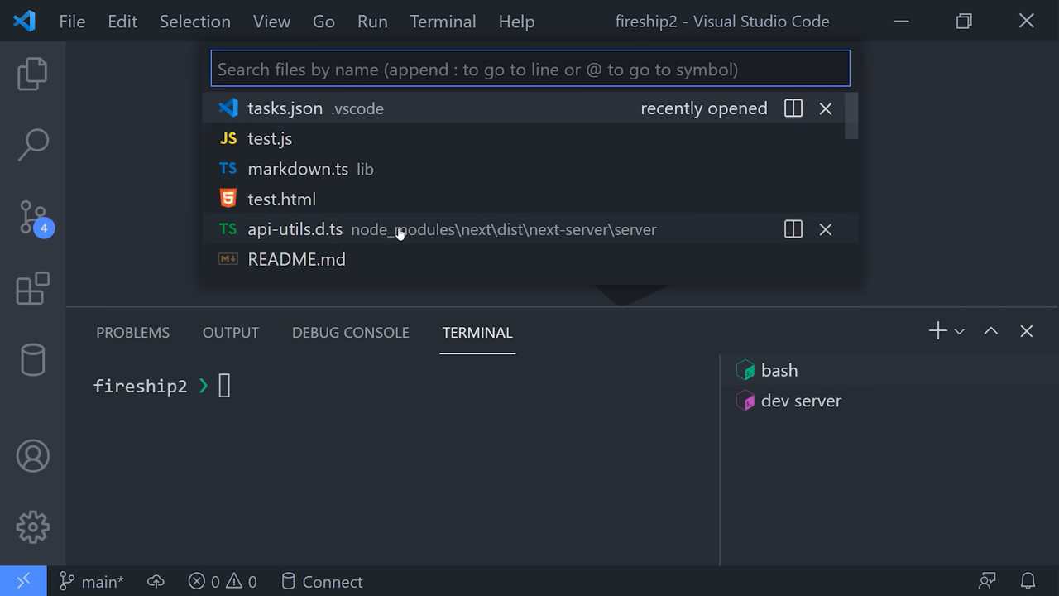
text(>run)
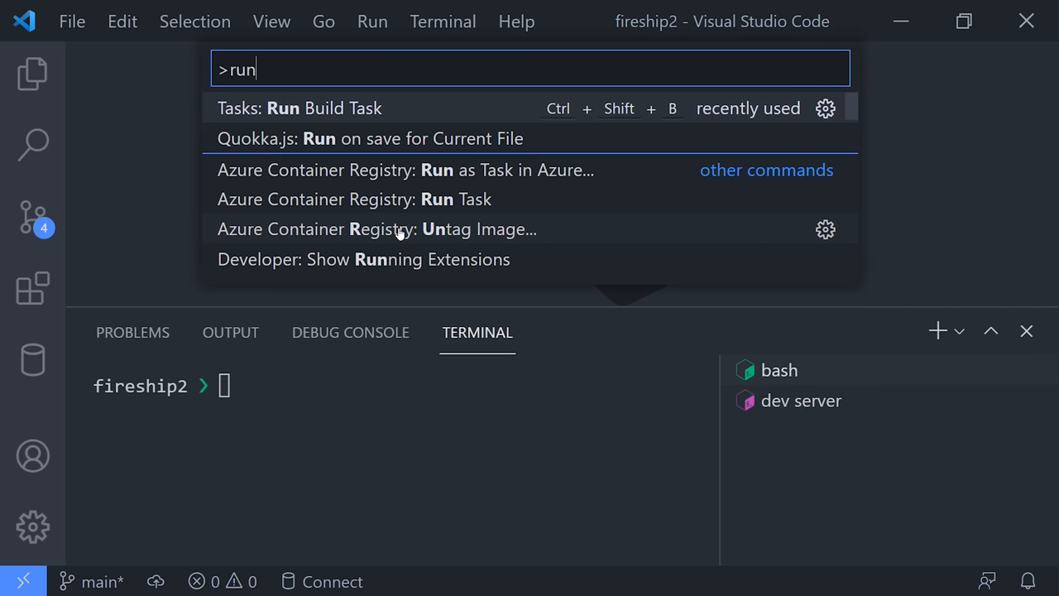
click(300, 108)
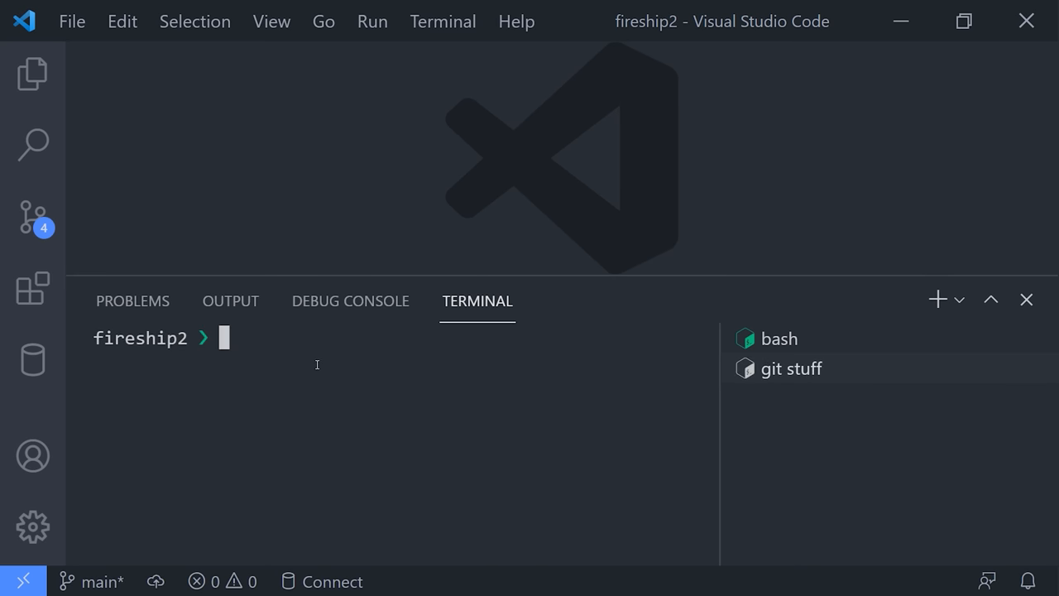
Type 'git reset --hard HEAD' in the git stuff terminal, fixing a typo along the way.
text(git reset --hard HEA)
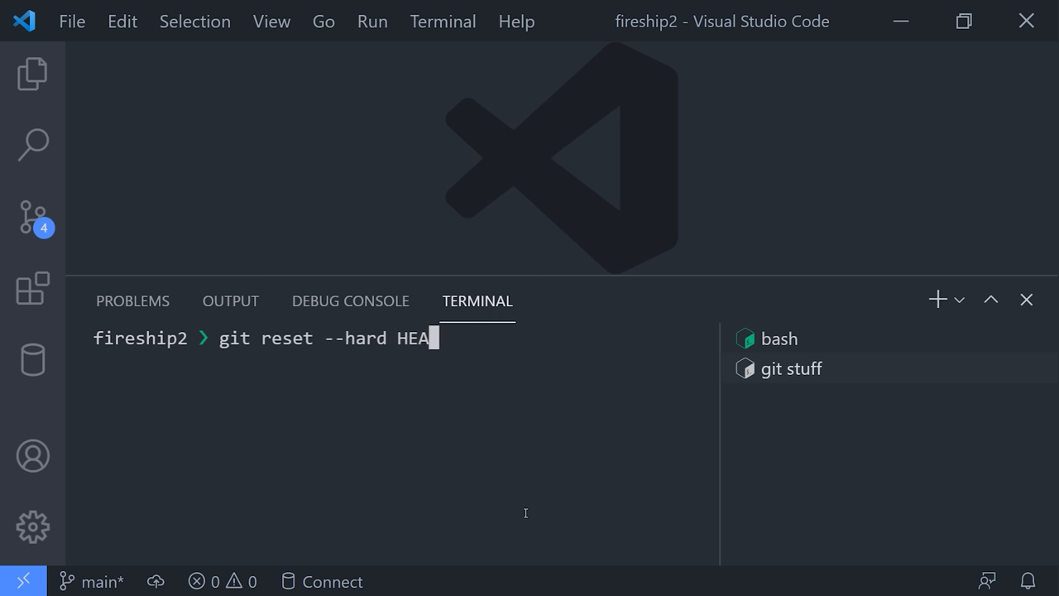
key(Backspace)
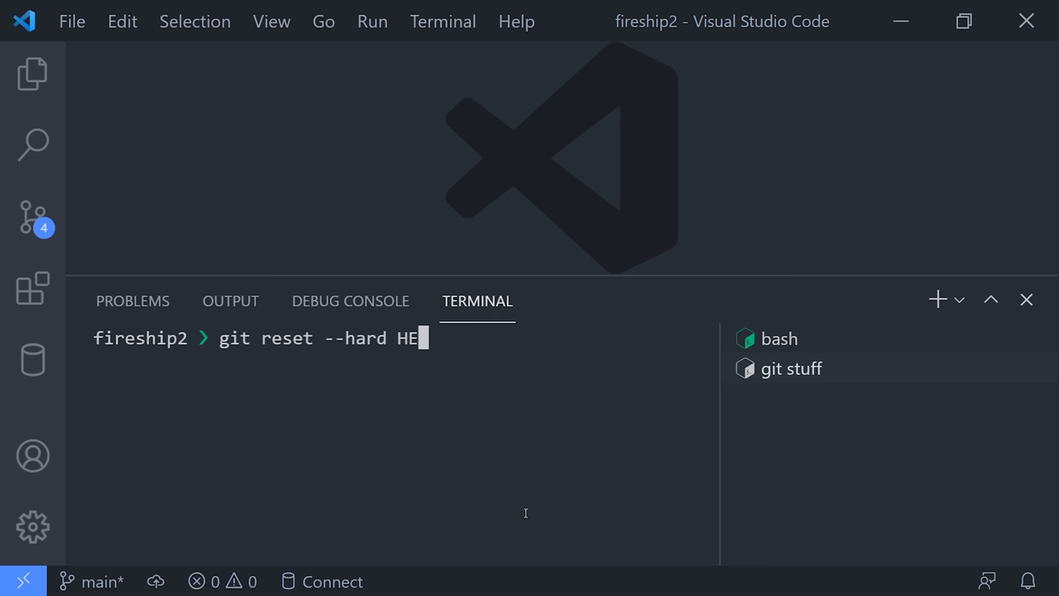
text(AD)
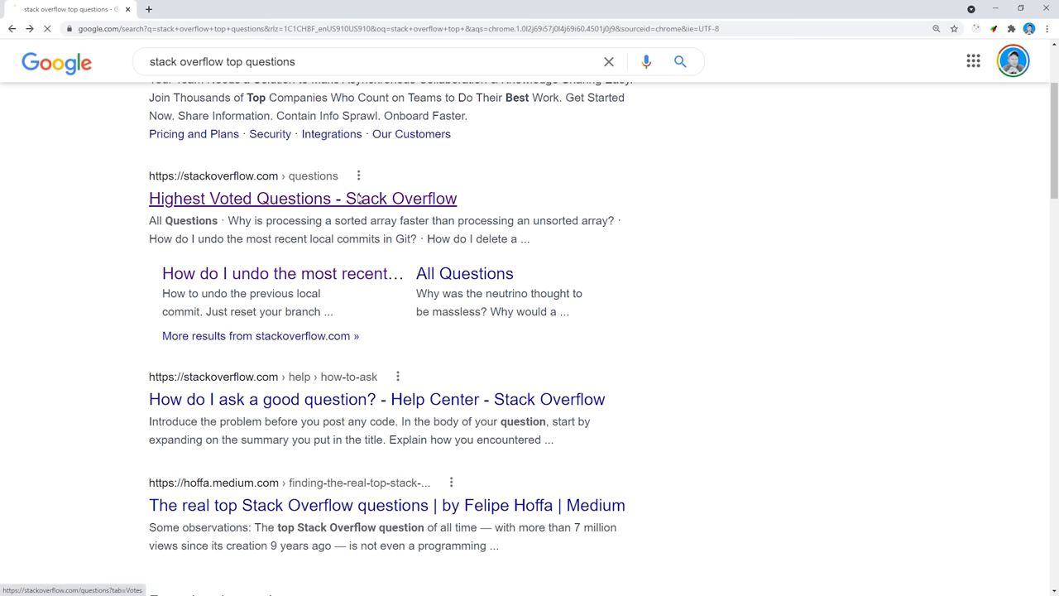
Open the 'Highest Voted Questions - Stack Overflow' search result.
click(303, 198)
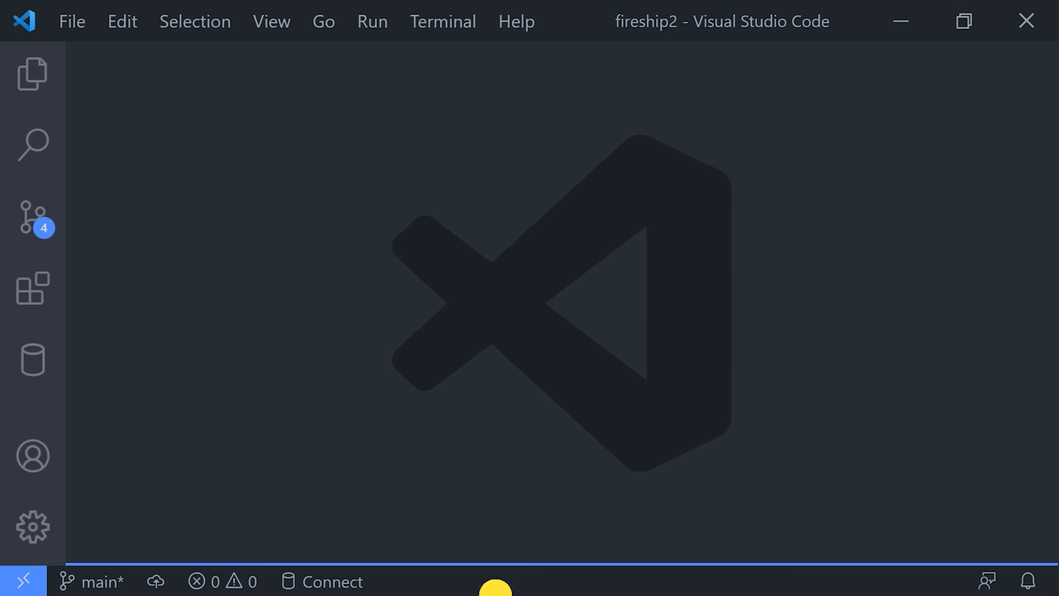
In Source Control, stage tasks.json and markdown.ts, then unstage test.js.
click(33, 217)
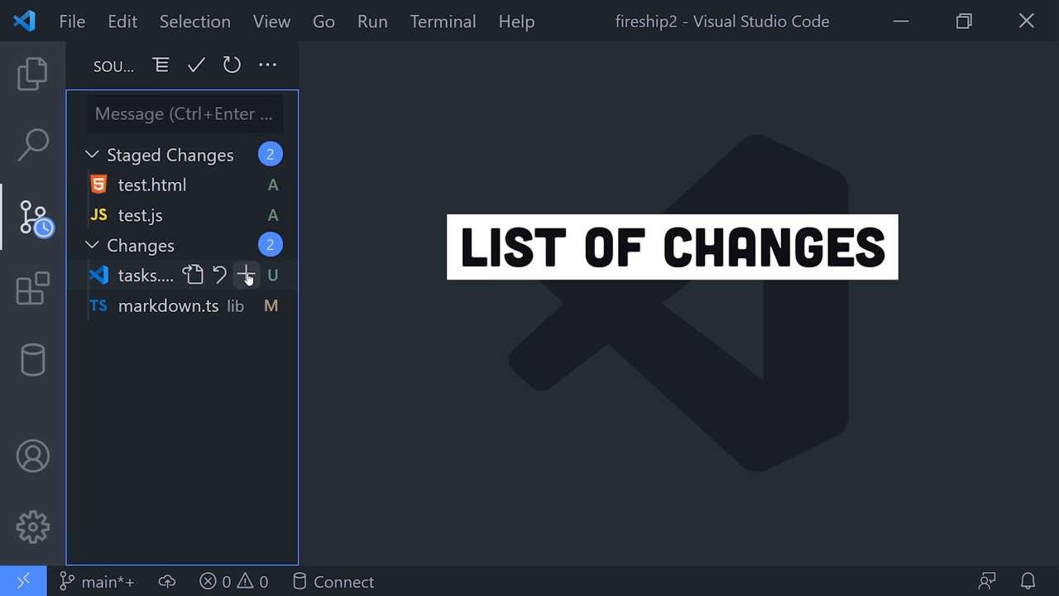
click(246, 275)
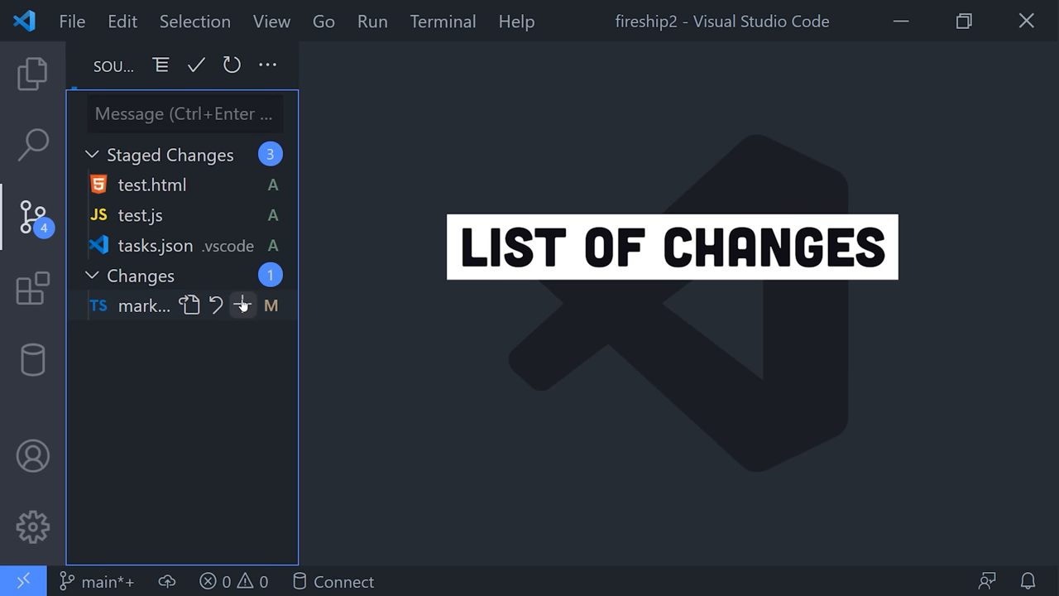
click(242, 304)
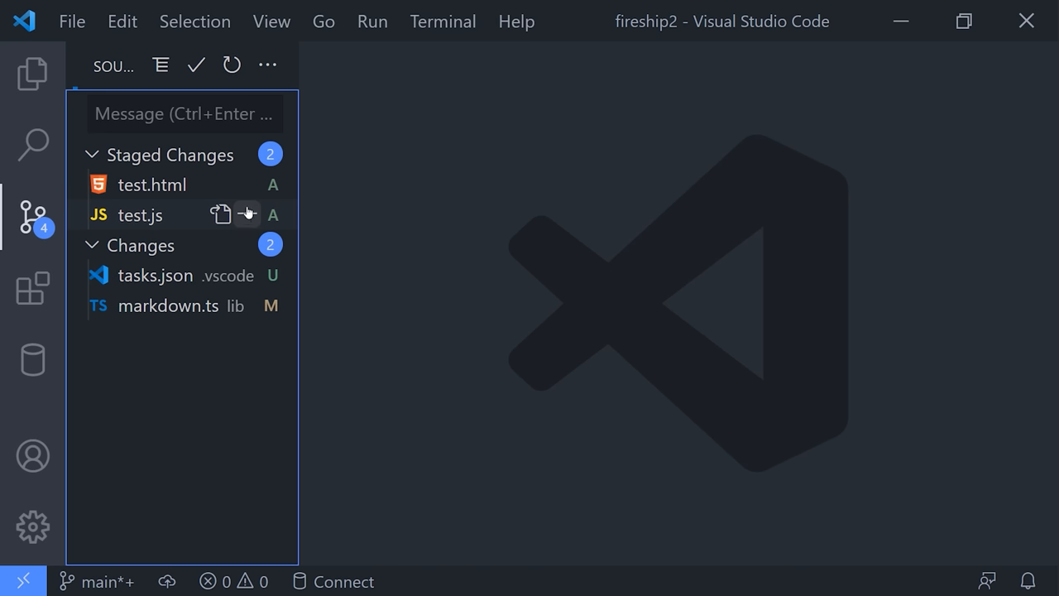
click(266, 64)
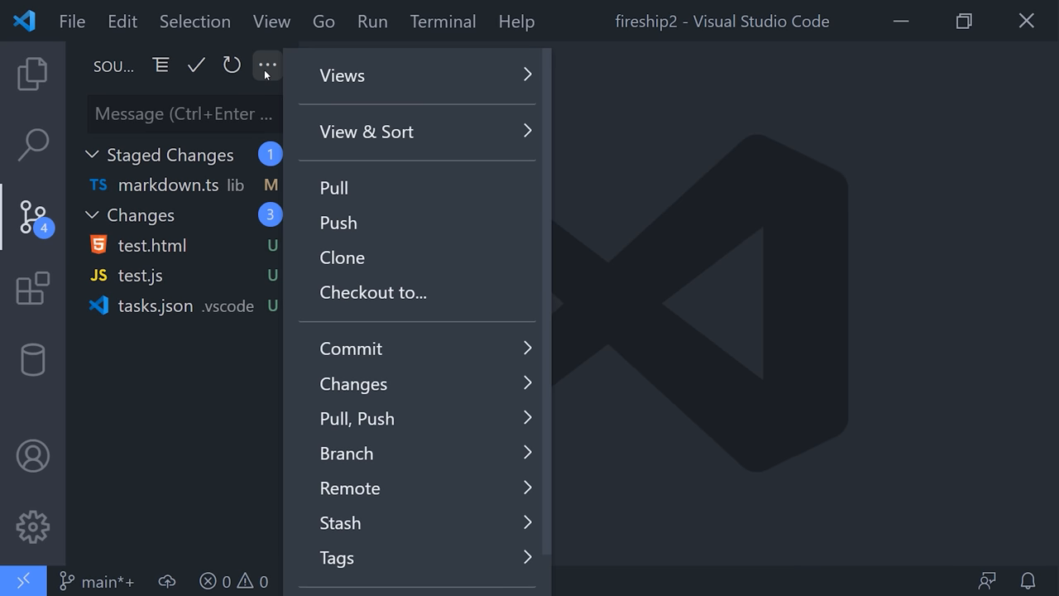
mouse_move(351, 347)
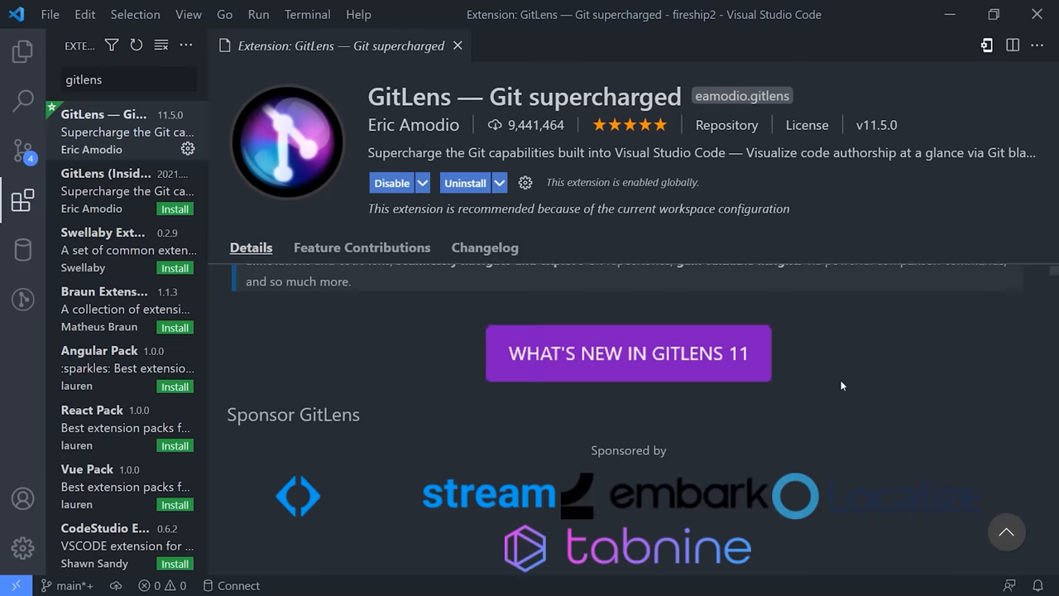
Open lib/markdown.ts from the Explorer and hover the GitLens blame on its closing line.
scroll(down, 3)
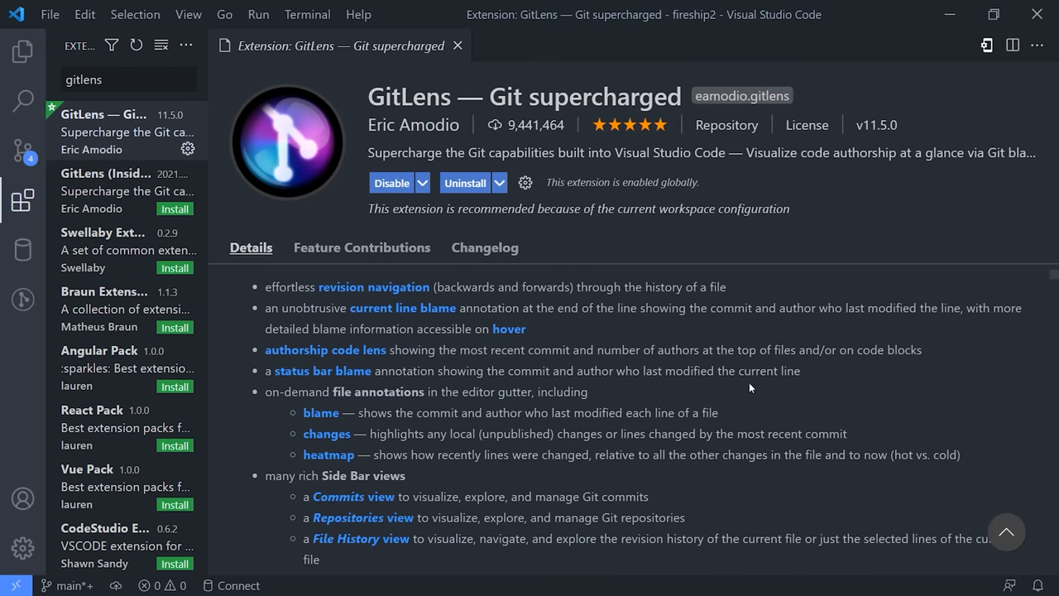
click(23, 50)
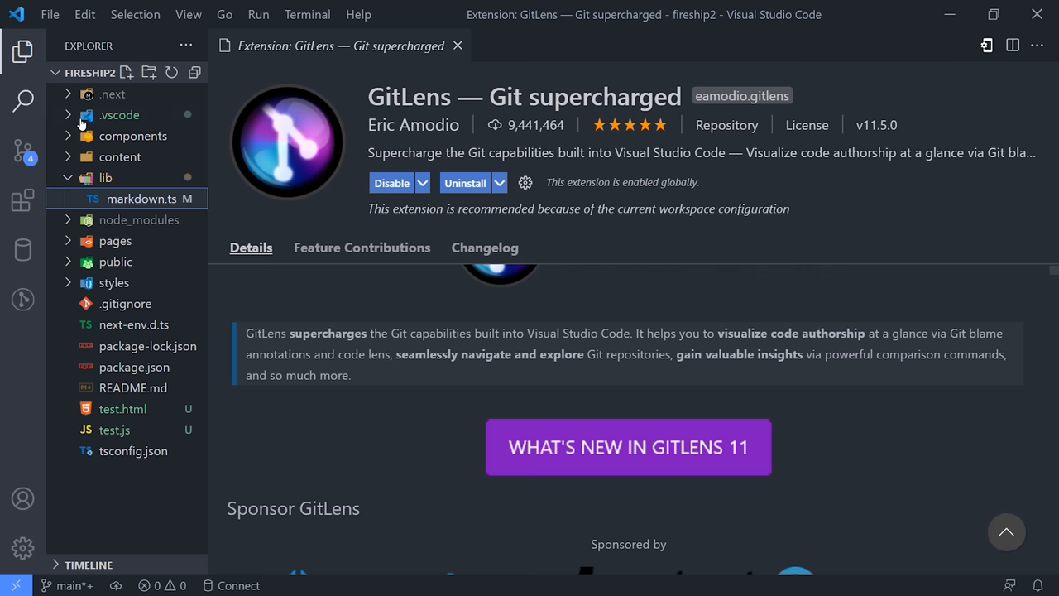
mouse_move(22, 150)
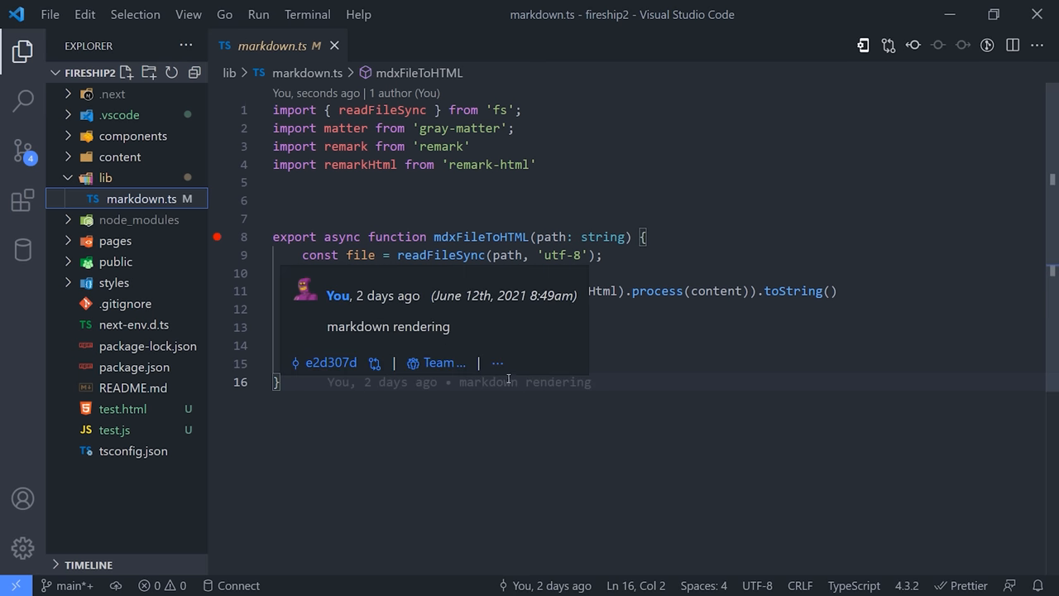
click(329, 362)
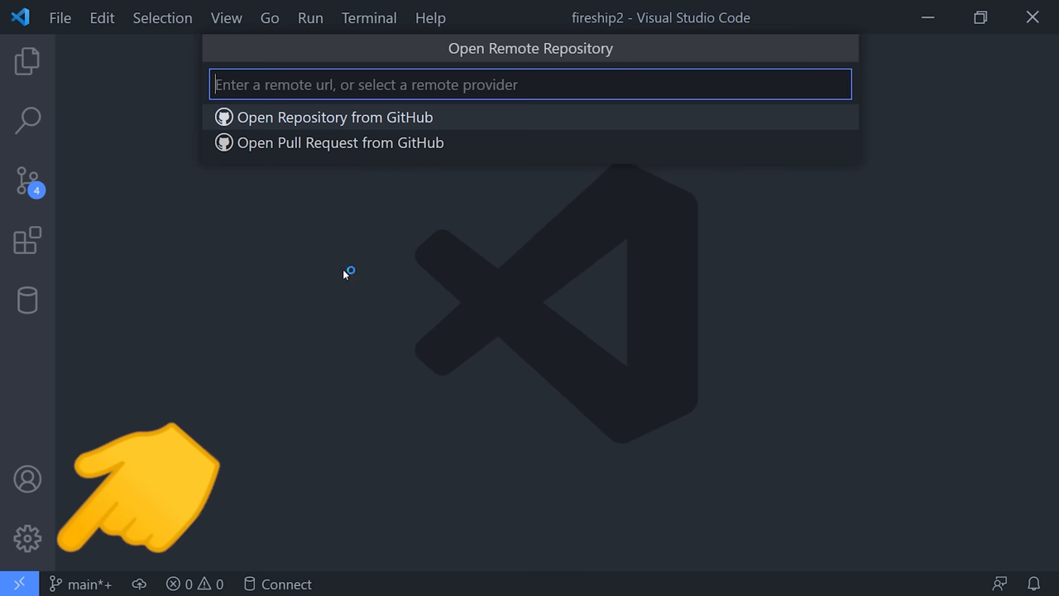
Sign in to GitHub and remotely open the flutter-firebase-quizapp-course repository.
click(334, 117)
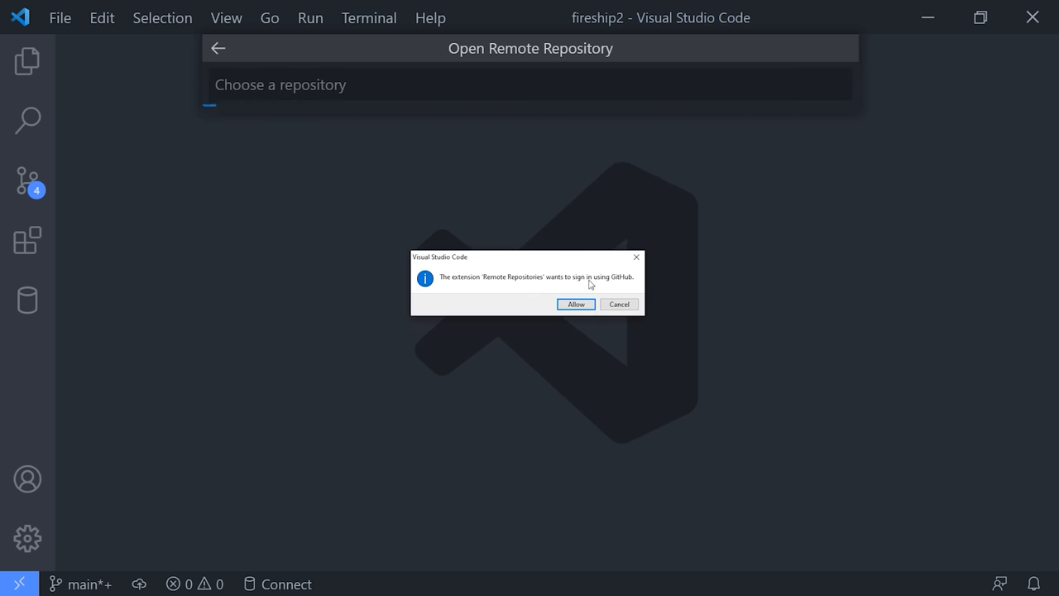
click(576, 304)
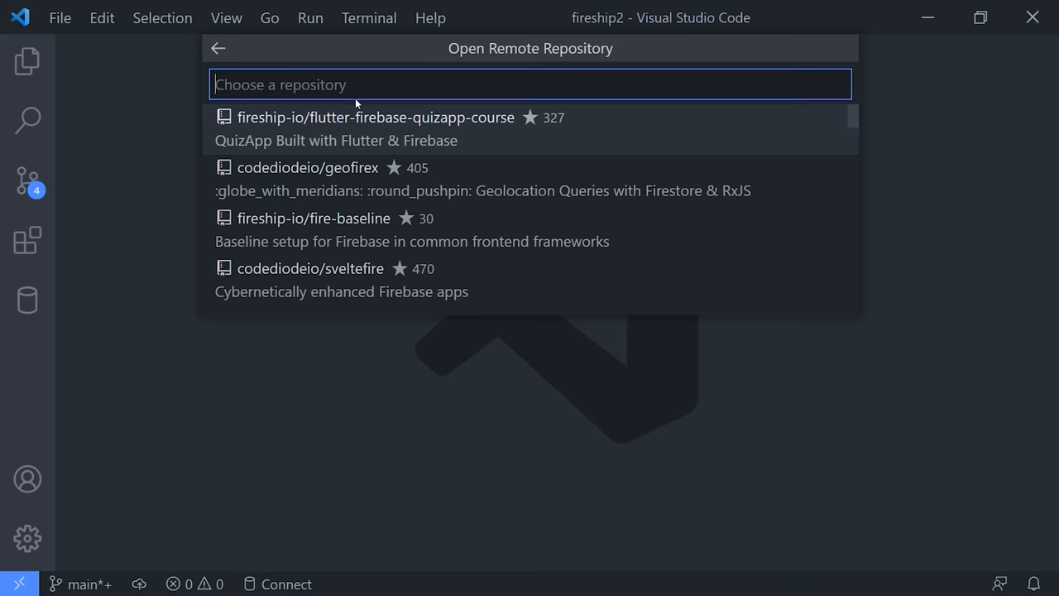
click(374, 117)
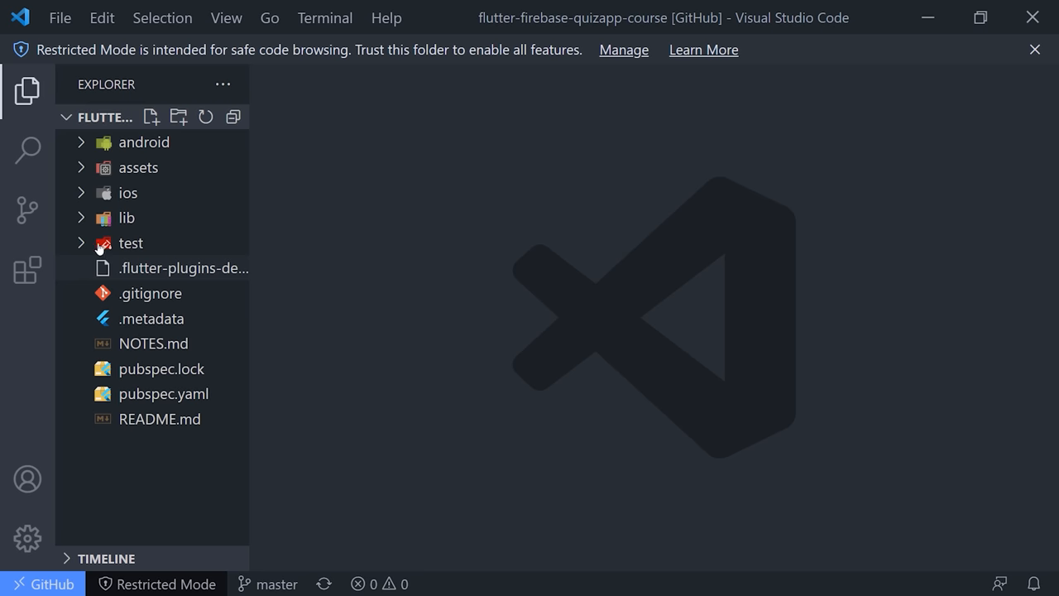
Browse into the lib folder and its services subfolder in the Explorer.
click(125, 217)
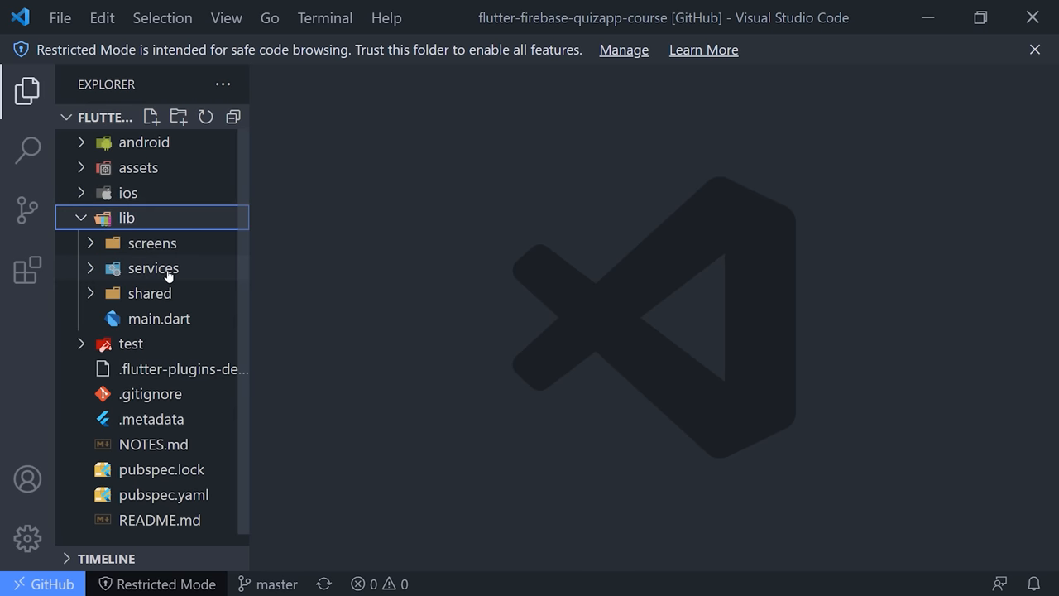
double_click(158, 319)
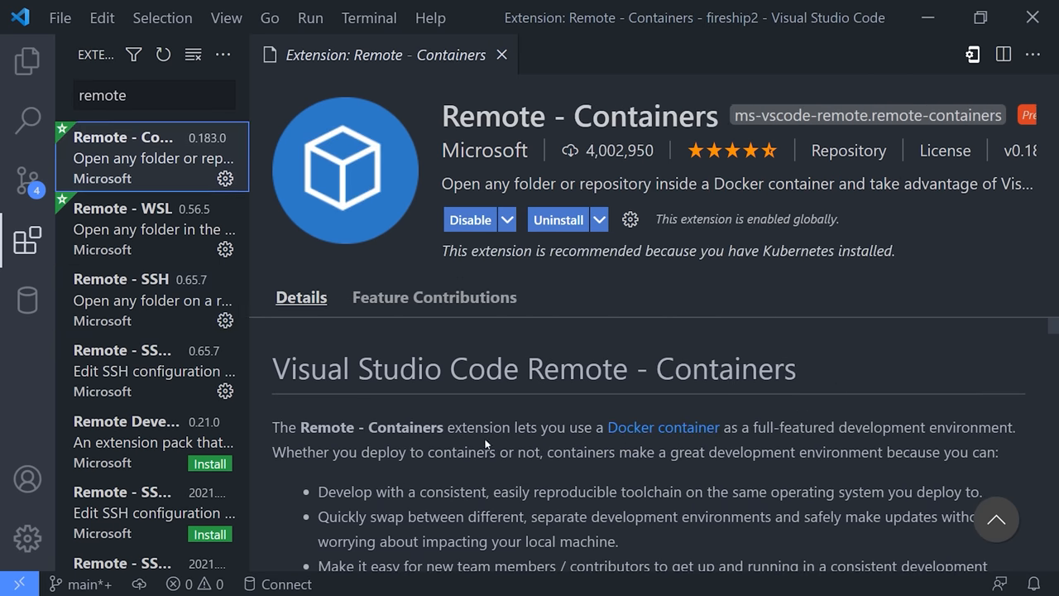
Scroll through the Remote - Containers extension details page.
scroll(down, 3)
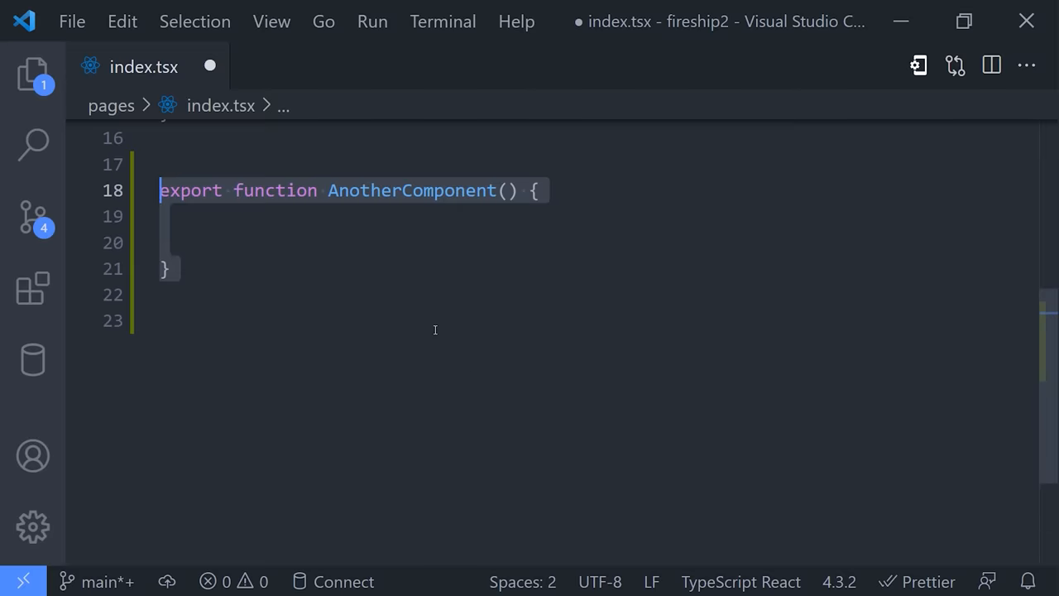
Return <>This feels familiar</> from the component, then view the nextjs.code-snippets user snippets file.
text(return <>This feels familiar</>)
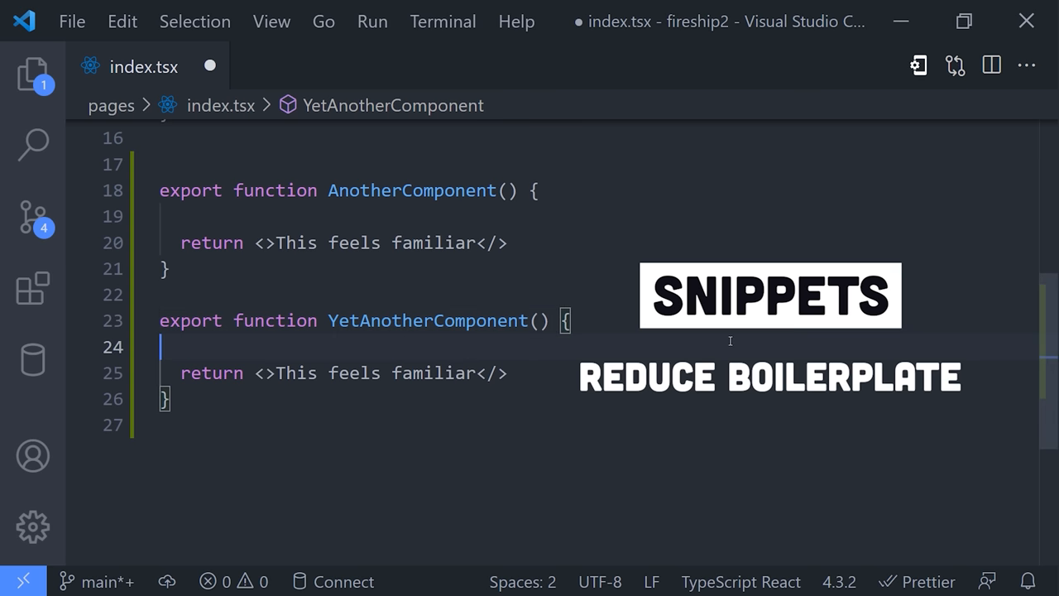
key(Ctrl+Shift+P)
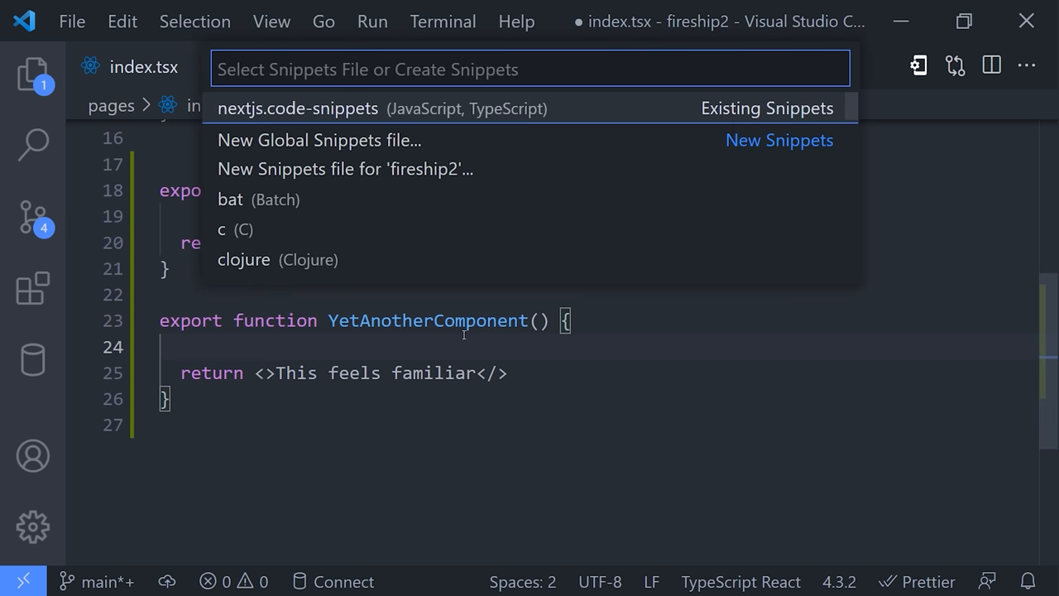
click(299, 108)
text(flutter snipp)
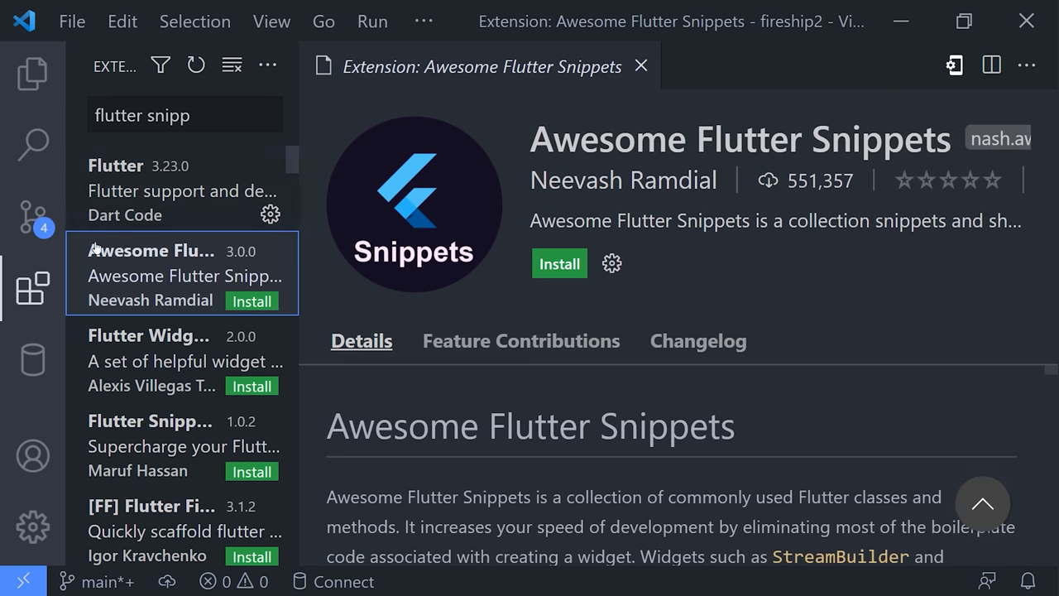
Show the Awesome Flutter Snippets extension details.
click(185, 115)
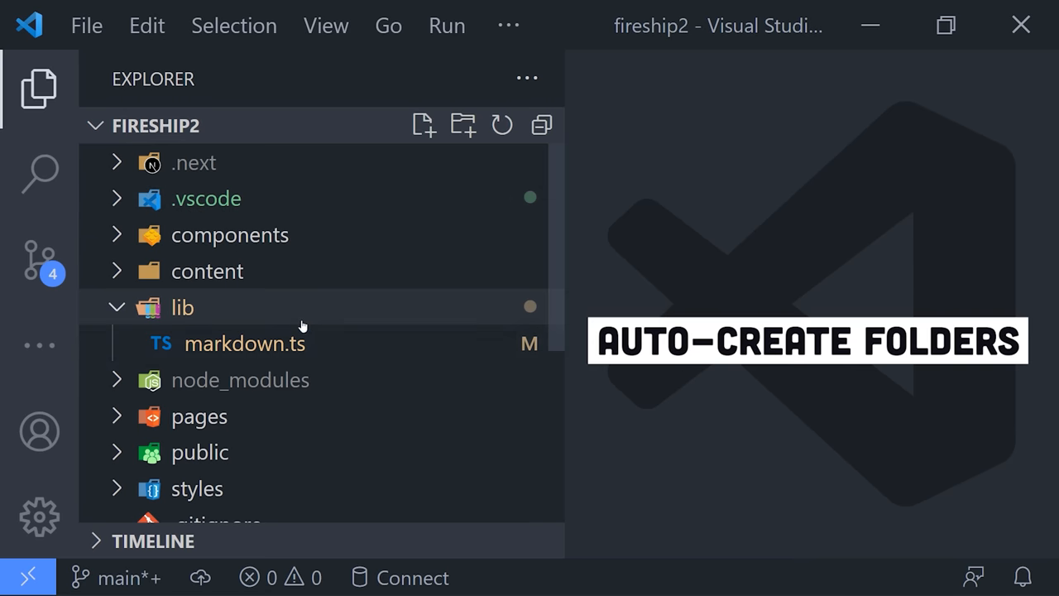
Create a new file in lib at the nested path deeply/nested/ful/here.
click(423, 125)
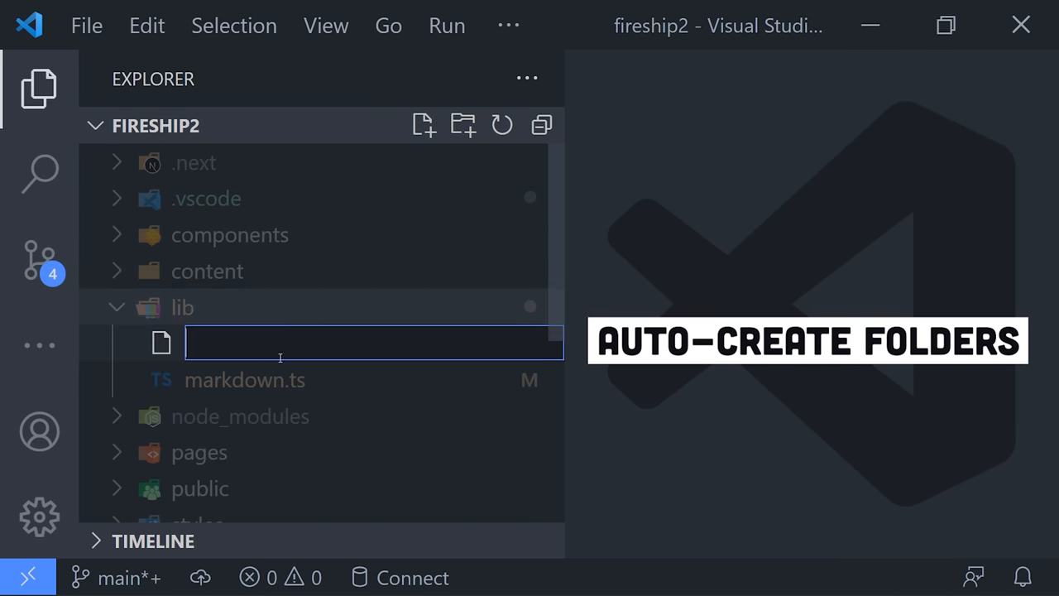
text(deeply/n)
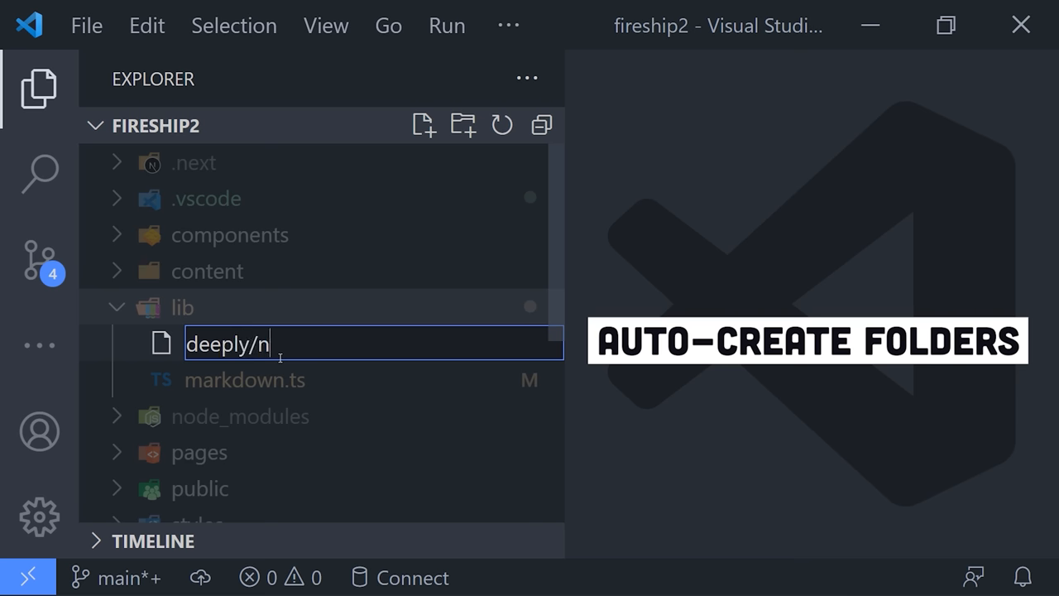
text(ested/ful)
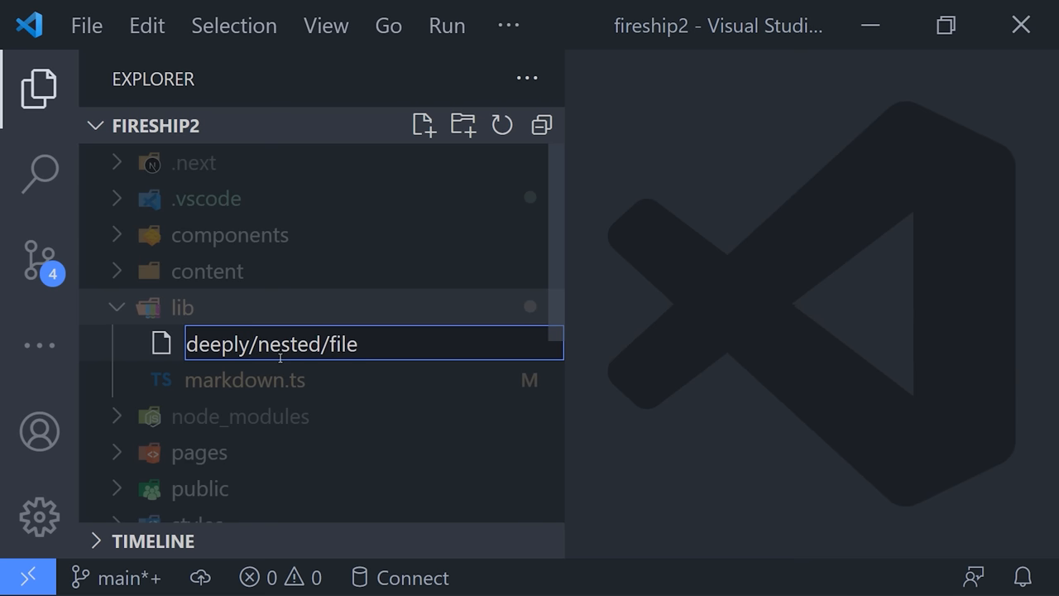
text(/here.)
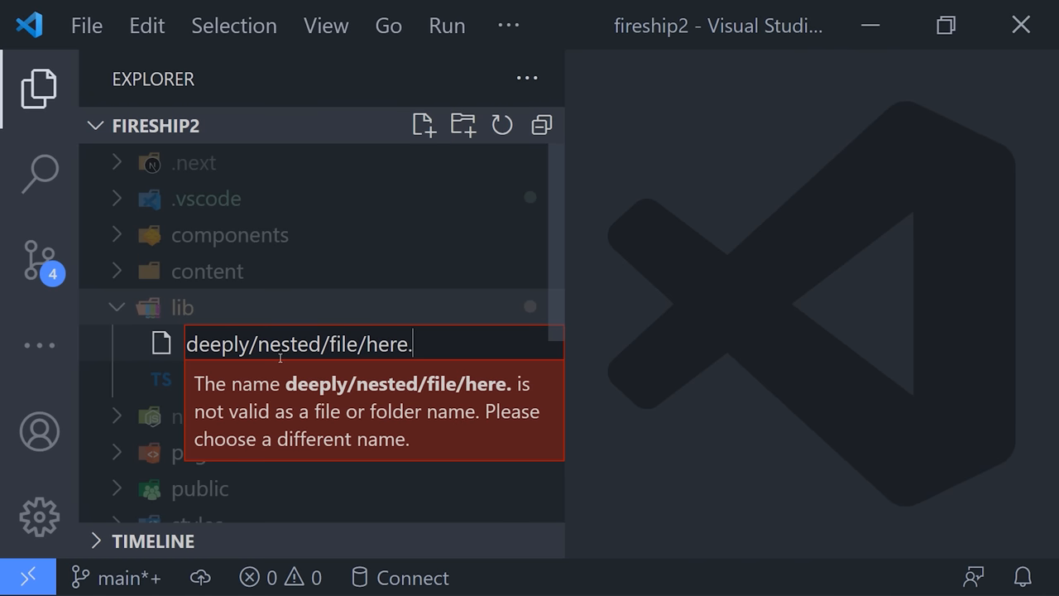
key(Enter)
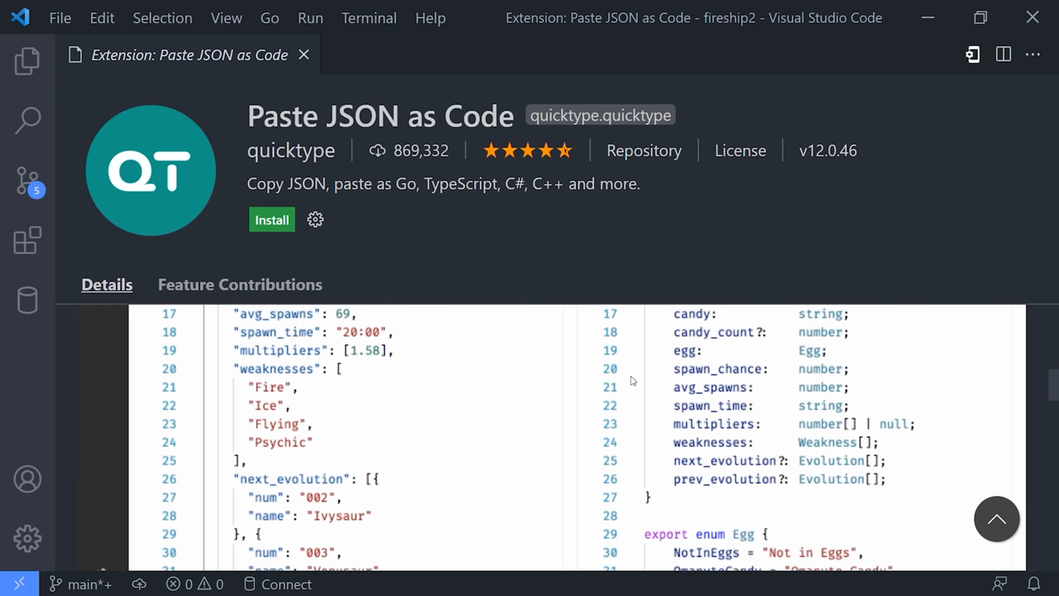
Generate Pokemon TypeScript interfaces in pokemon.ts via Paste JSON as Code.
scroll(down, 3)
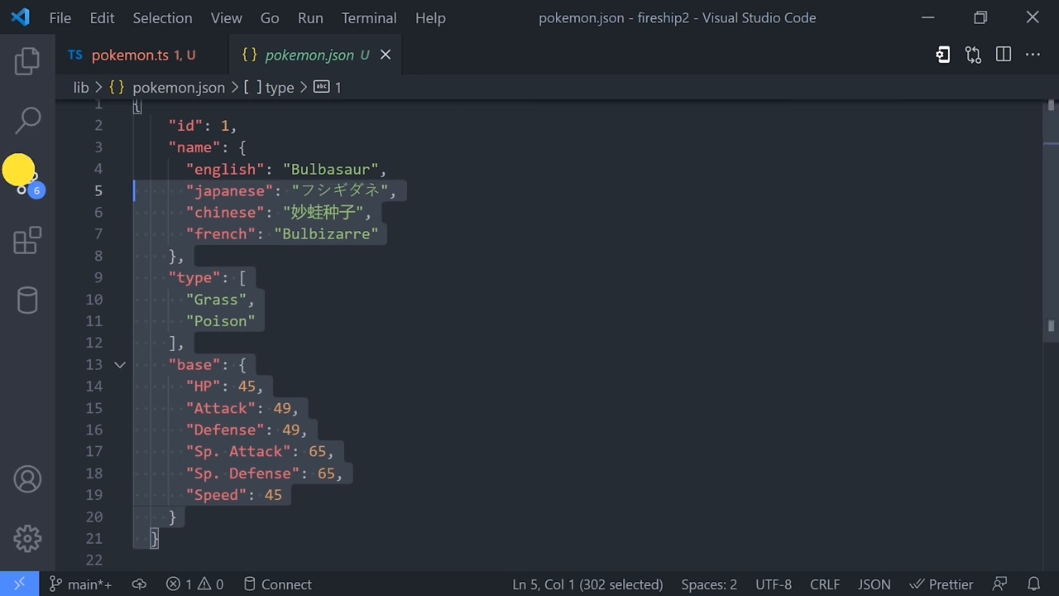
click(133, 54)
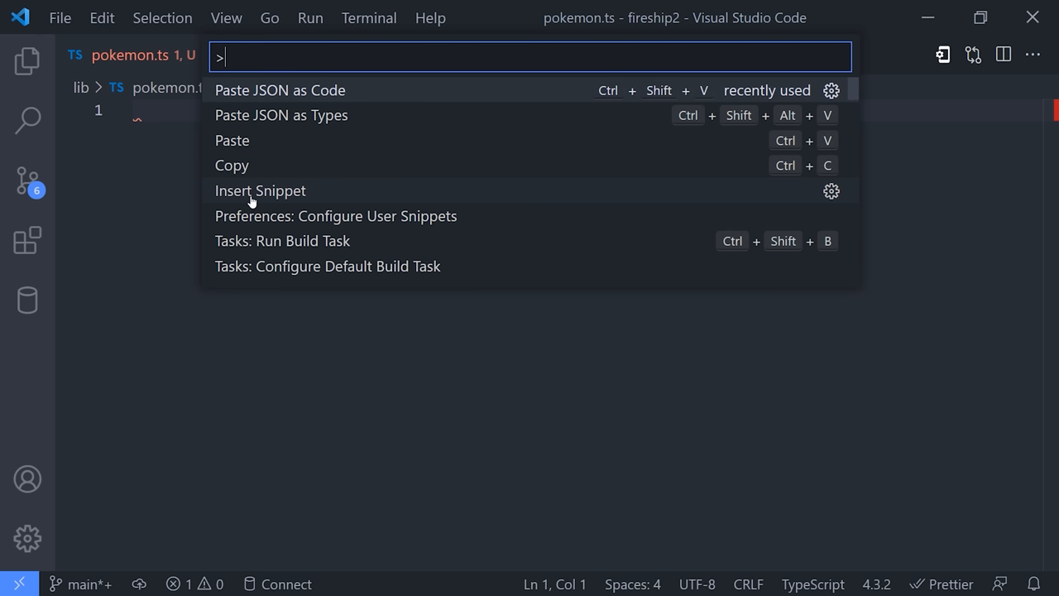
click(280, 115)
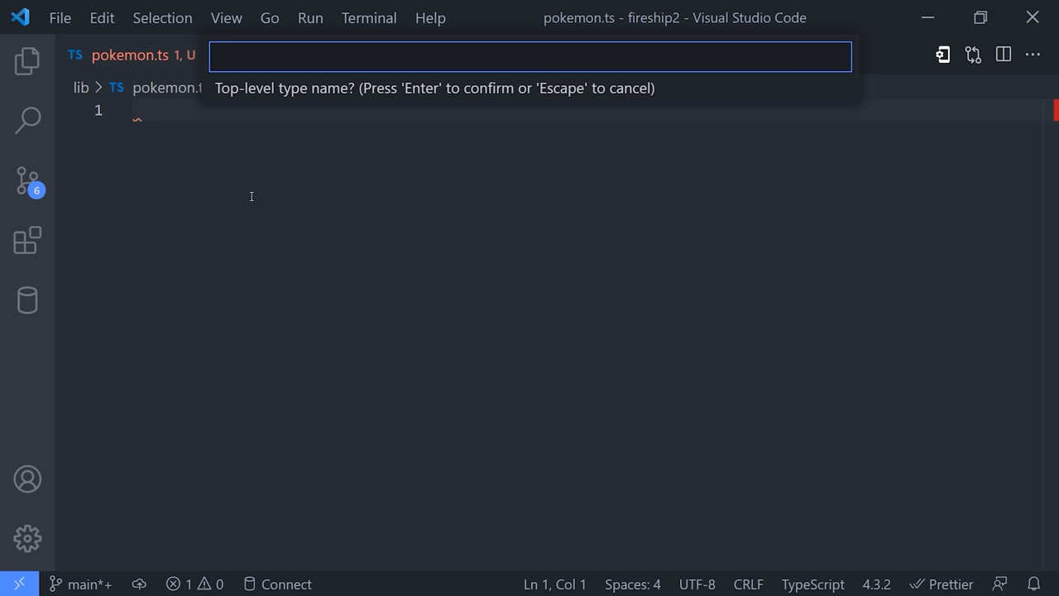
text(pokeo)
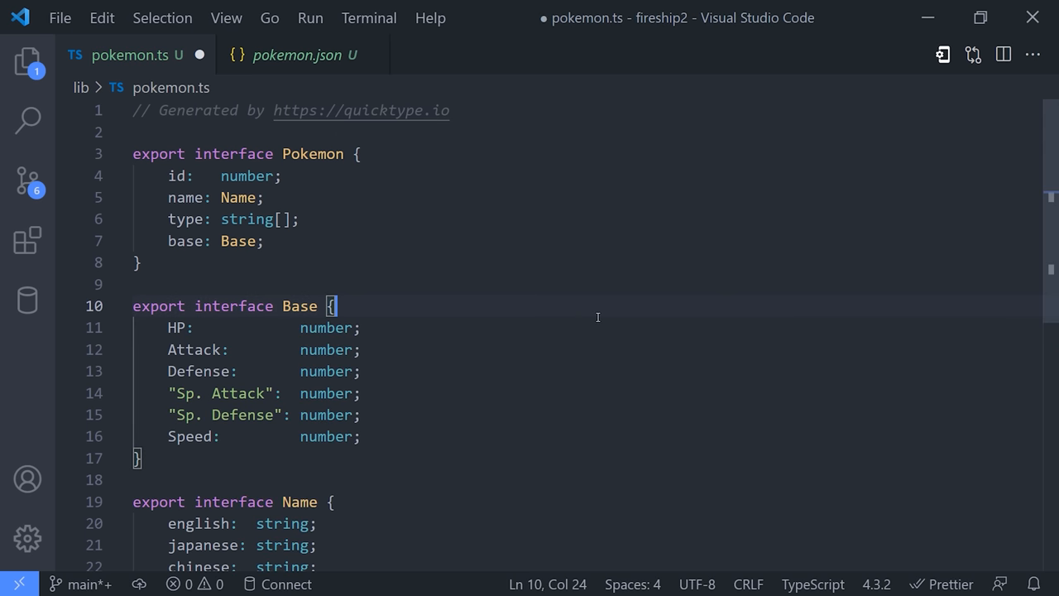
click(331, 306)
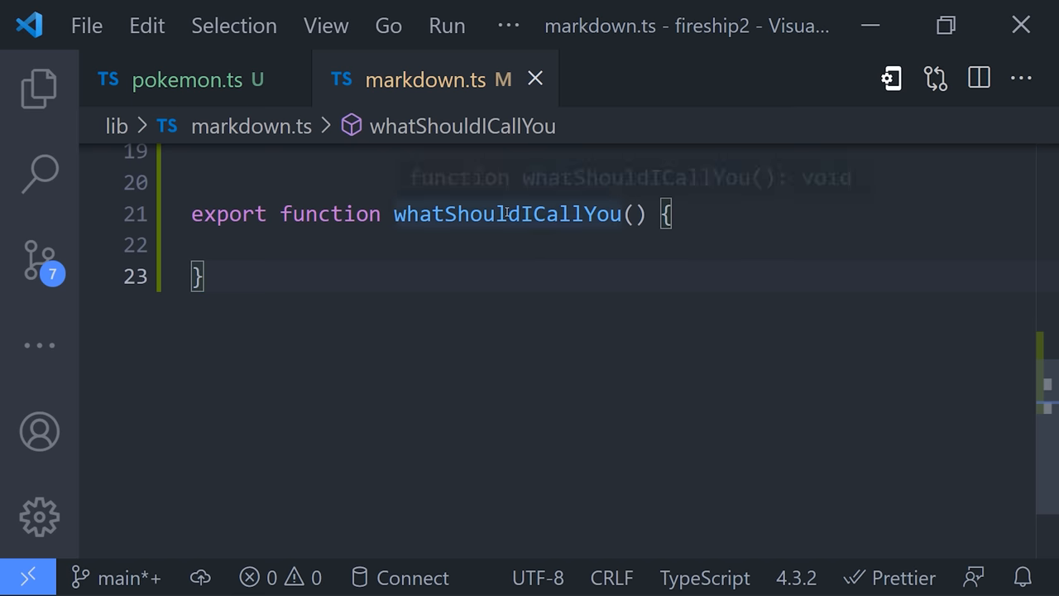
List all references to the whatShouldICallYou function.
double_click(508, 213)
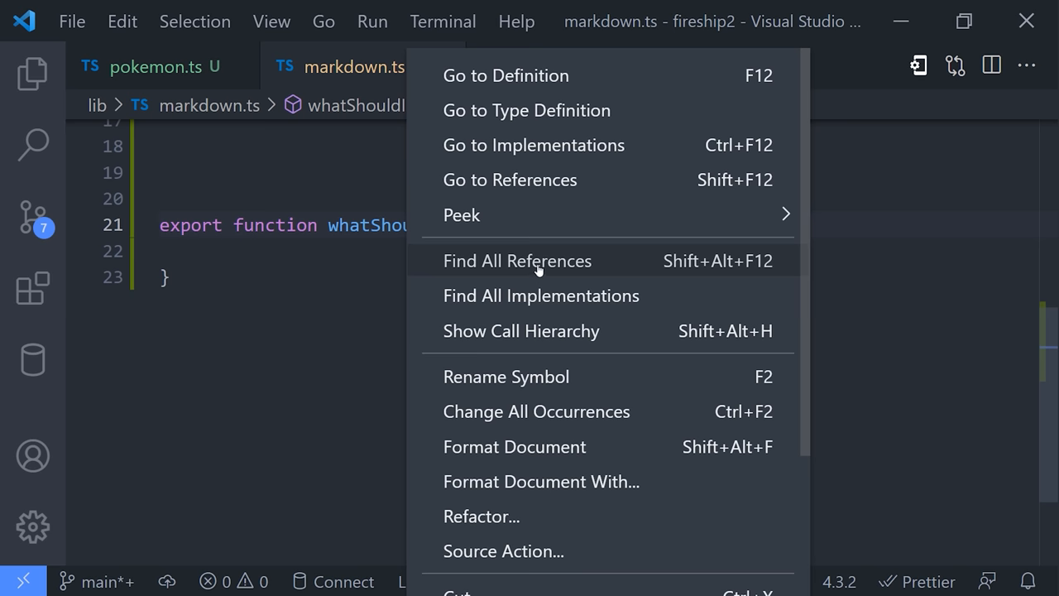
click(517, 260)
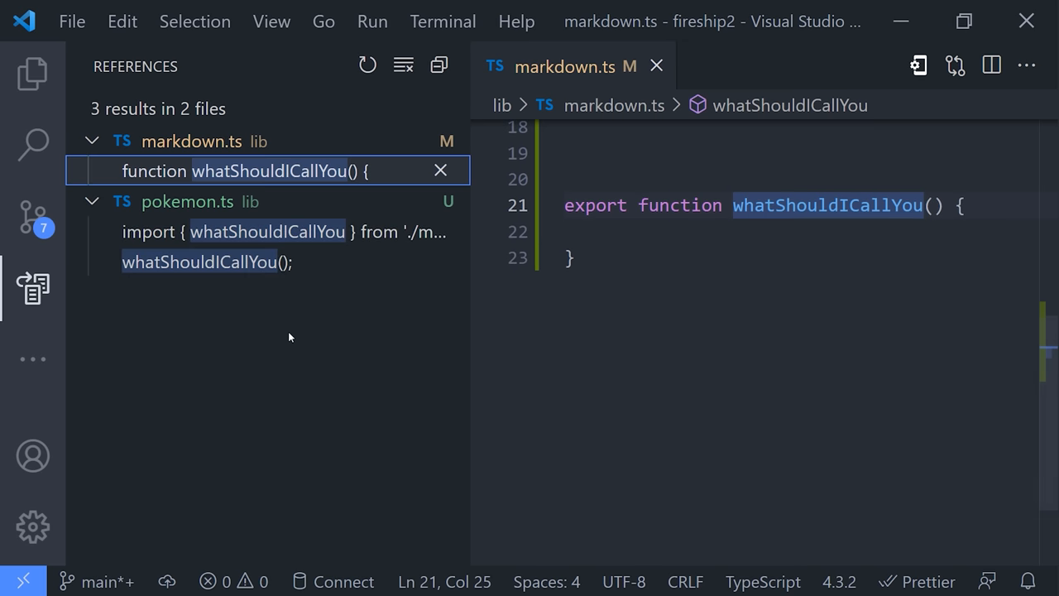
Rename the symbol whatShouldICallYou to thatIsBetter across markdown.ts and pokemon.ts.
right_click(825, 206)
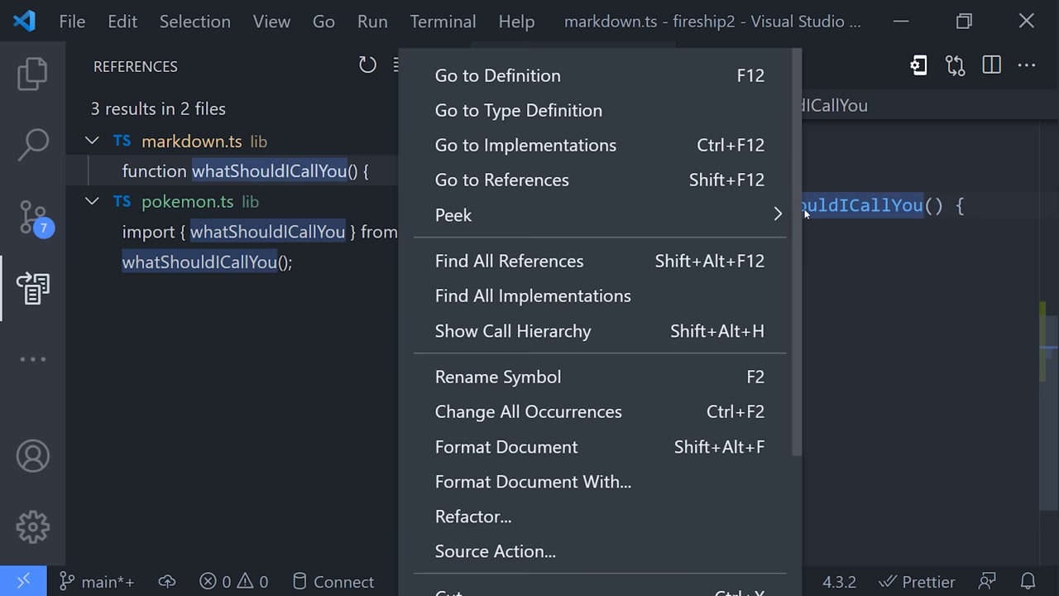
click(497, 376)
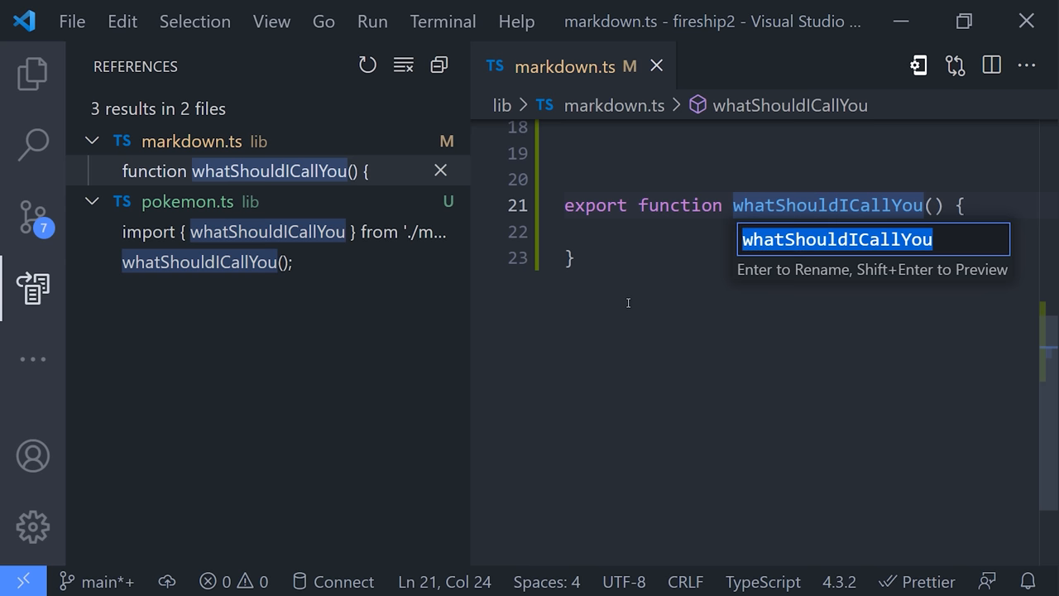
text(thatIs)
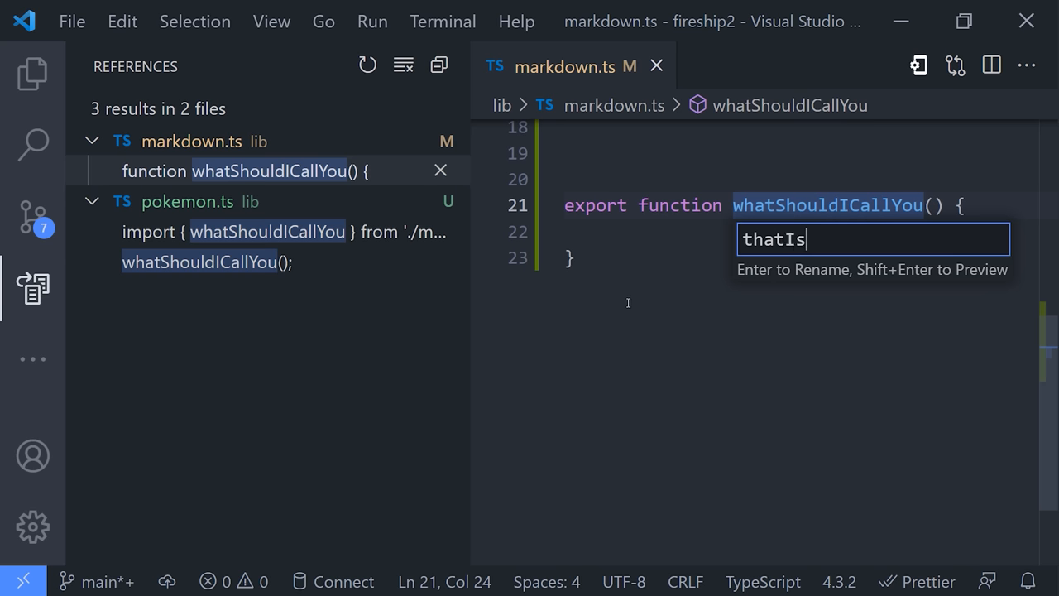
text(Better)
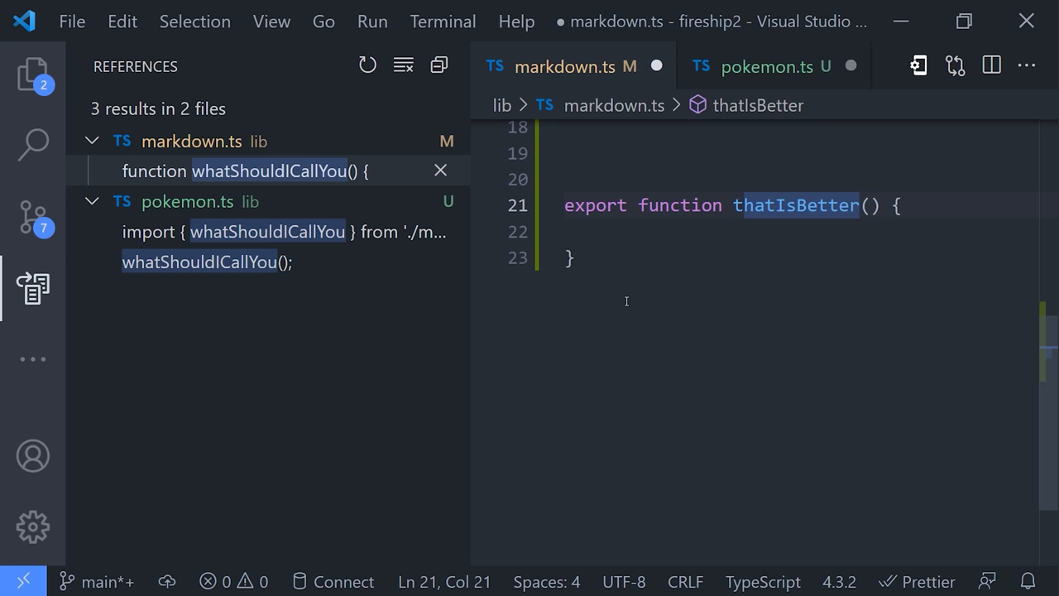